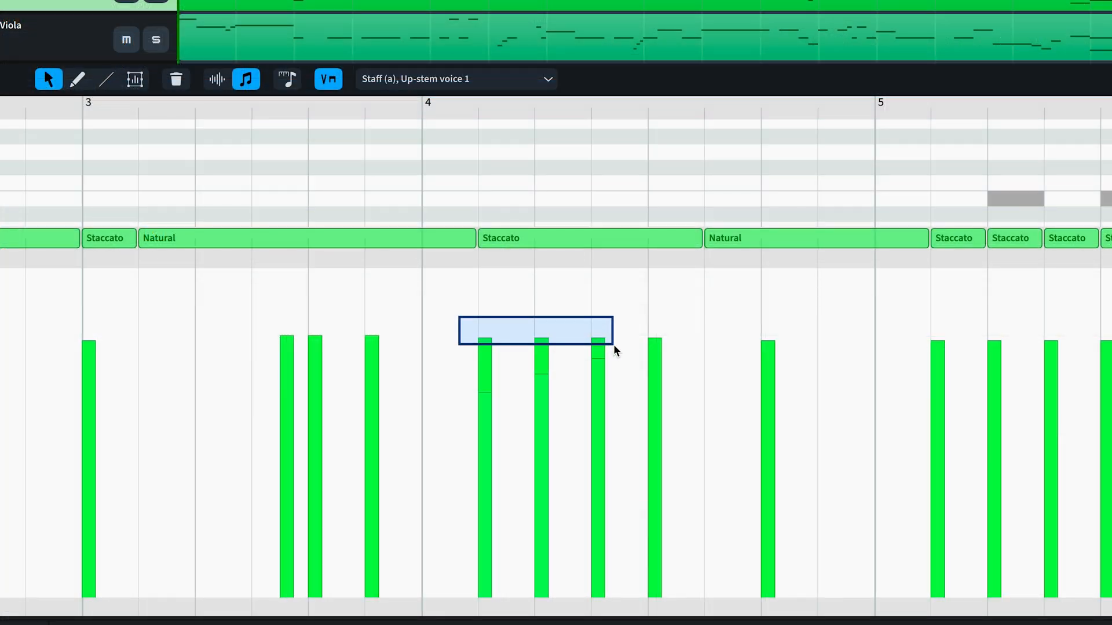
Draw the selected notes' velocities along a straight line and raise the crescendo curve's end point.
click(105, 79)
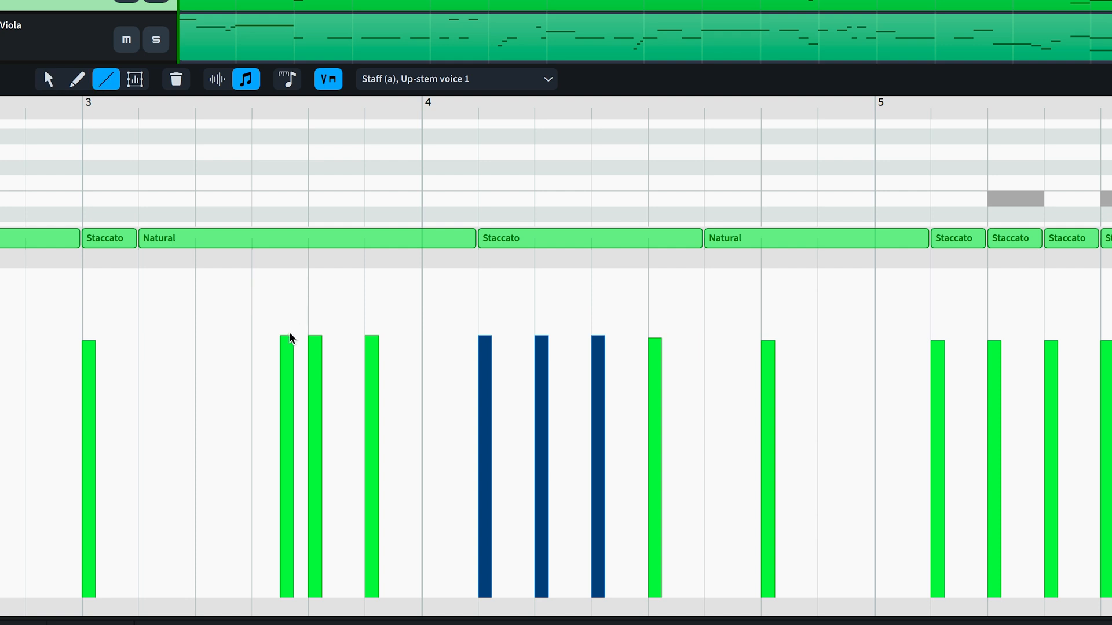
drag(250, 328, 680, 572)
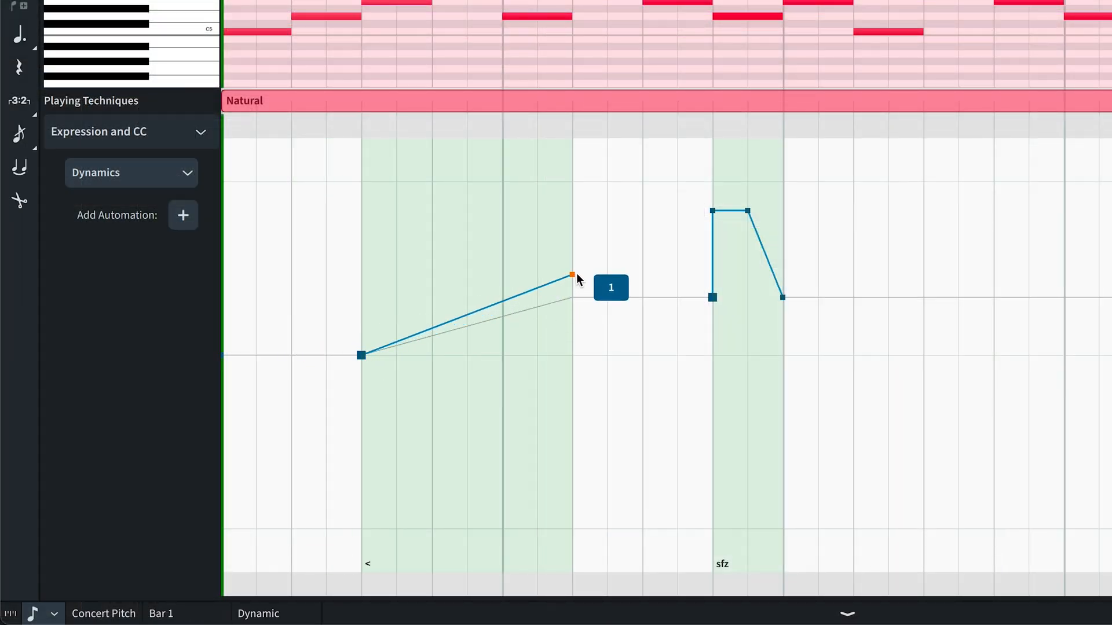
drag(573, 276, 573, 312)
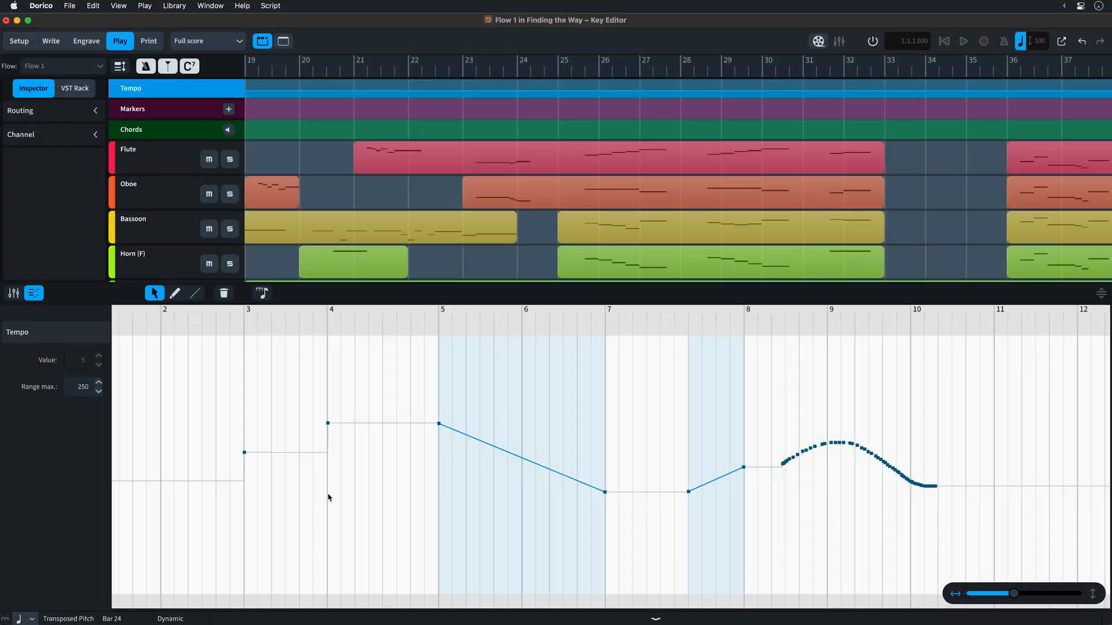
Raise the tempo point at bar 4 to about 149.
click(326, 437)
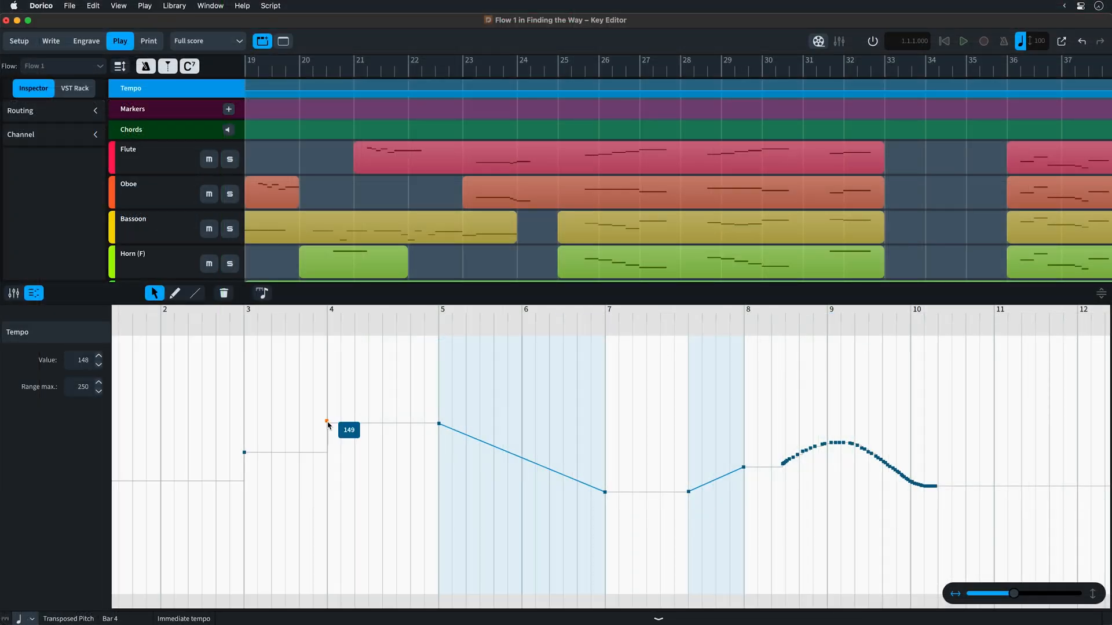
drag(326, 424, 326, 430)
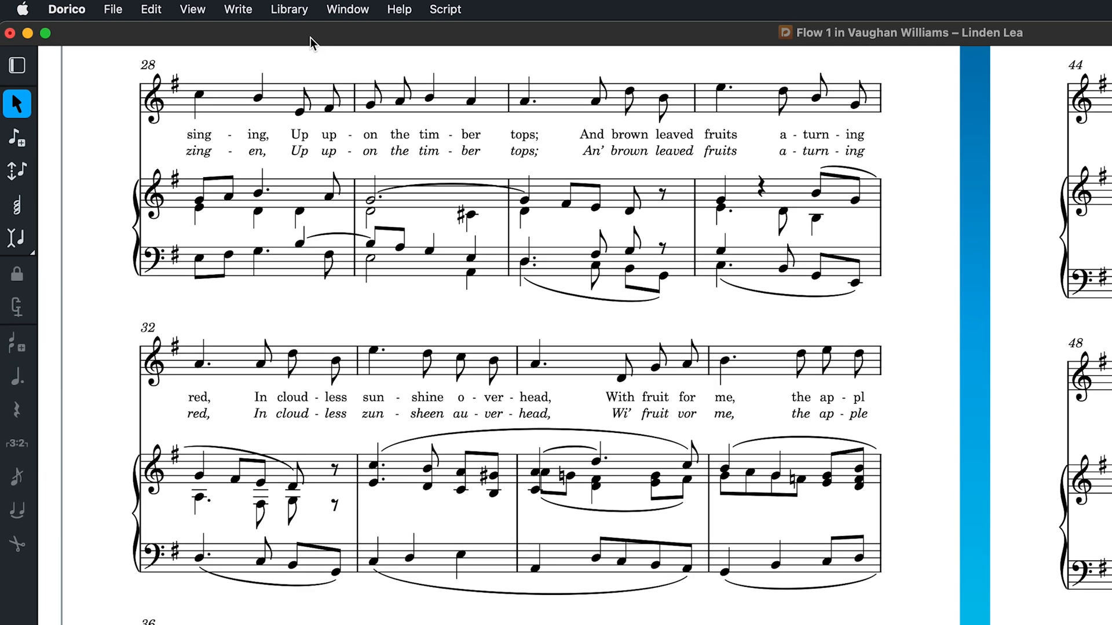
Edit the Lyrics paragraph style to a 90% stretch with underline enabled.
click(296, 9)
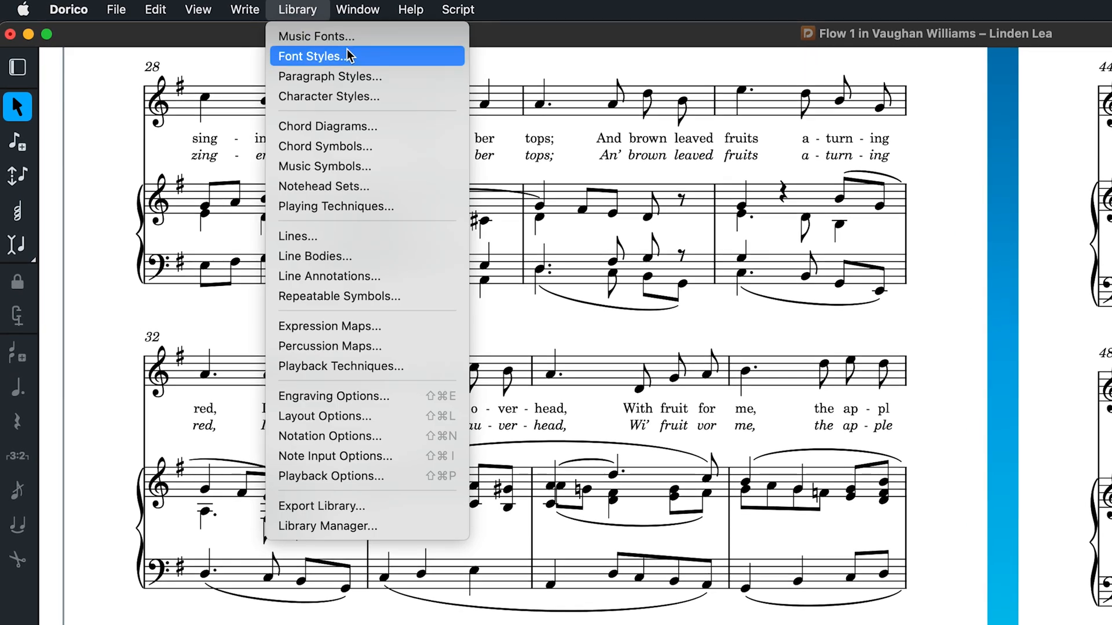
mouse_move(373, 58)
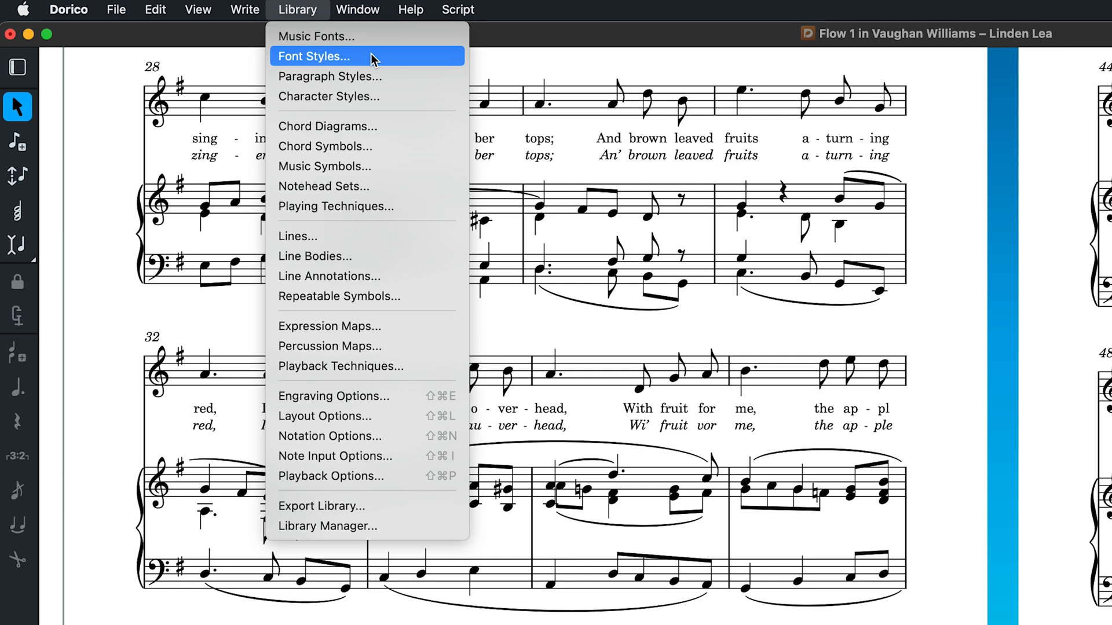
mouse_move(396, 67)
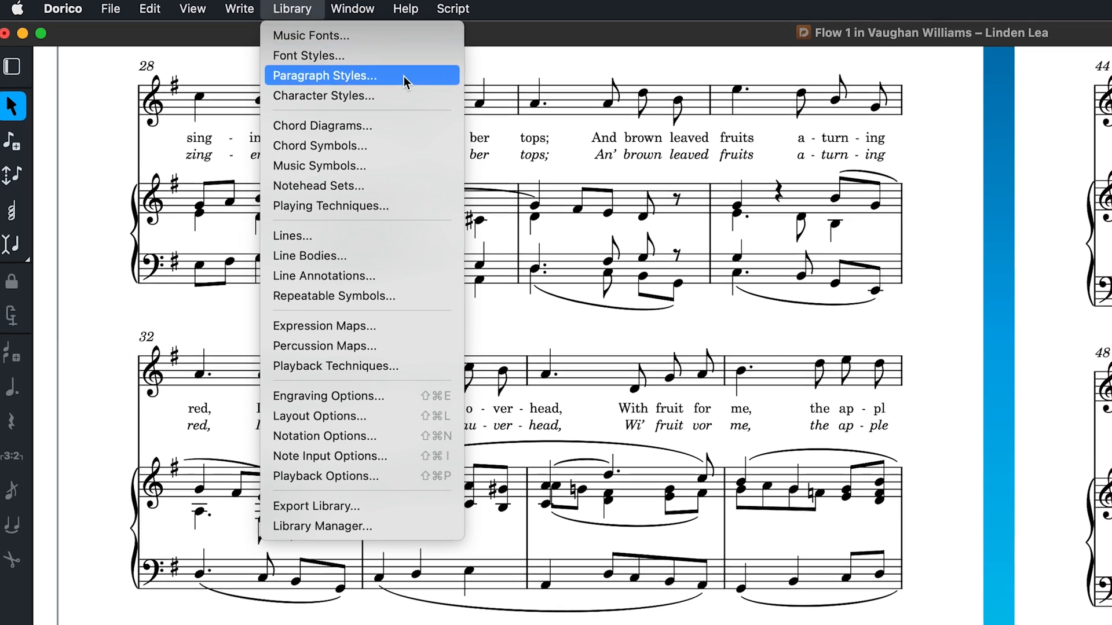
click(325, 75)
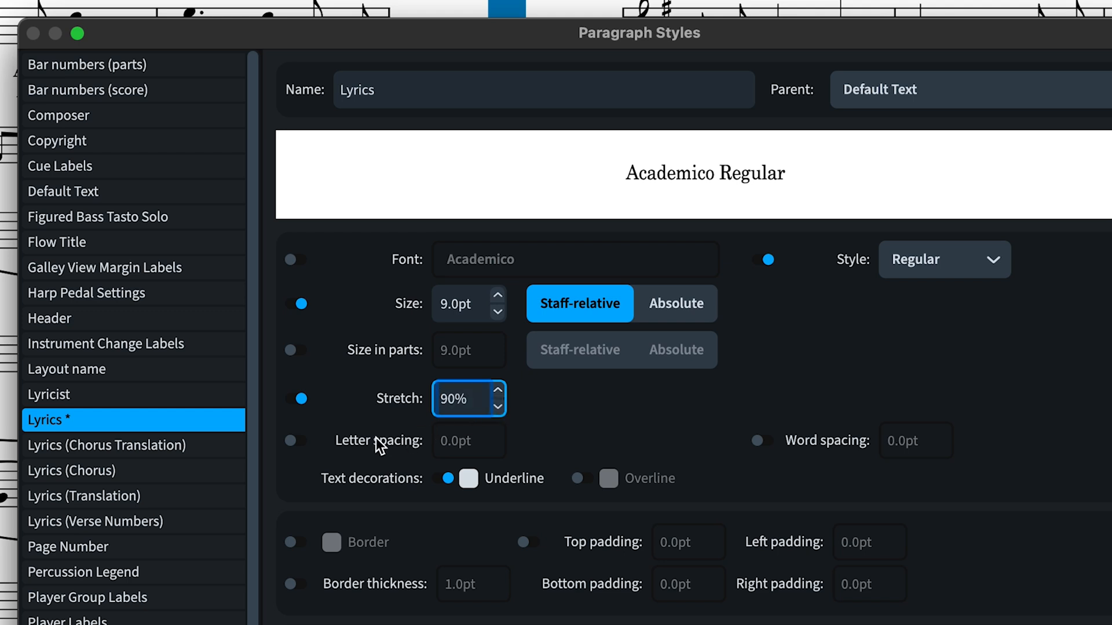
click(295, 440)
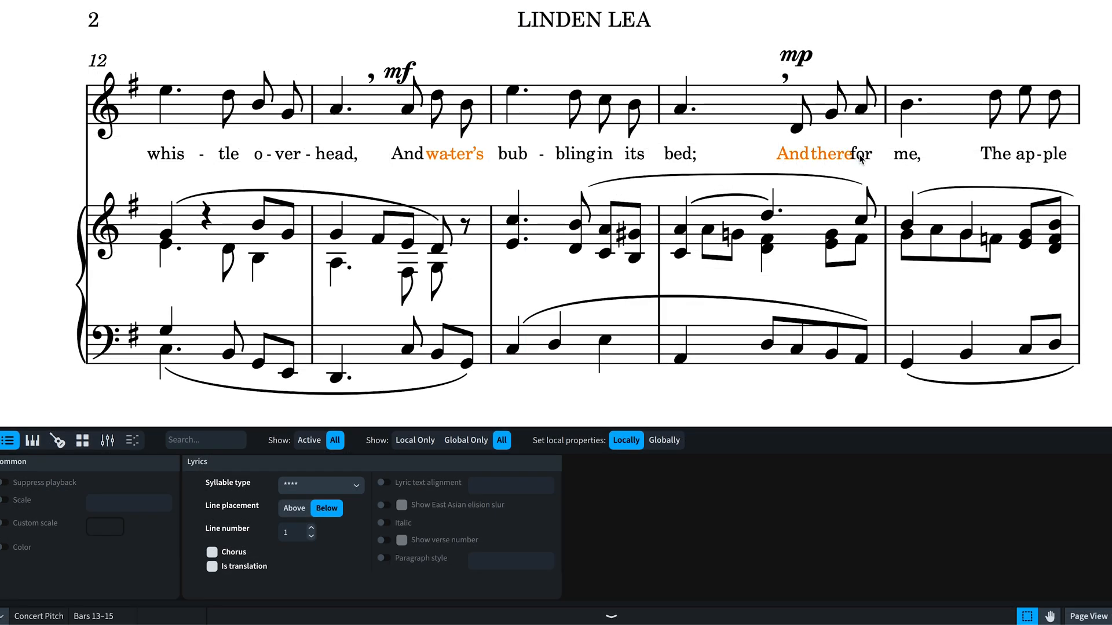
Add 'for' to the lyric selection and enable a local paragraph style override for them.
click(384, 558)
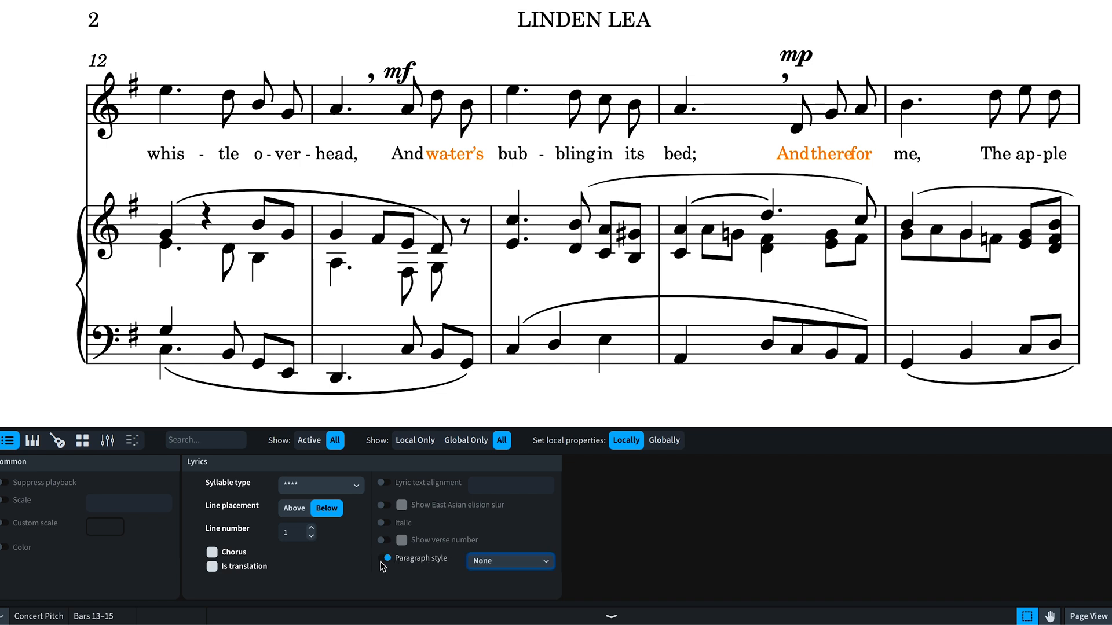
click(510, 560)
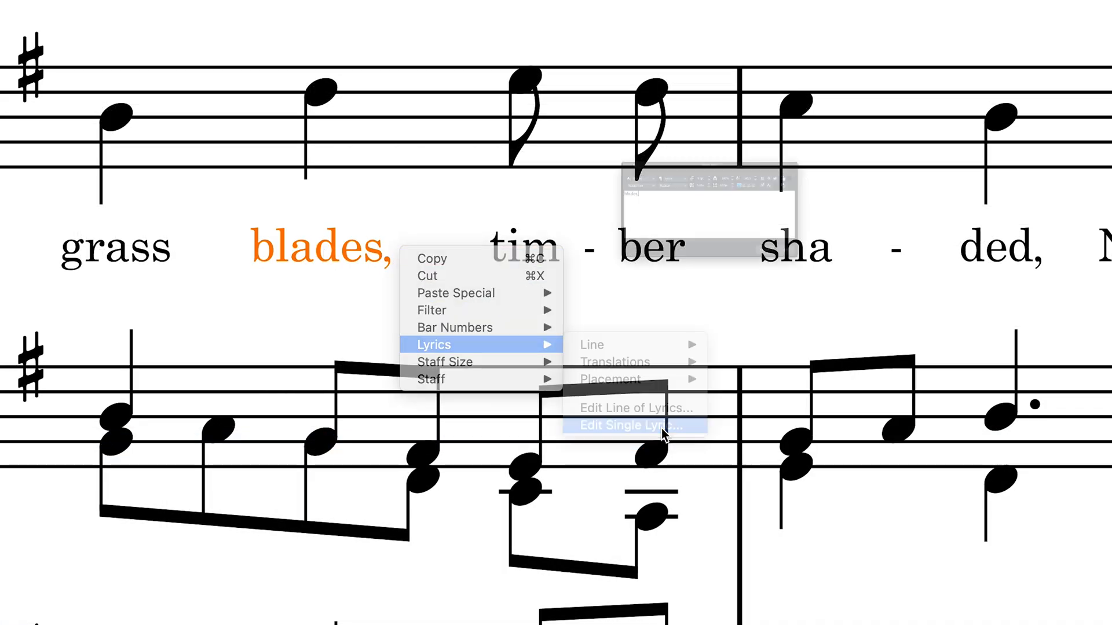
Make the letter a in the lyric 'blades' bold italic and confirm the edit.
click(632, 425)
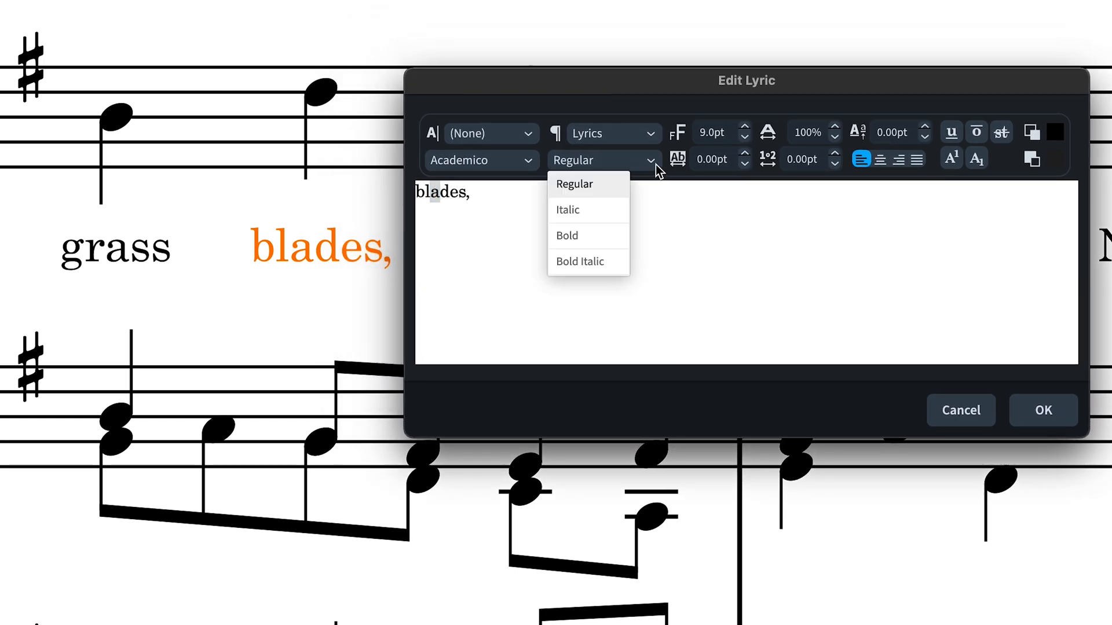
click(579, 262)
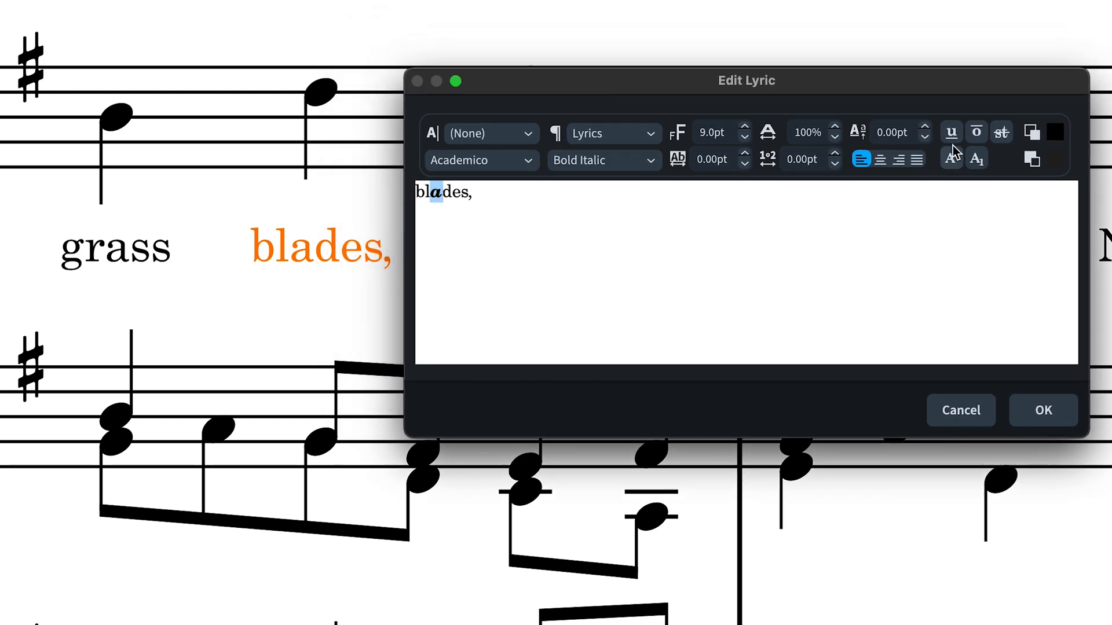
click(1043, 410)
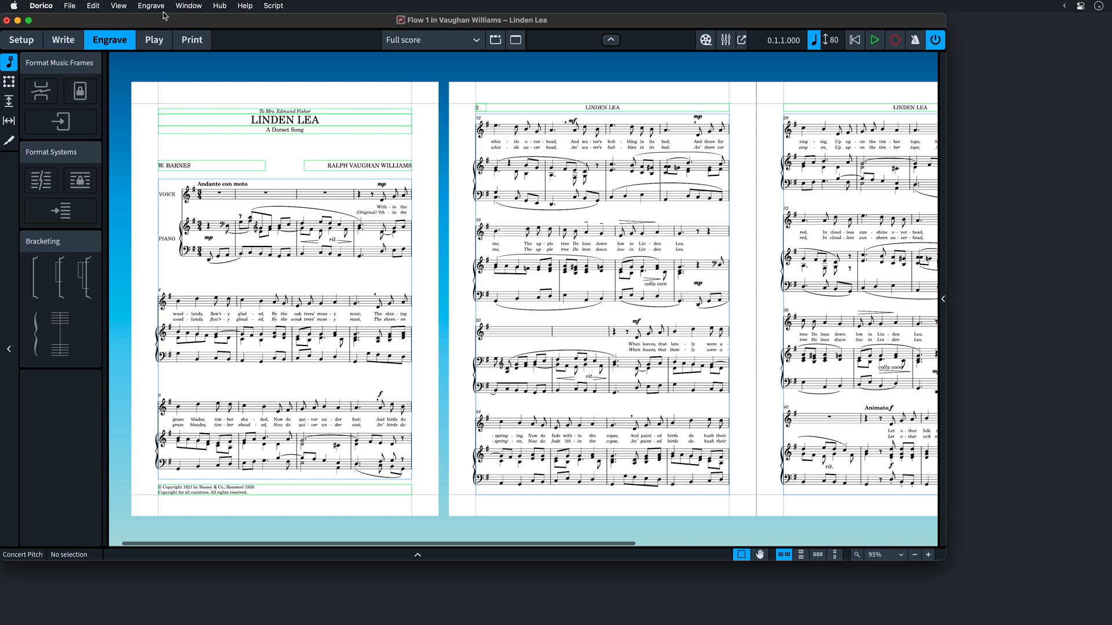
Review the Lyrics Font style, then apply 'Ignore when positioning' for lyric punctuation spacing.
click(150, 5)
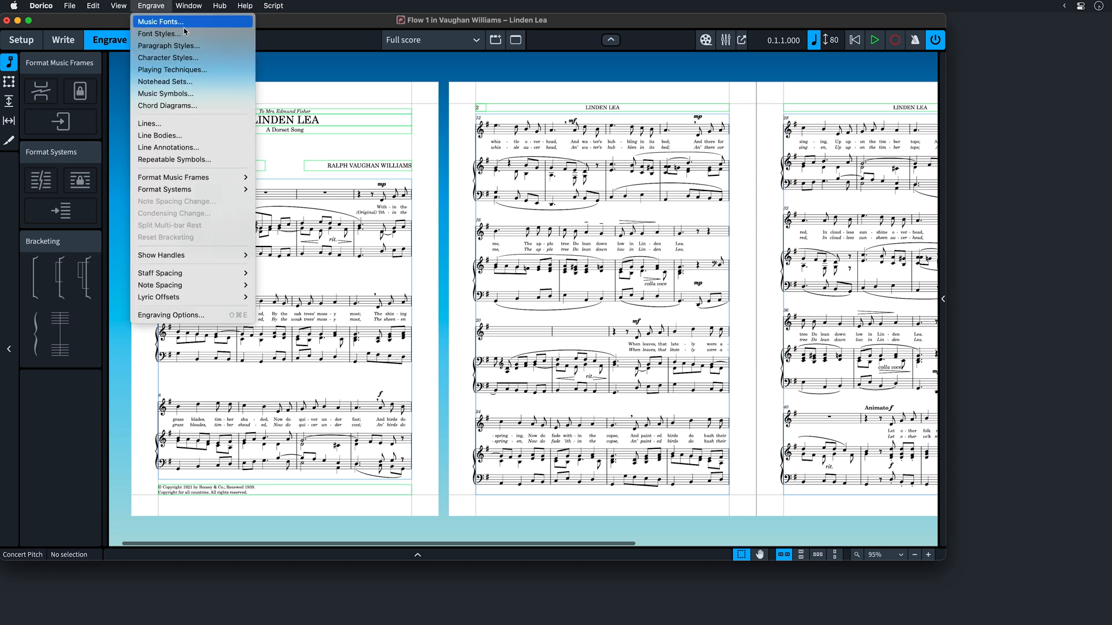
mouse_move(160, 32)
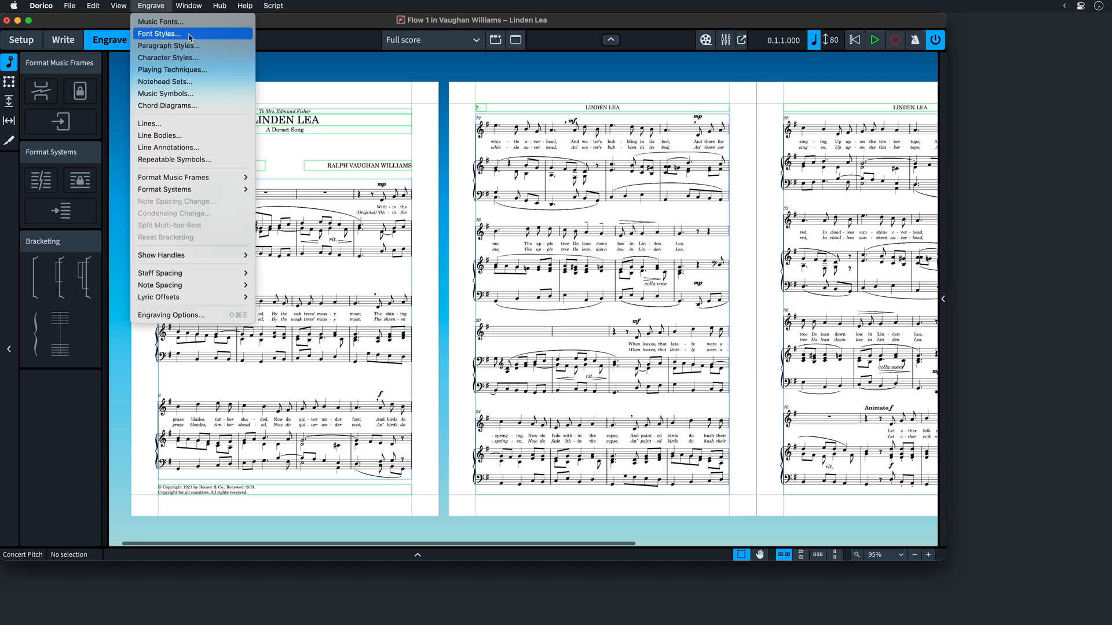
click(168, 33)
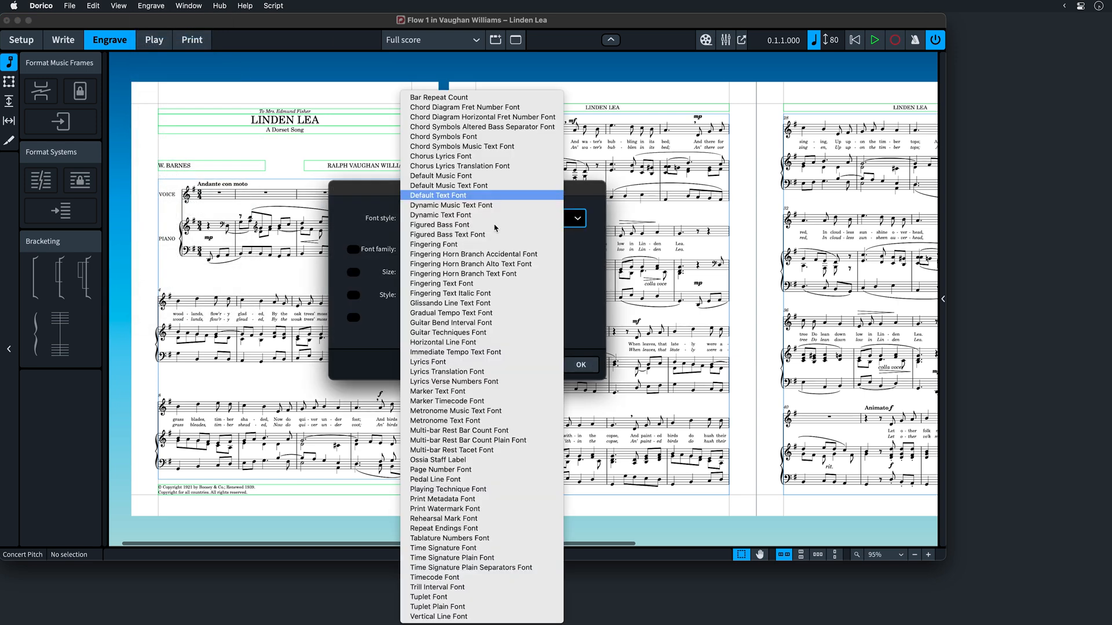
click(427, 362)
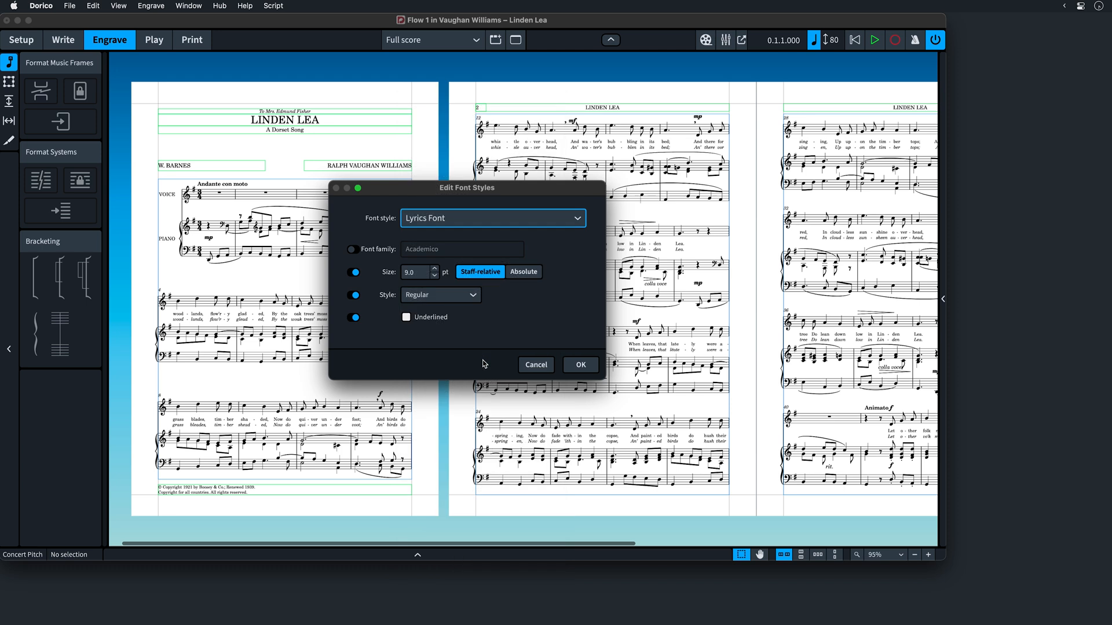
mouse_move(547, 333)
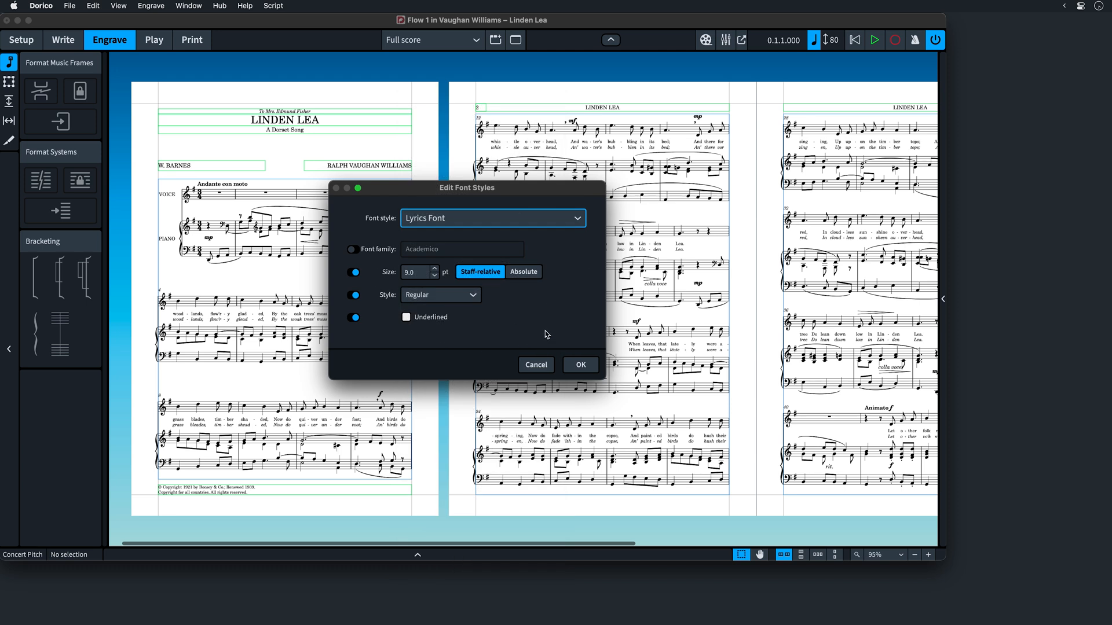
mouse_move(581, 365)
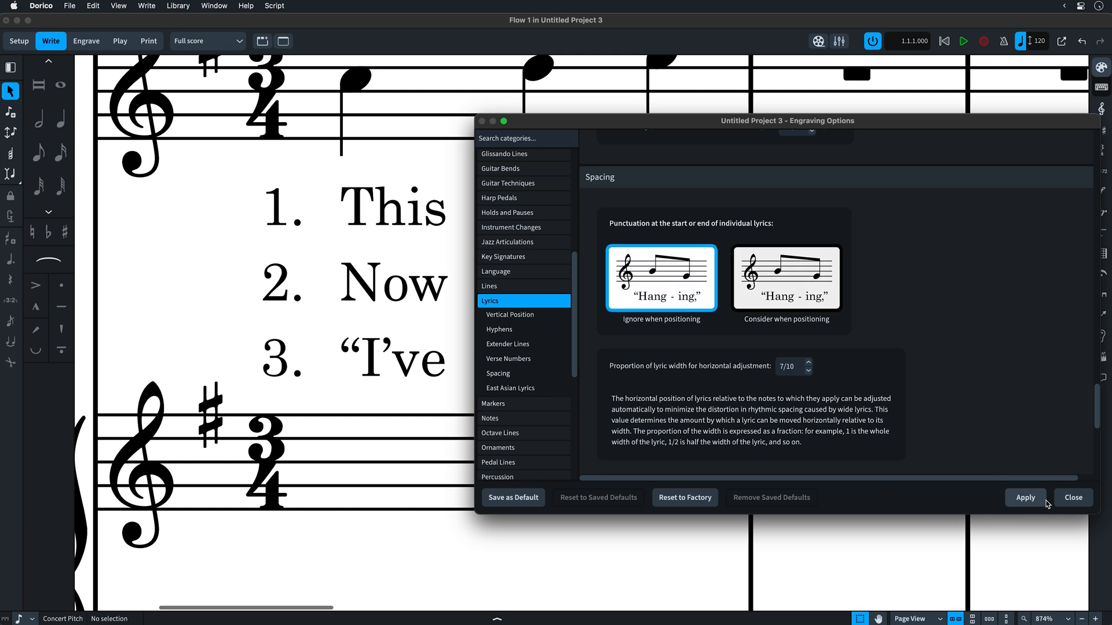
click(1025, 498)
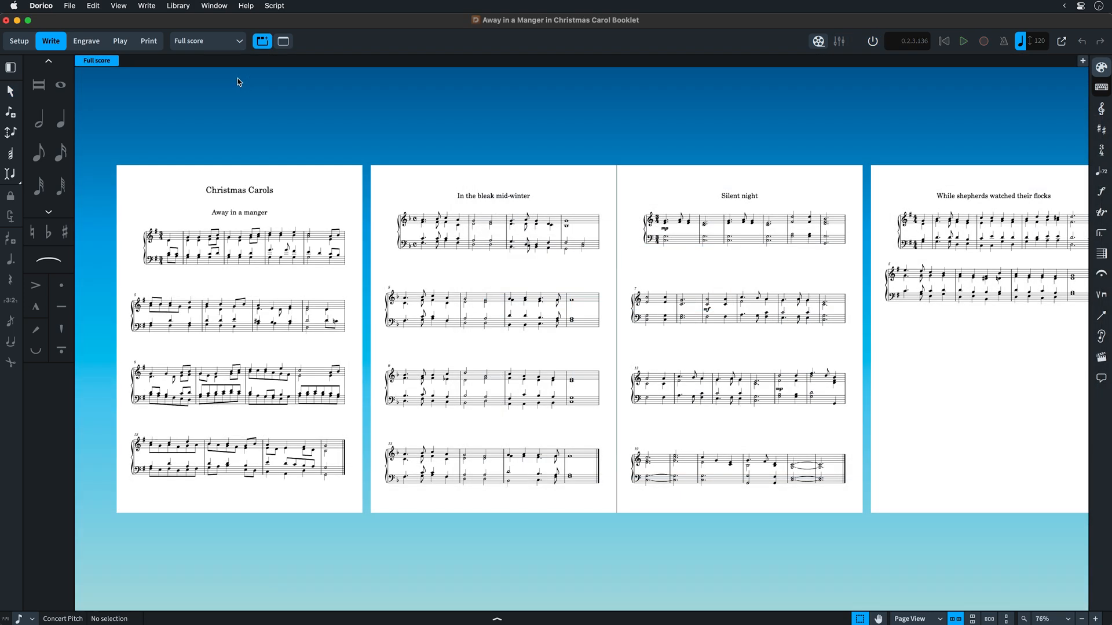
Set the print range to flows 3 Silent night and 6 Good King Wenceslas for PDF export.
click(149, 40)
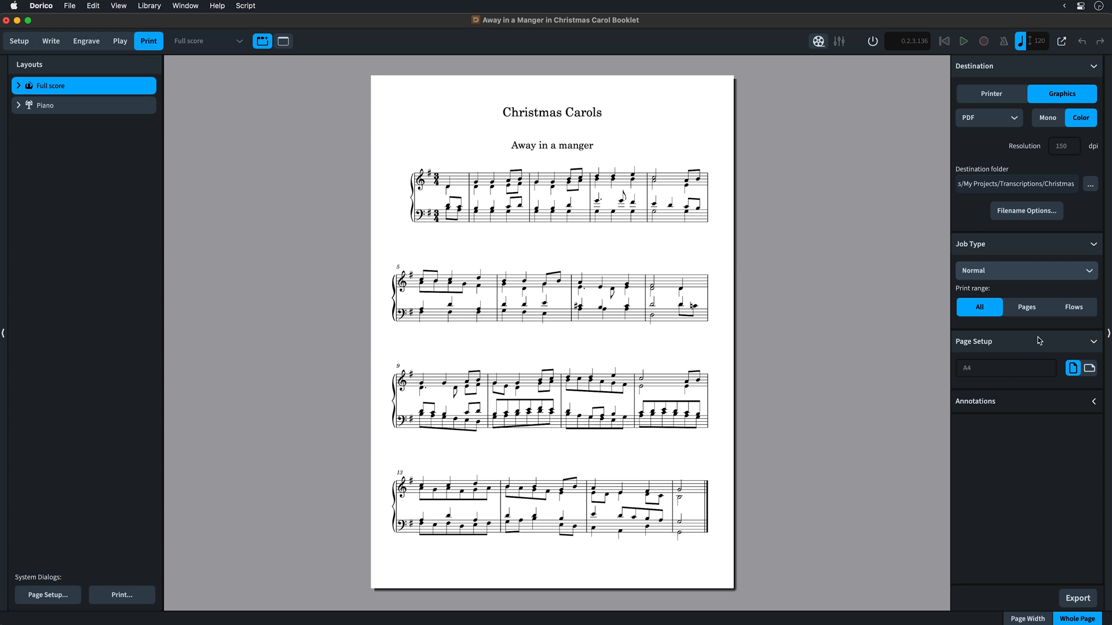
mouse_move(1084, 320)
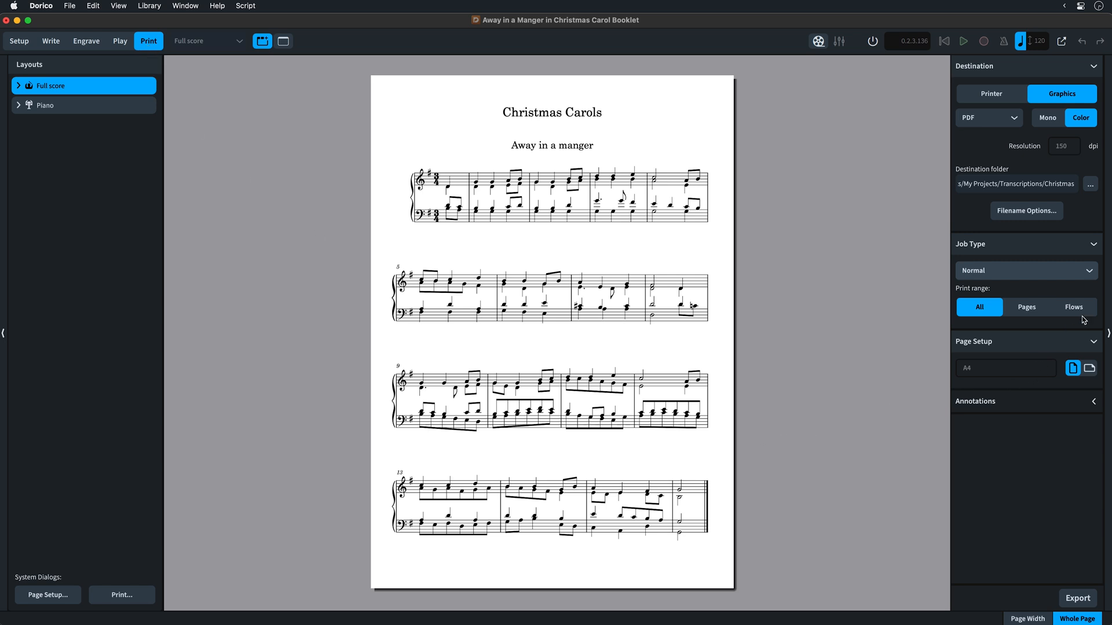
click(1072, 307)
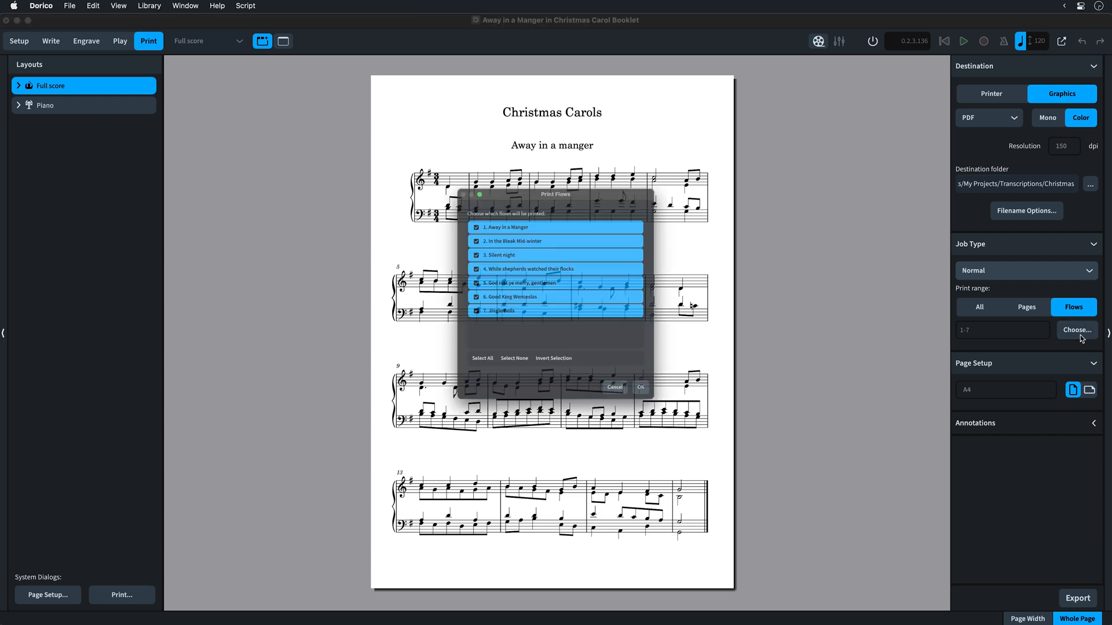
click(500, 378)
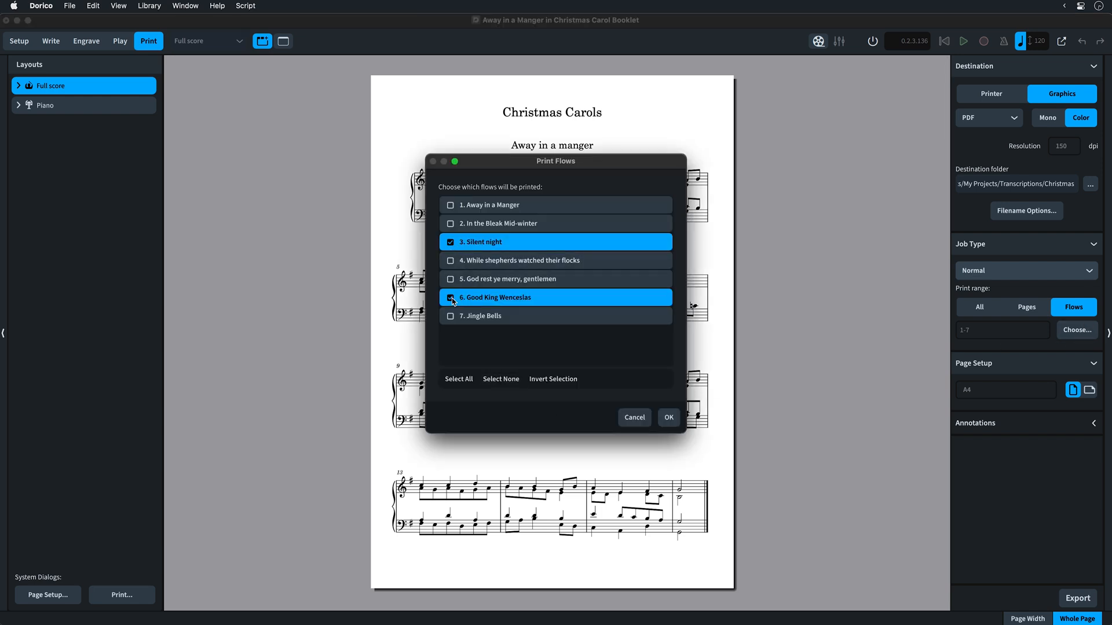
click(669, 417)
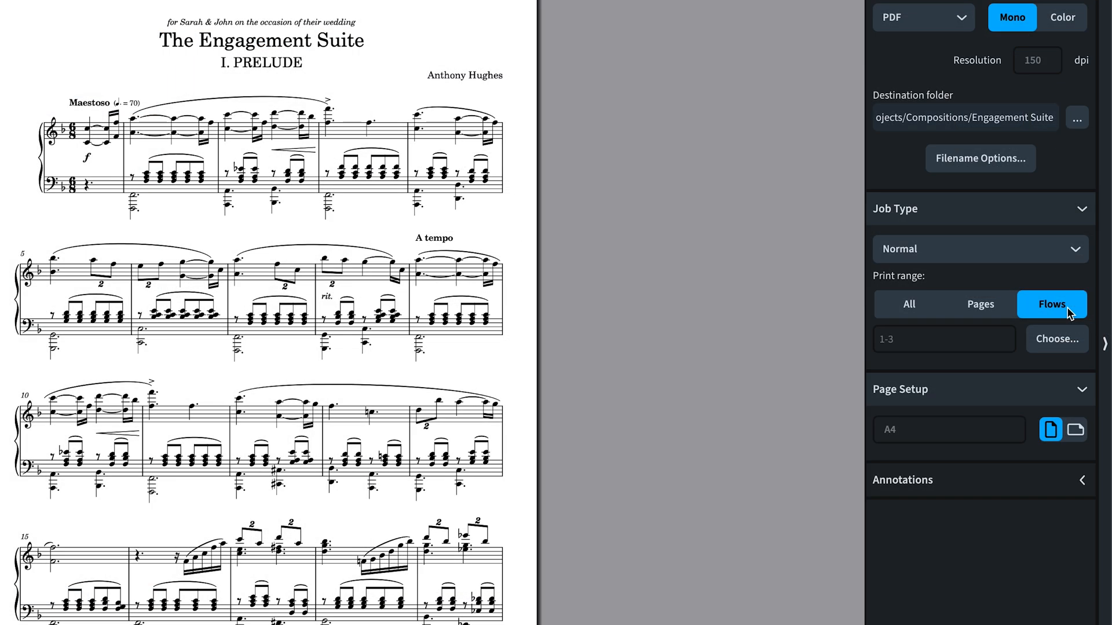
Restrict the print range to the 2. II. Melodie flow only.
click(1056, 339)
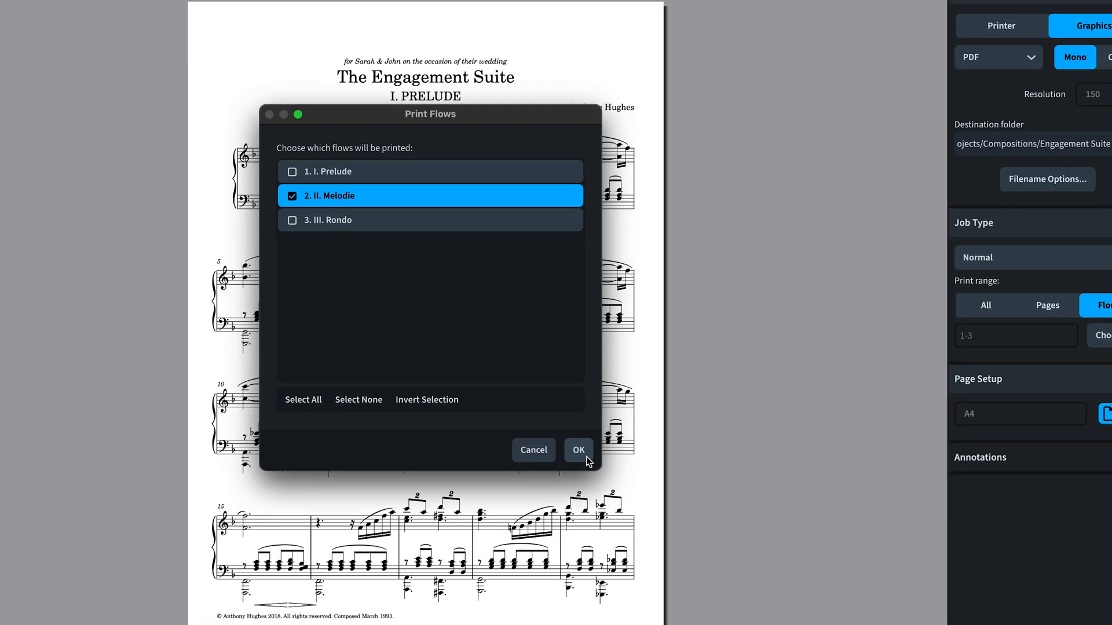
click(579, 449)
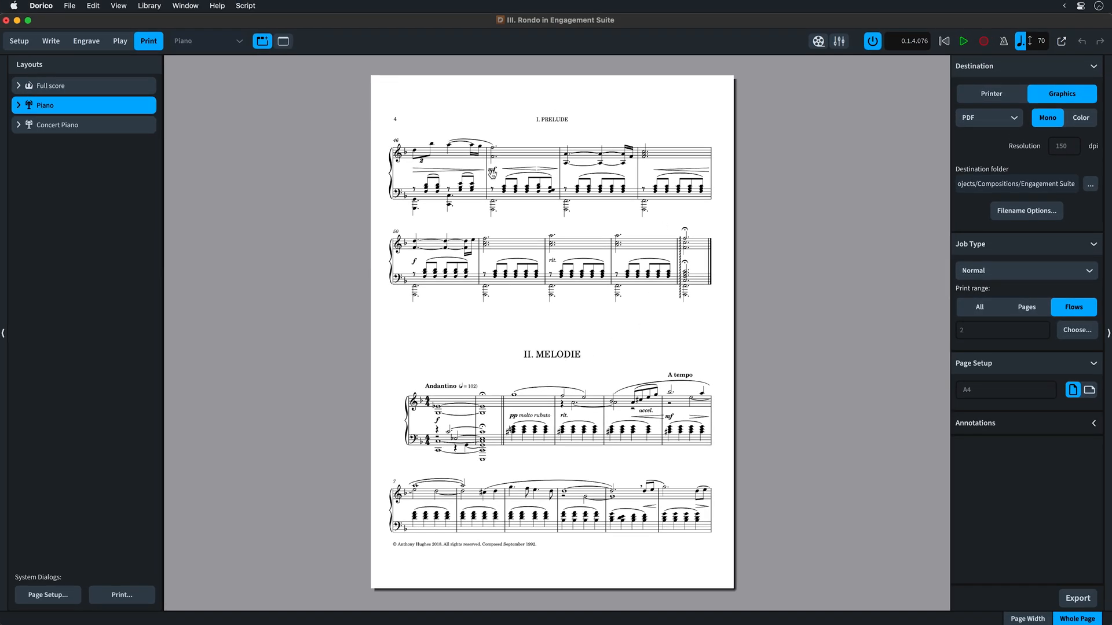
scroll(down, 3)
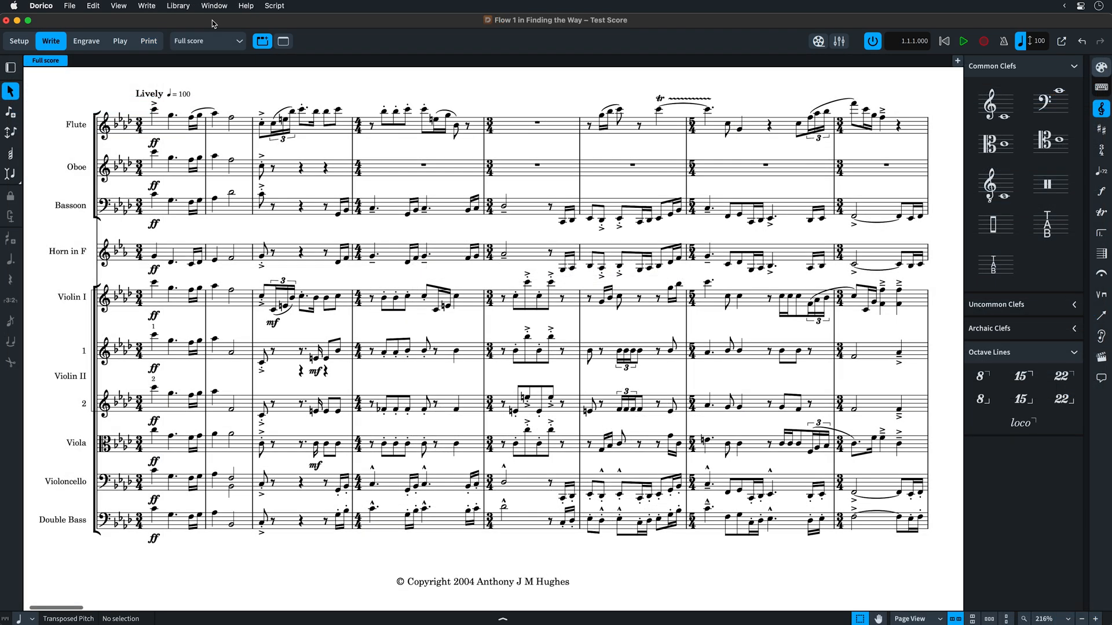
click(178, 6)
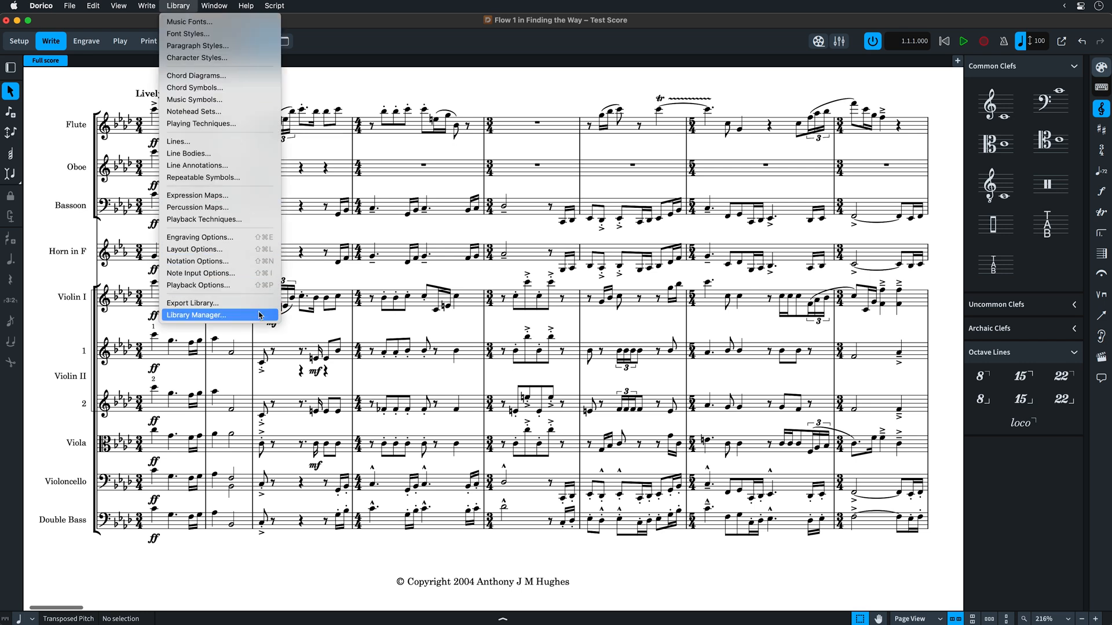
click(197, 315)
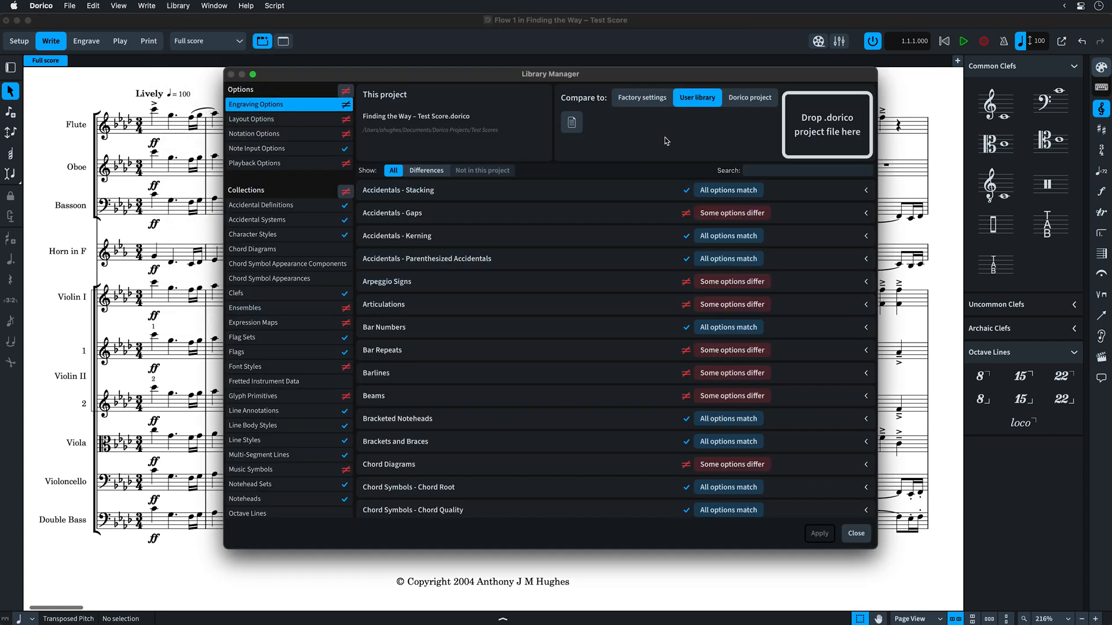
click(641, 97)
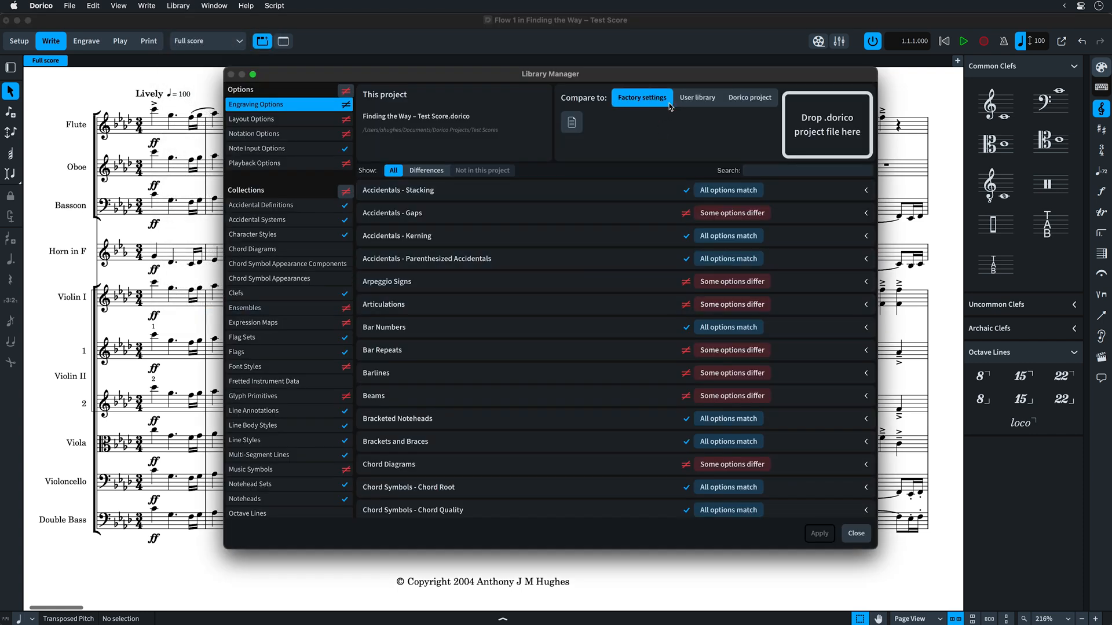
click(697, 98)
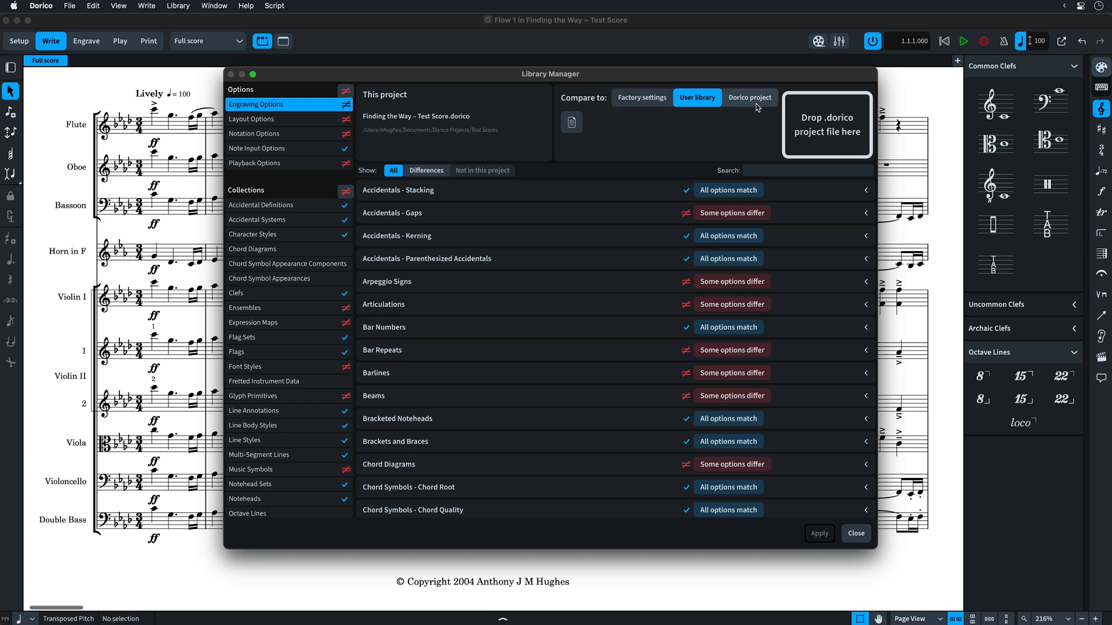
click(273, 119)
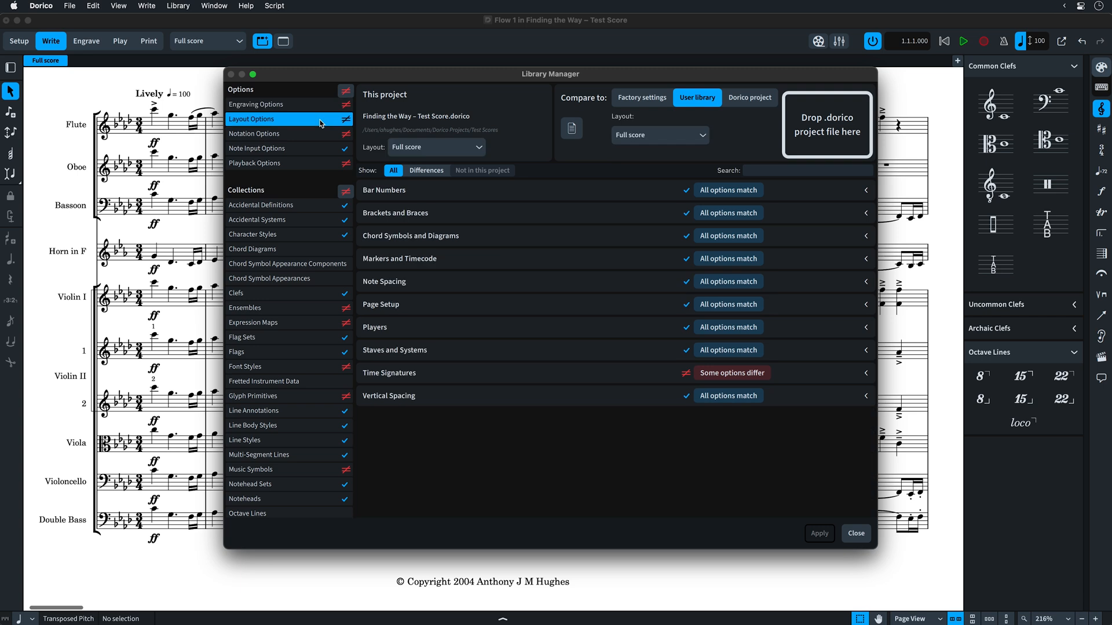
click(866, 373)
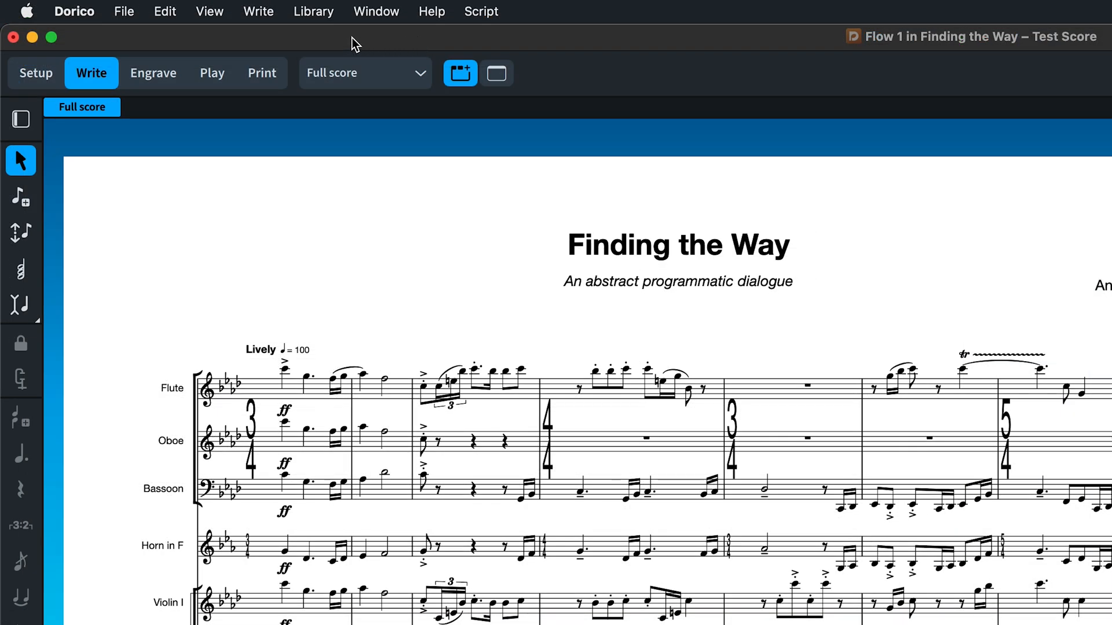
Export the project's library settings to a .doricolib file.
click(313, 11)
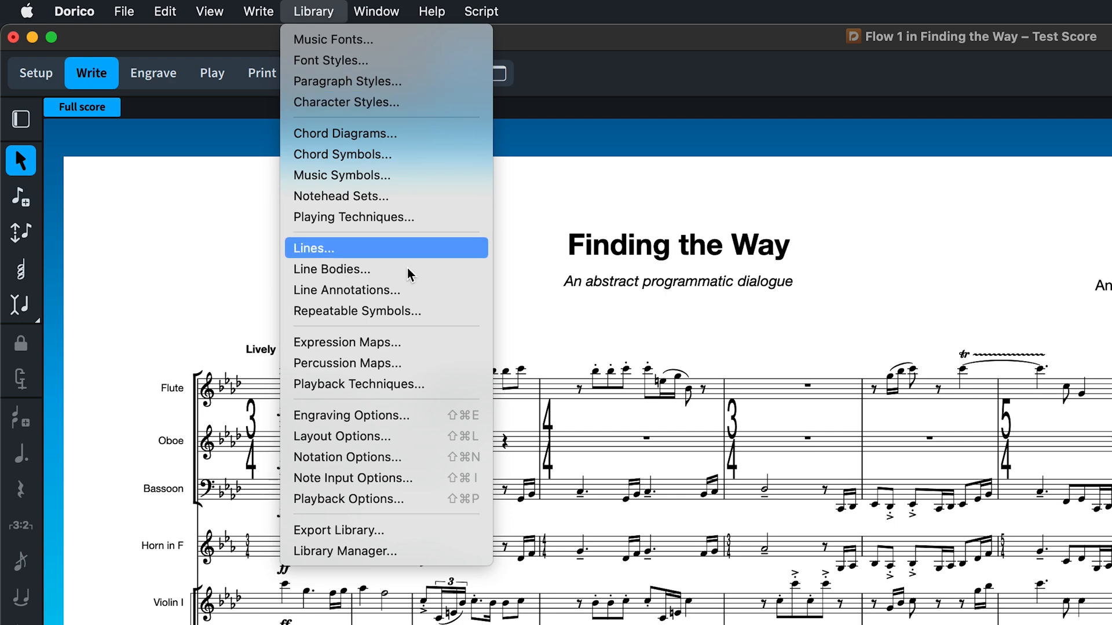
mouse_move(412, 539)
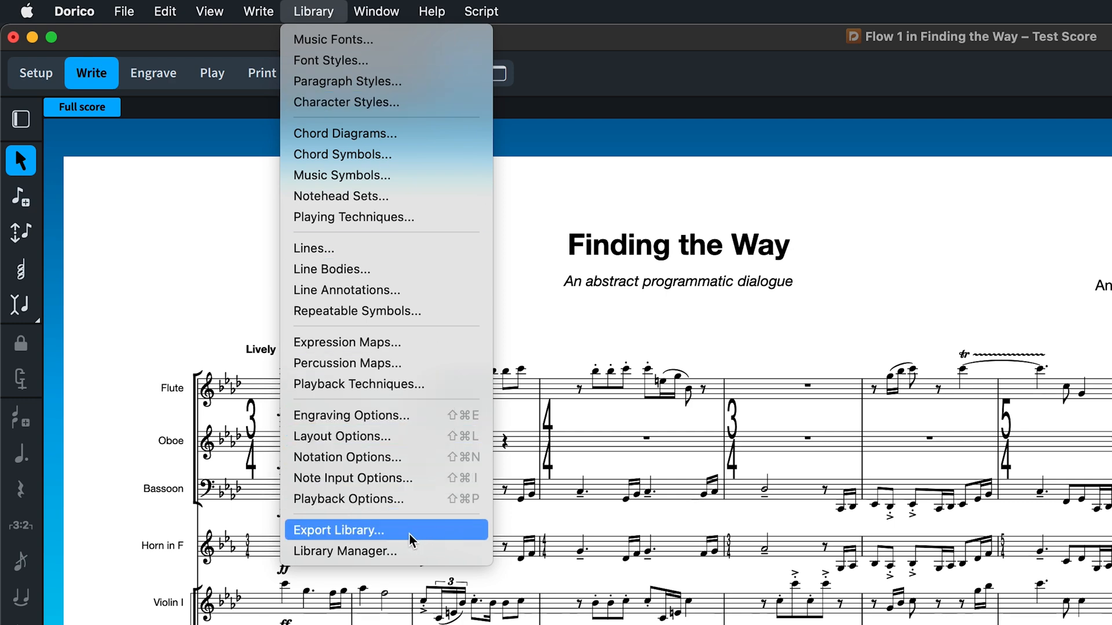
click(340, 530)
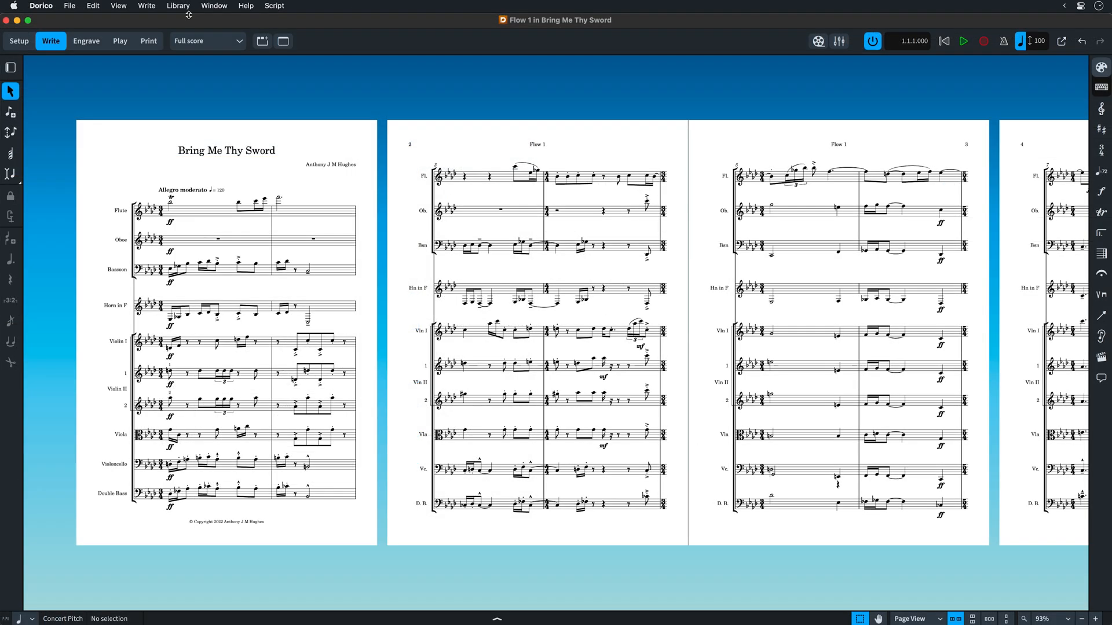
Load Orchestral.doricolib in the Library Manager and apply its differing settings to the project.
click(179, 5)
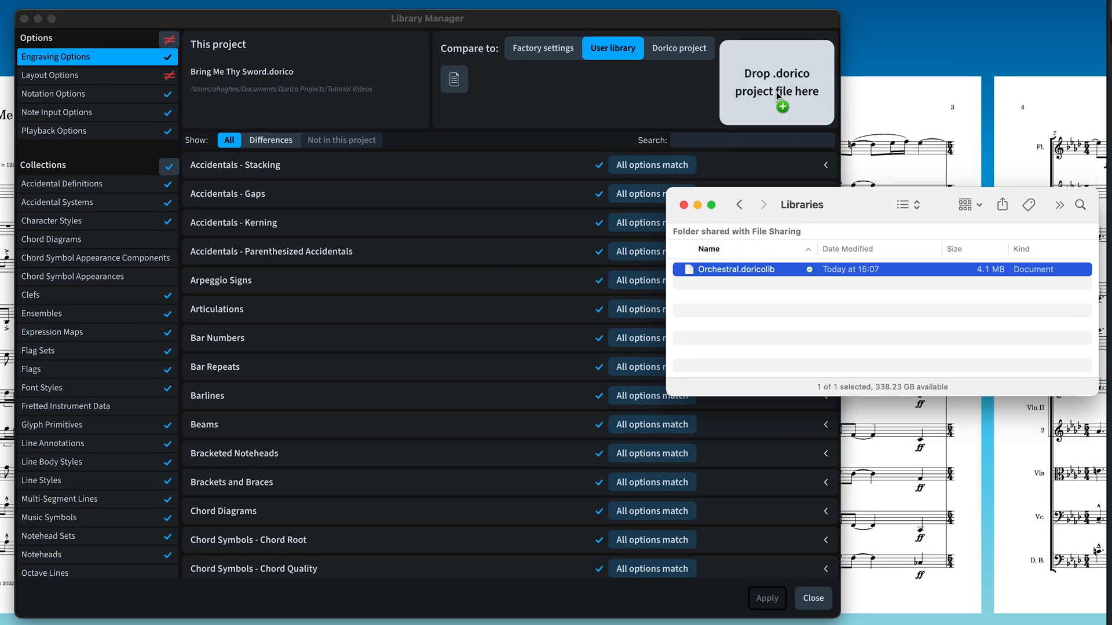
click(679, 49)
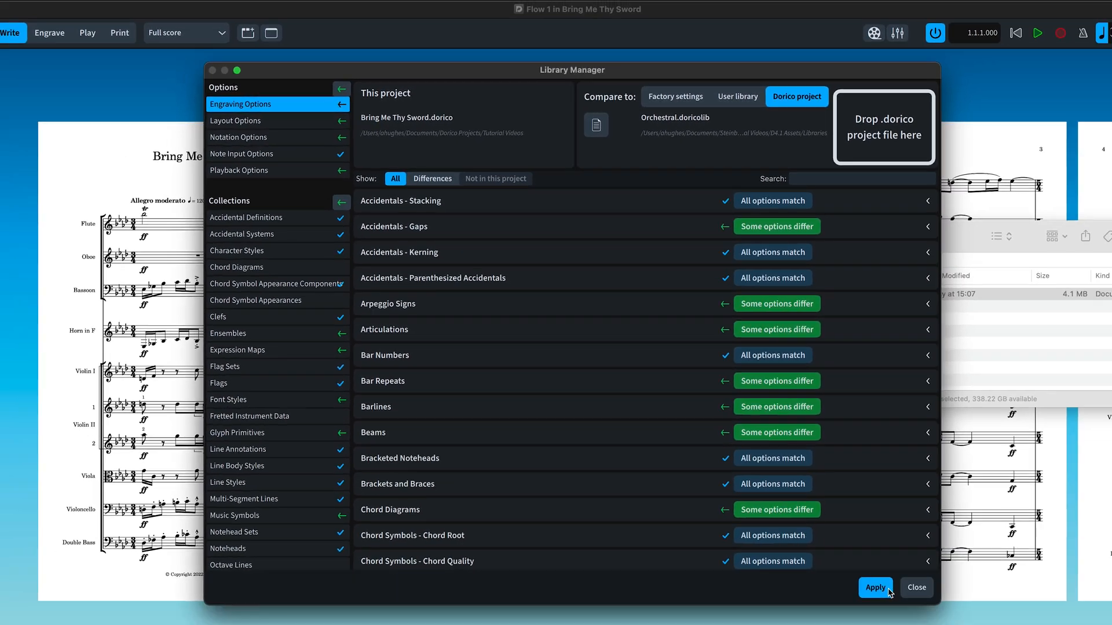
click(876, 587)
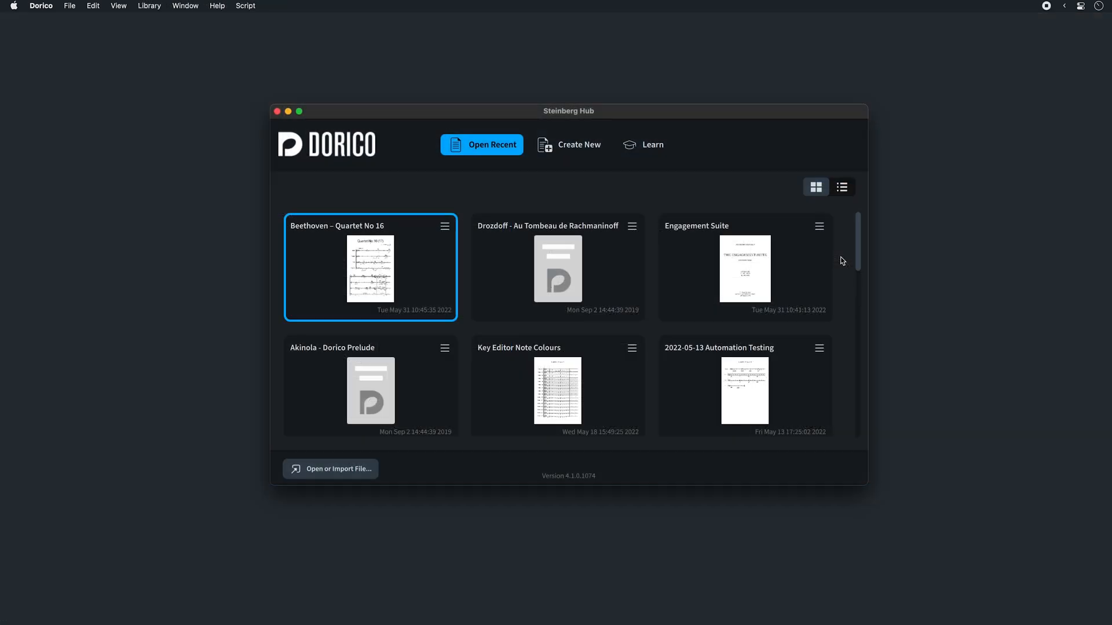
mouse_move(855, 255)
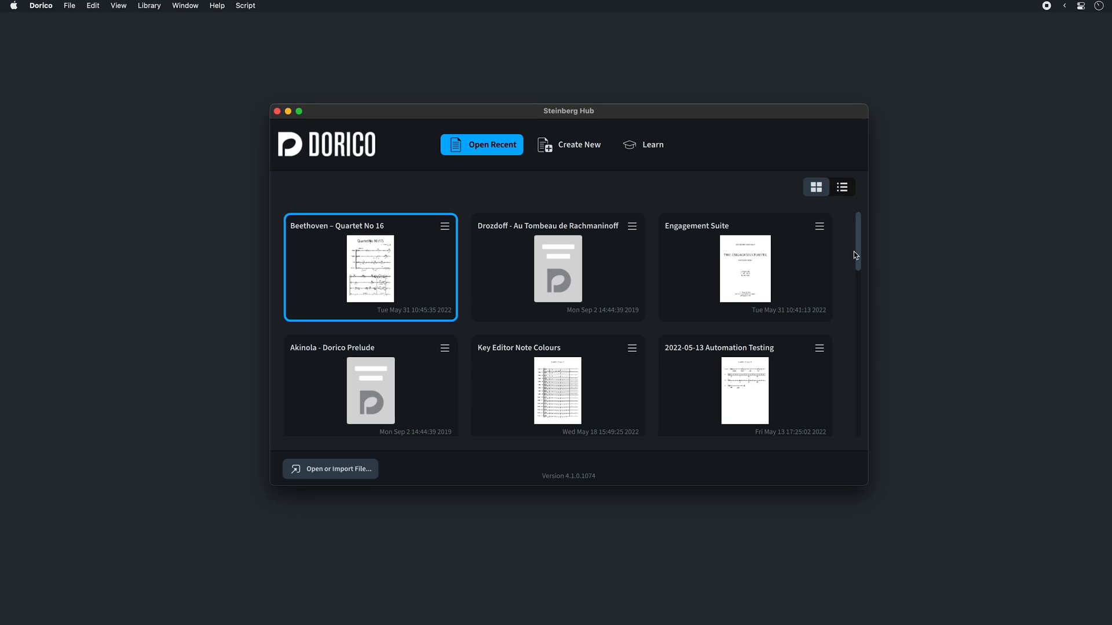
Switch recent projects to list view and open the Akinola - Dorico Prelude project.
scroll(down, 3)
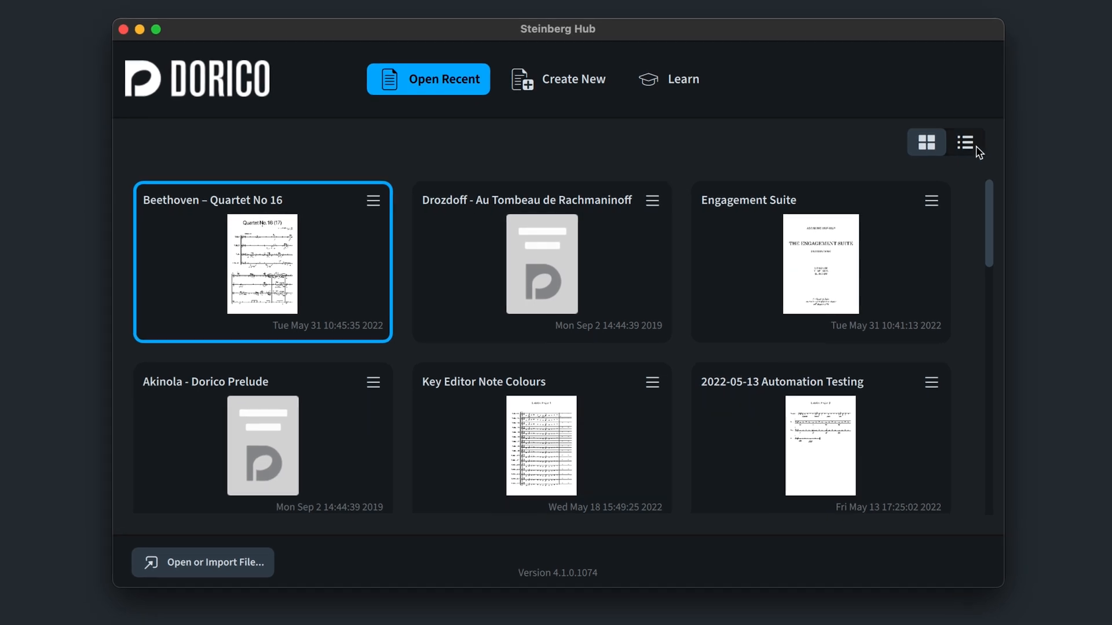
click(963, 142)
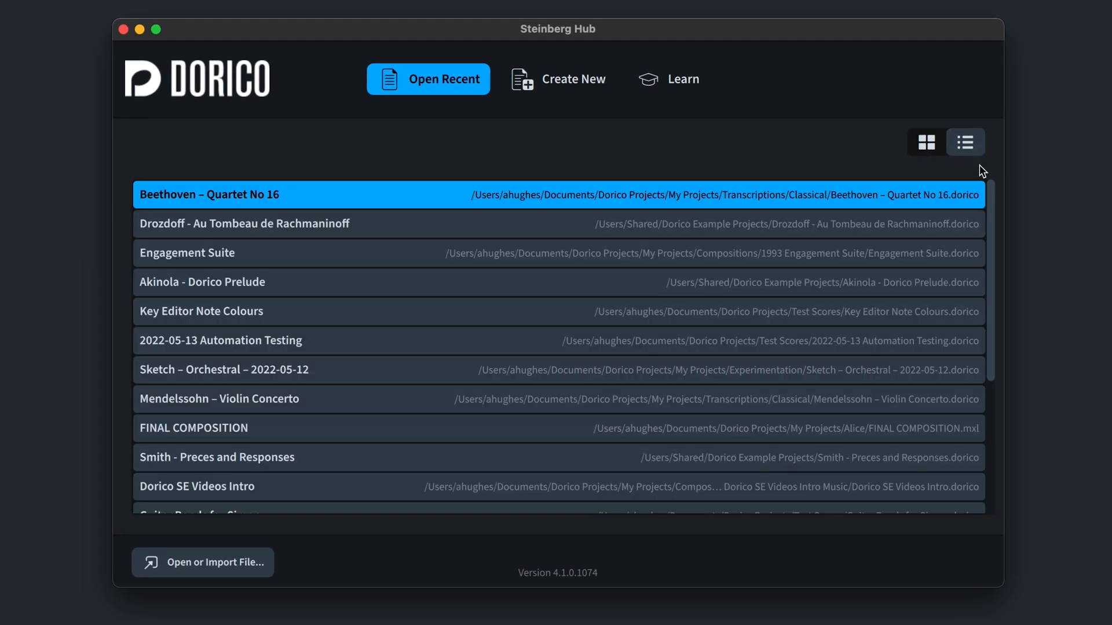
click(201, 282)
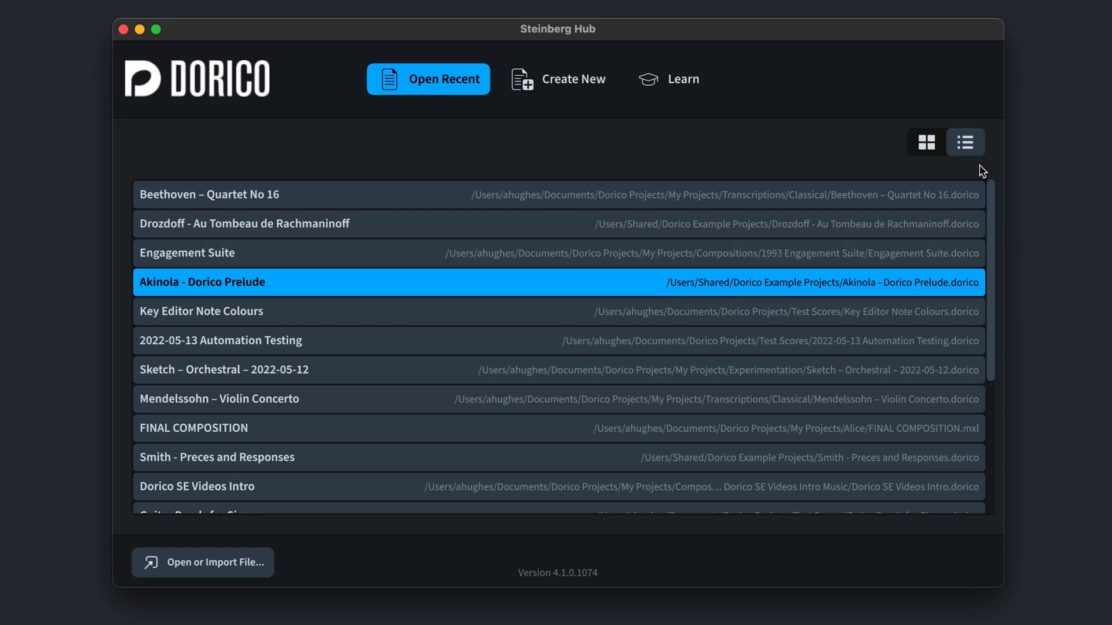
double_click(208, 195)
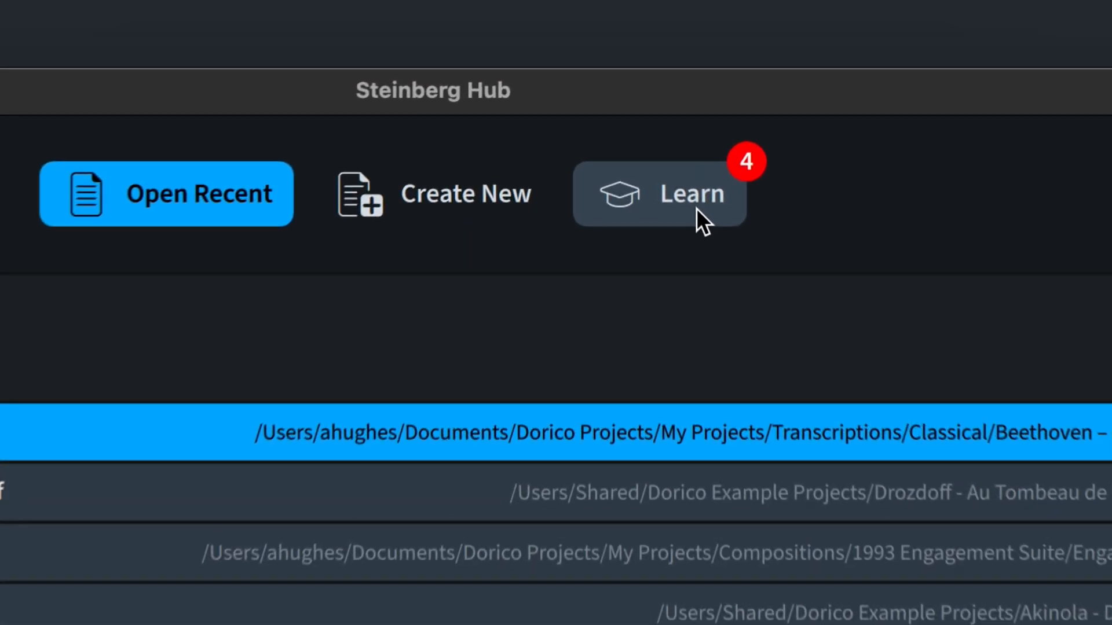
Show the hub's Learn resources and read the 'Undo and redo selections' blog tip.
click(690, 199)
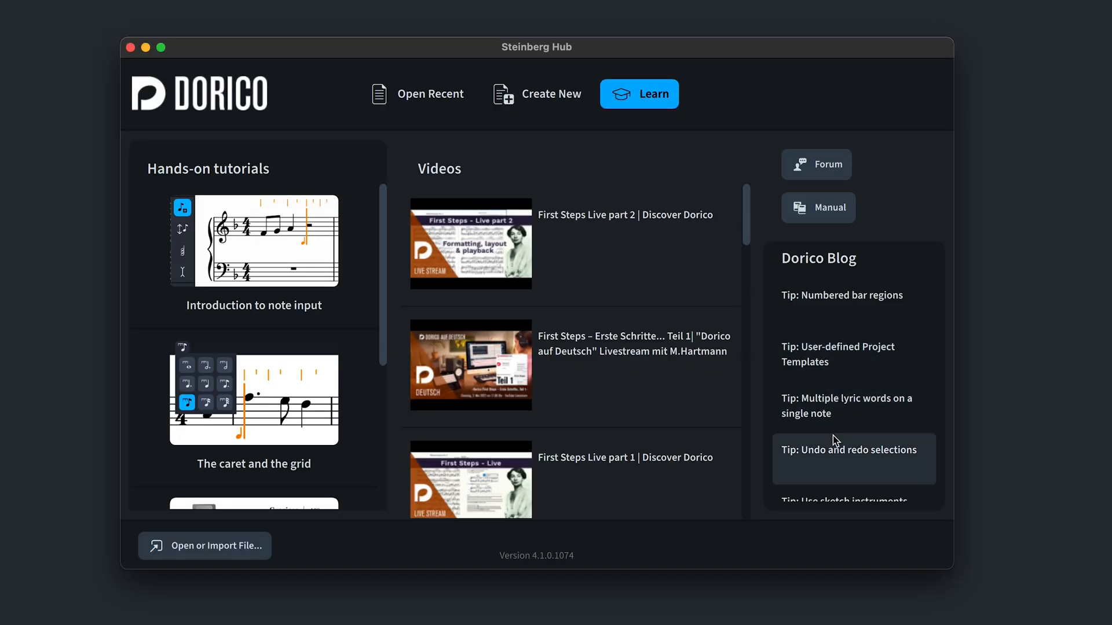
click(204, 547)
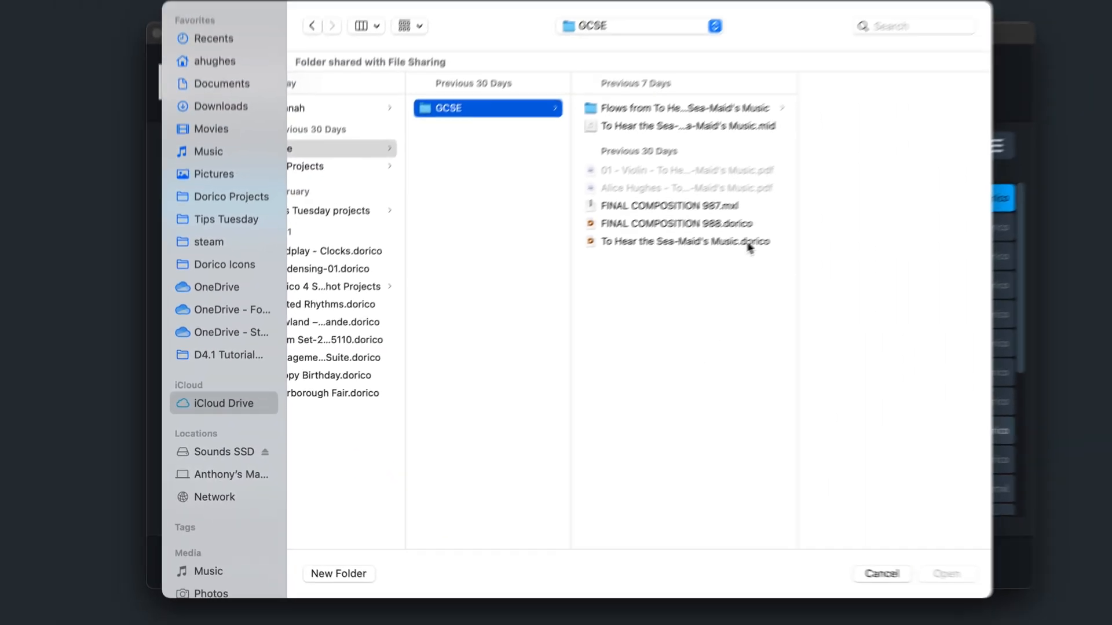
Open 'To Hear the Sea-Maid's Music.dorico' from the GCSE folder and reload its on-disk changes.
click(686, 241)
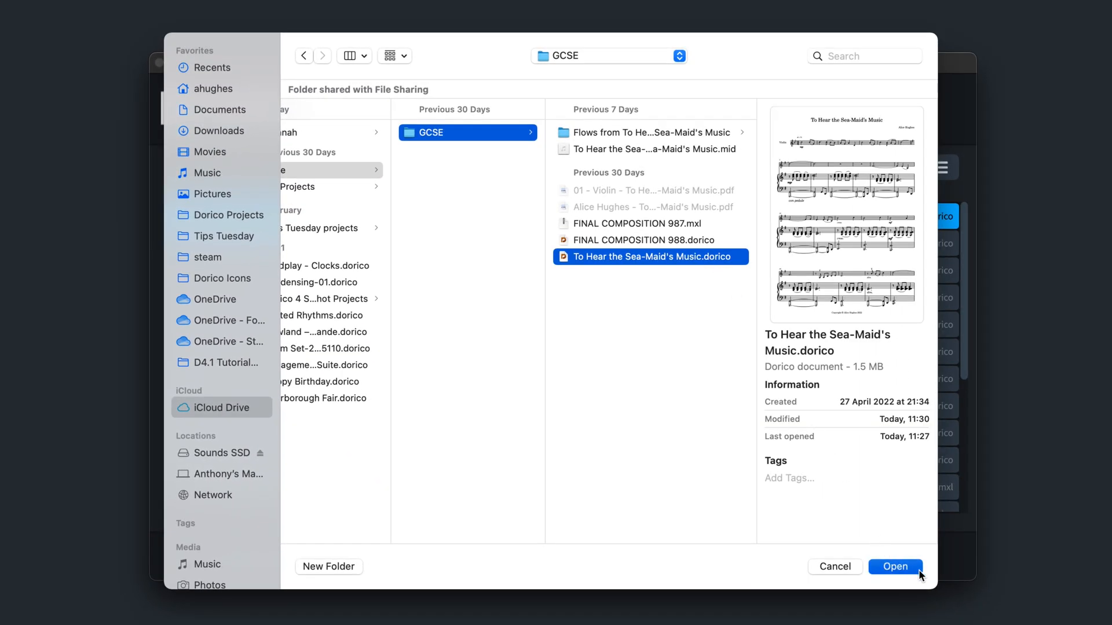
click(895, 567)
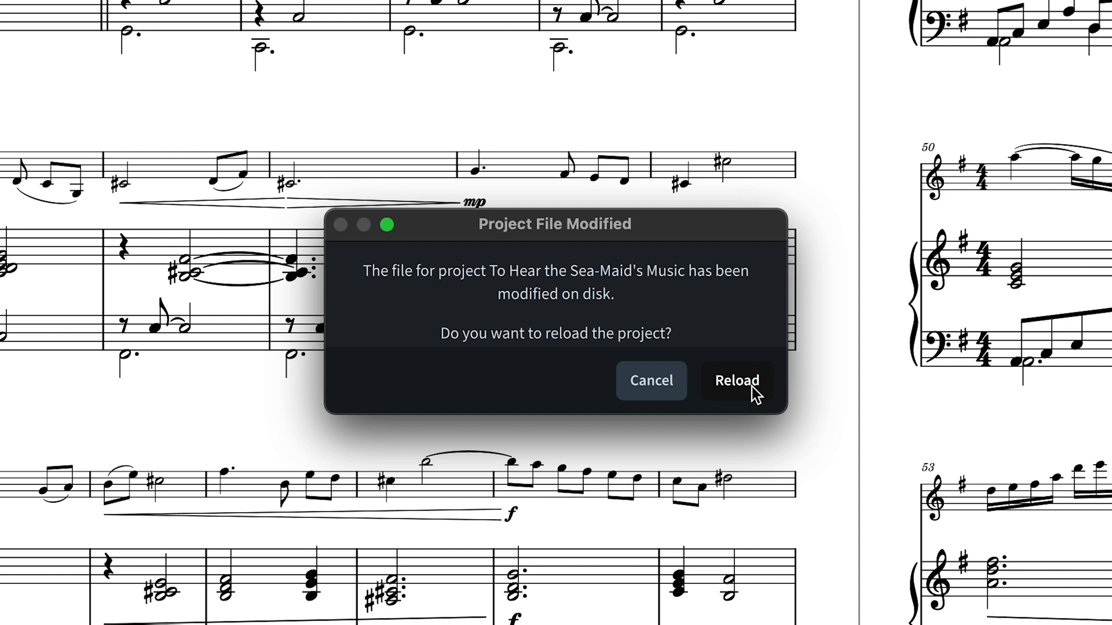
click(737, 380)
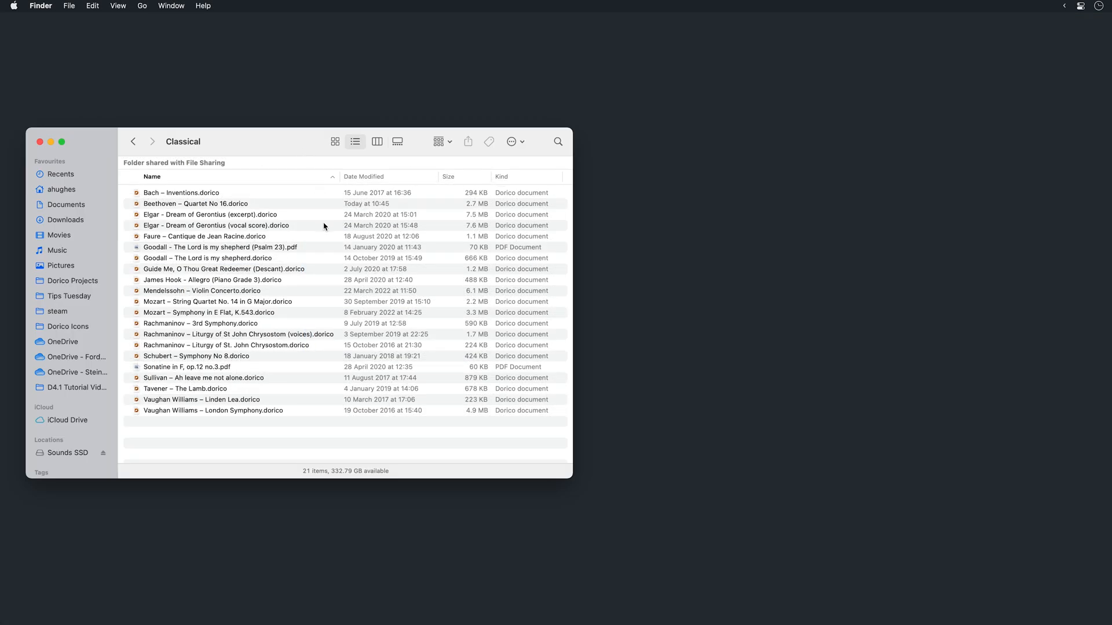
Quick Look 'Beethoven – Quartet No 16.dorico' in Finder and browse its page thumbnails.
click(196, 203)
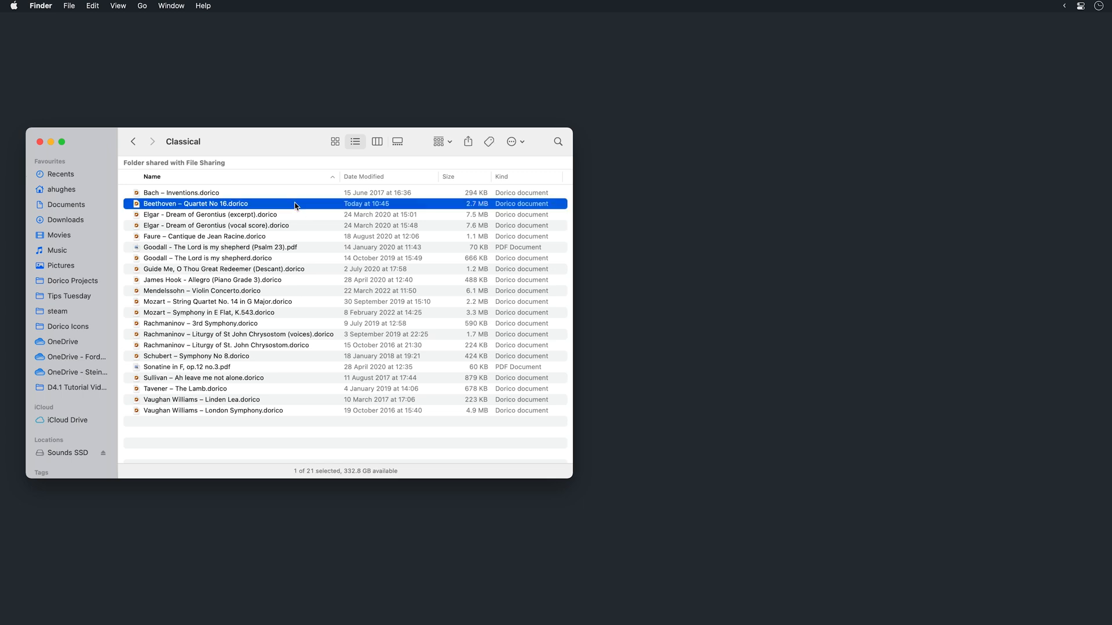
key(space)
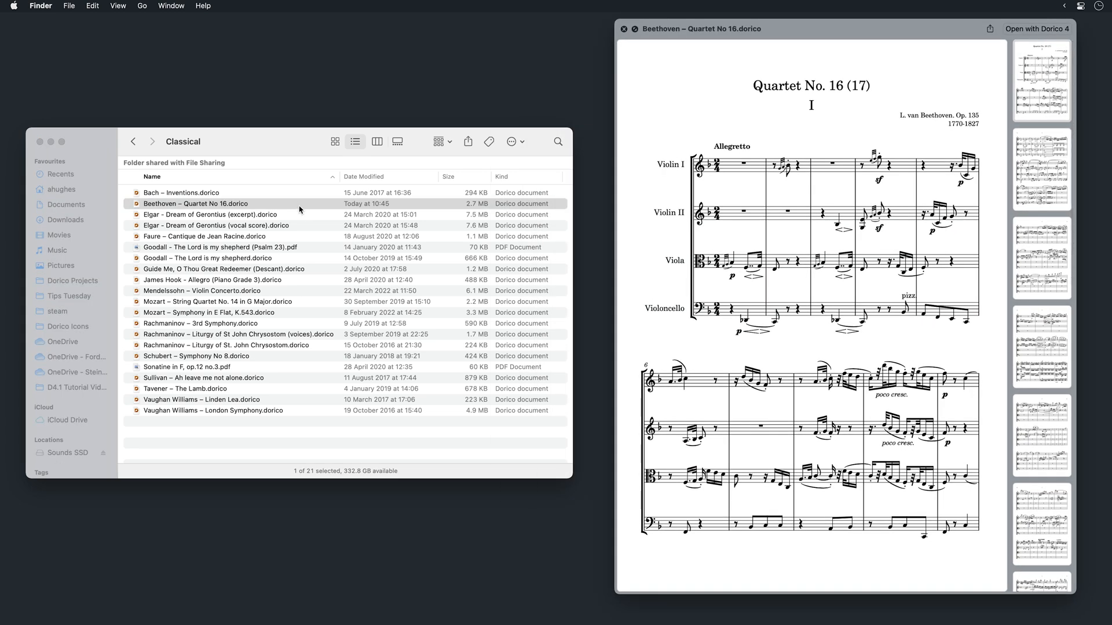
click(1042, 81)
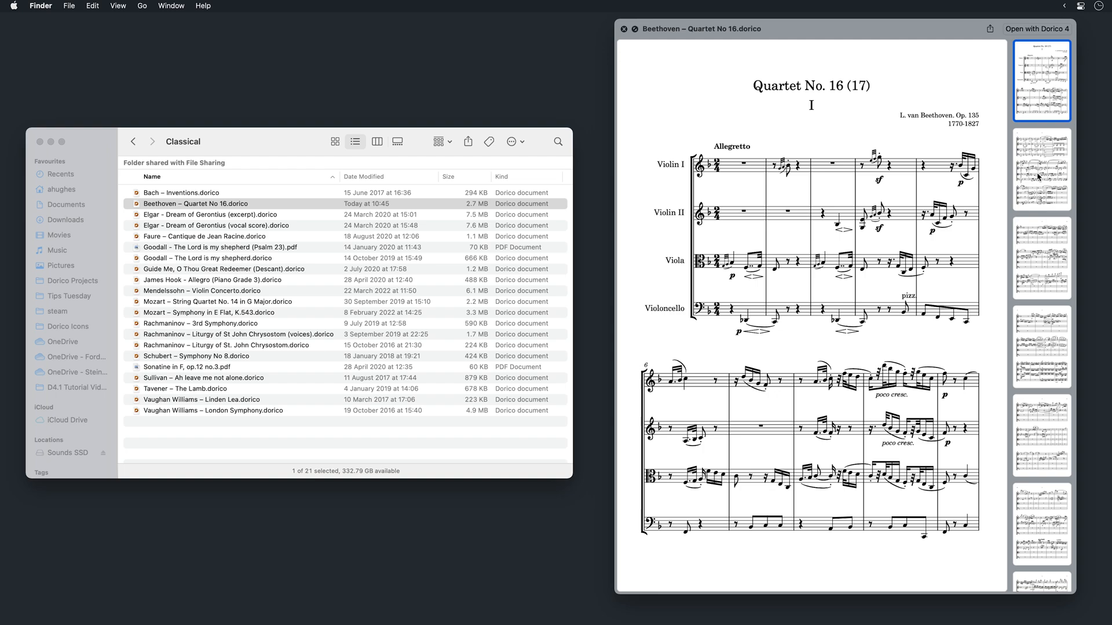
click(1043, 168)
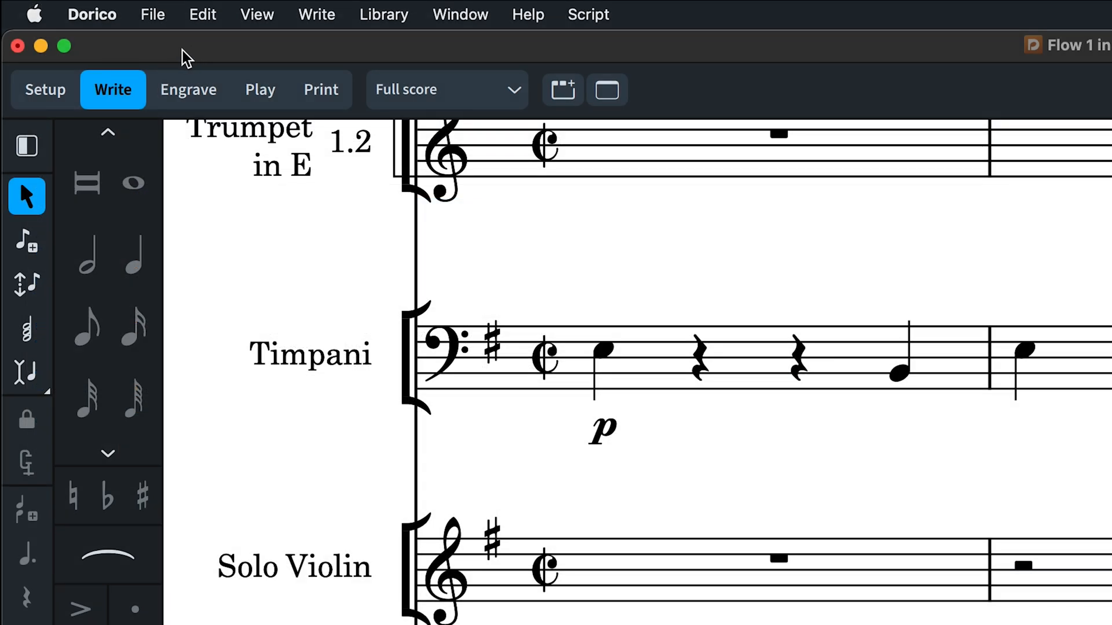
Review the Colors preferences: Page Colors, Background Colors and Voice Colors.
click(93, 14)
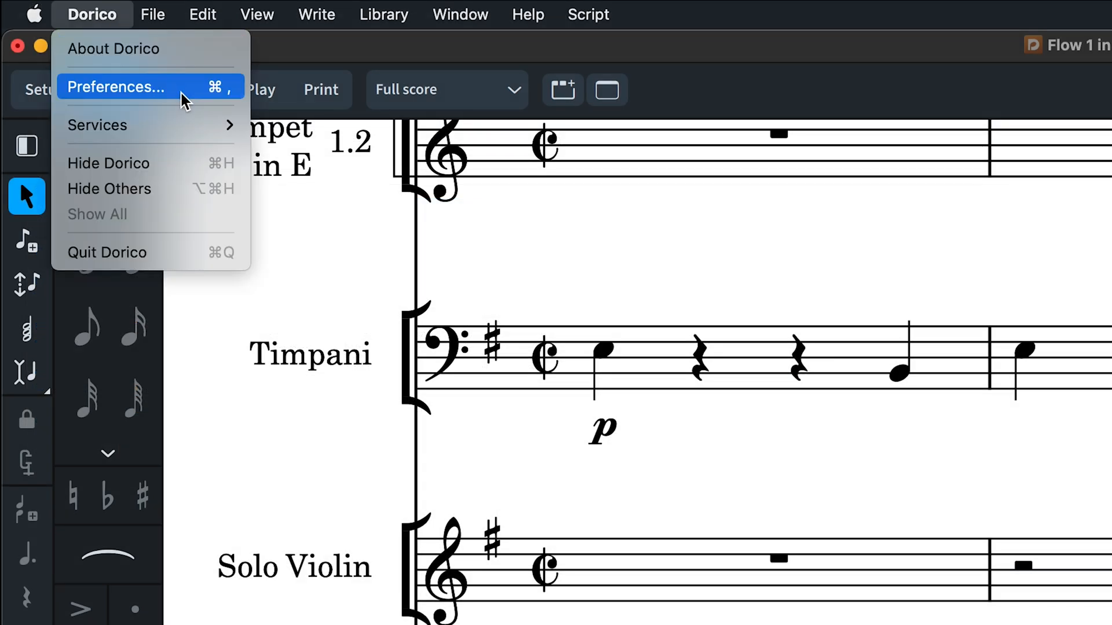
click(116, 87)
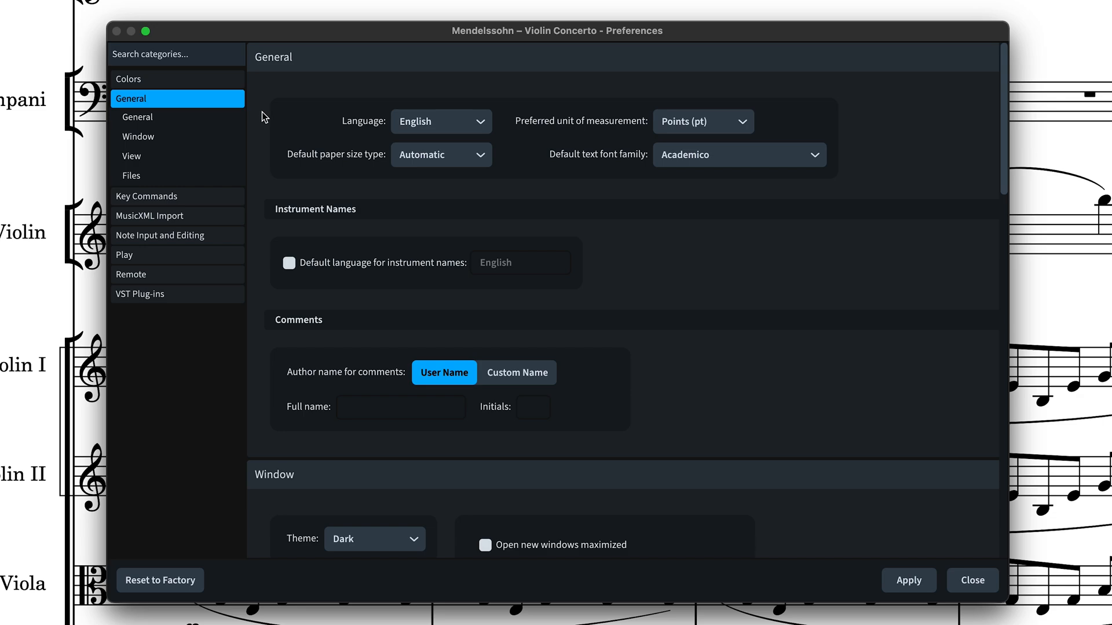
click(128, 79)
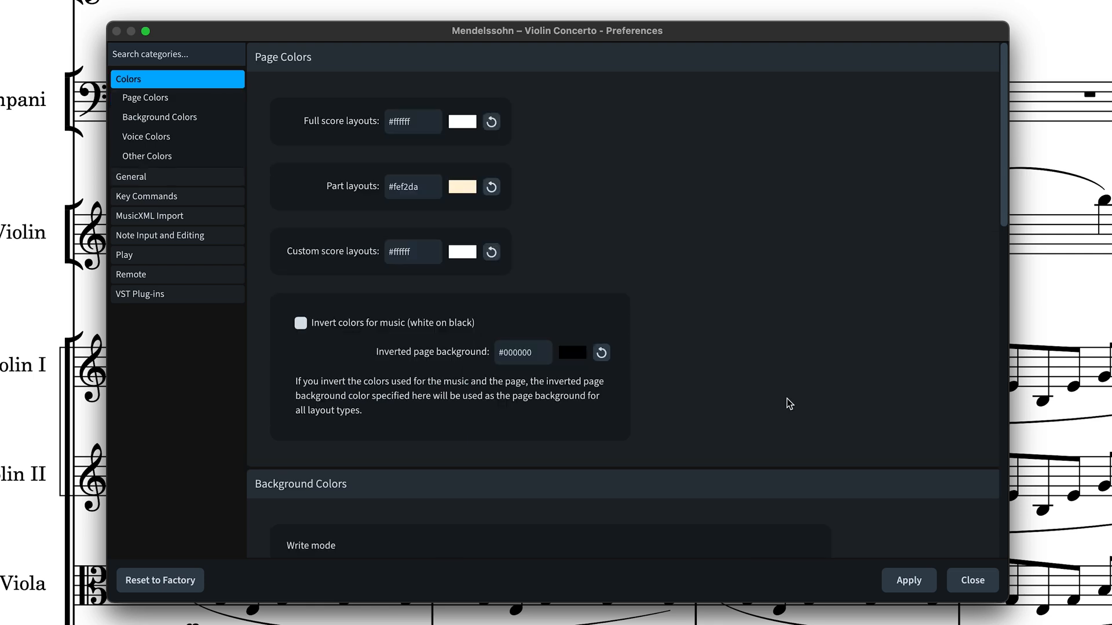
scroll(down, 3)
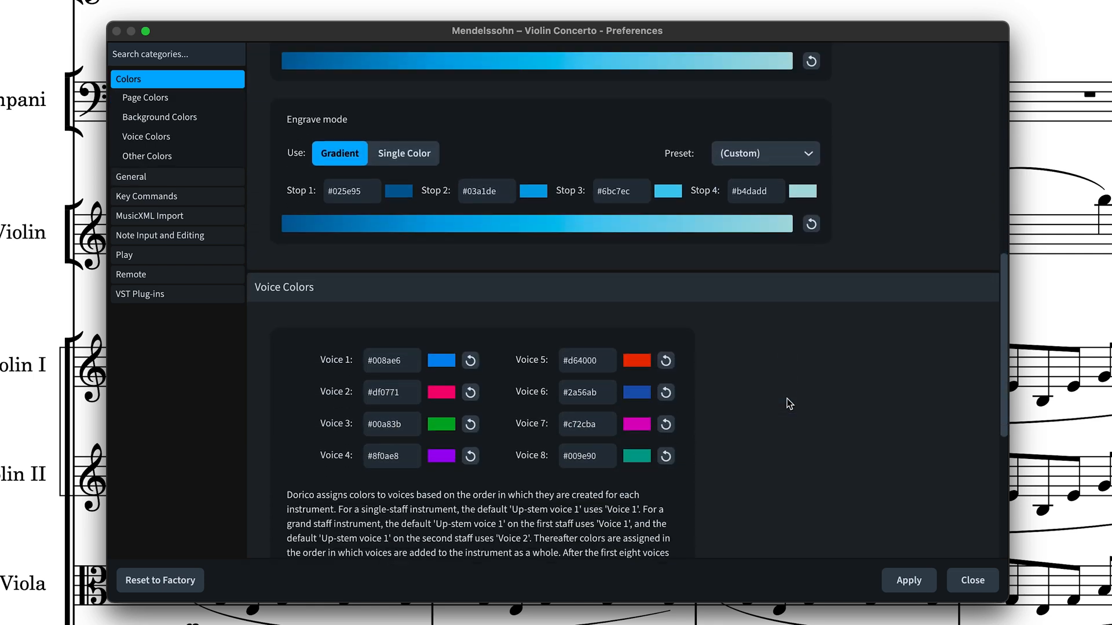
scroll(down, 3)
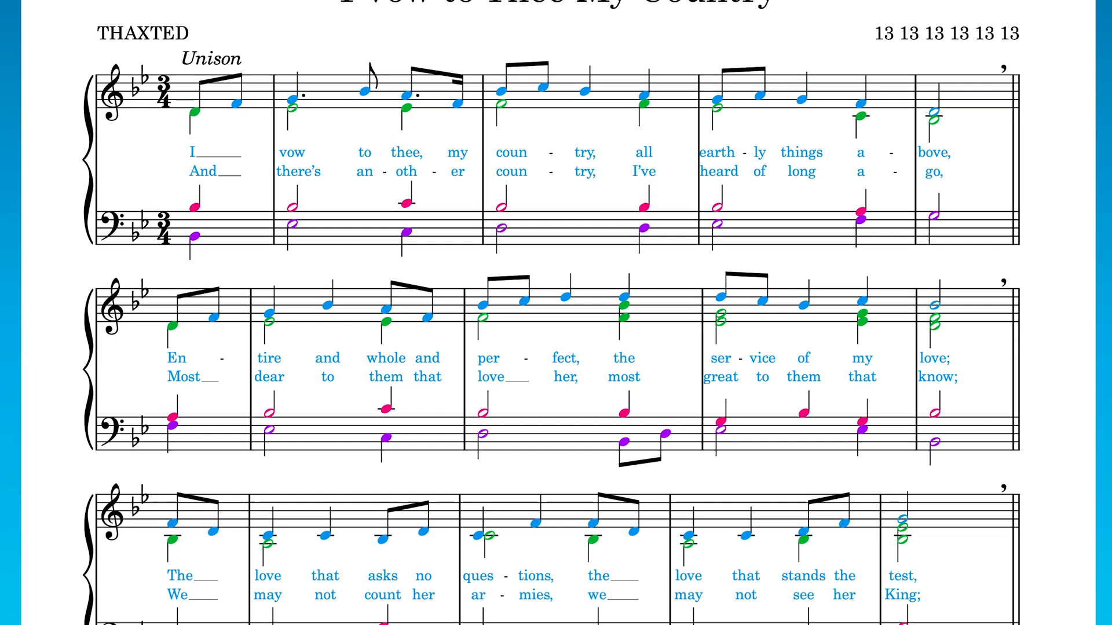
Enable 'Invert colors for music (white on black)' in Page Colors and apply it.
scroll(down, 3)
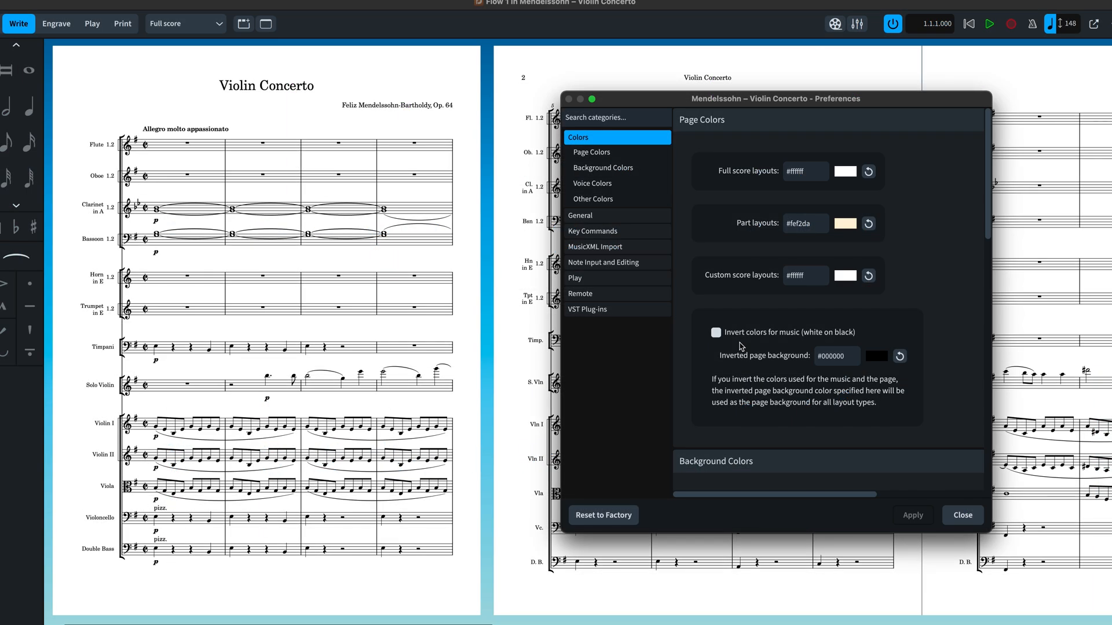
click(715, 333)
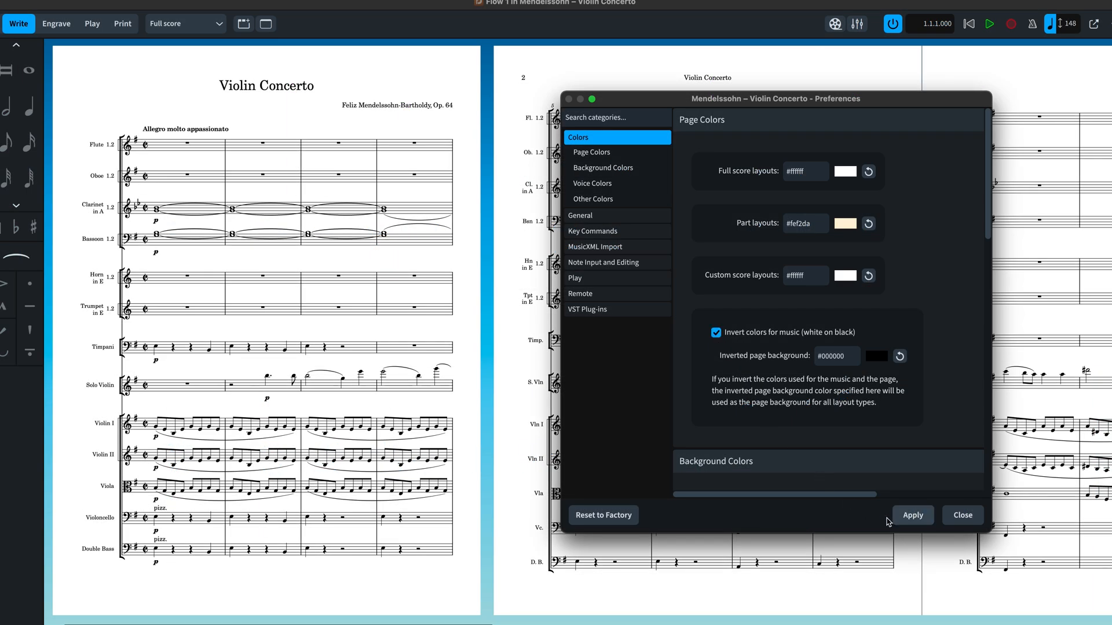
mouse_move(924, 524)
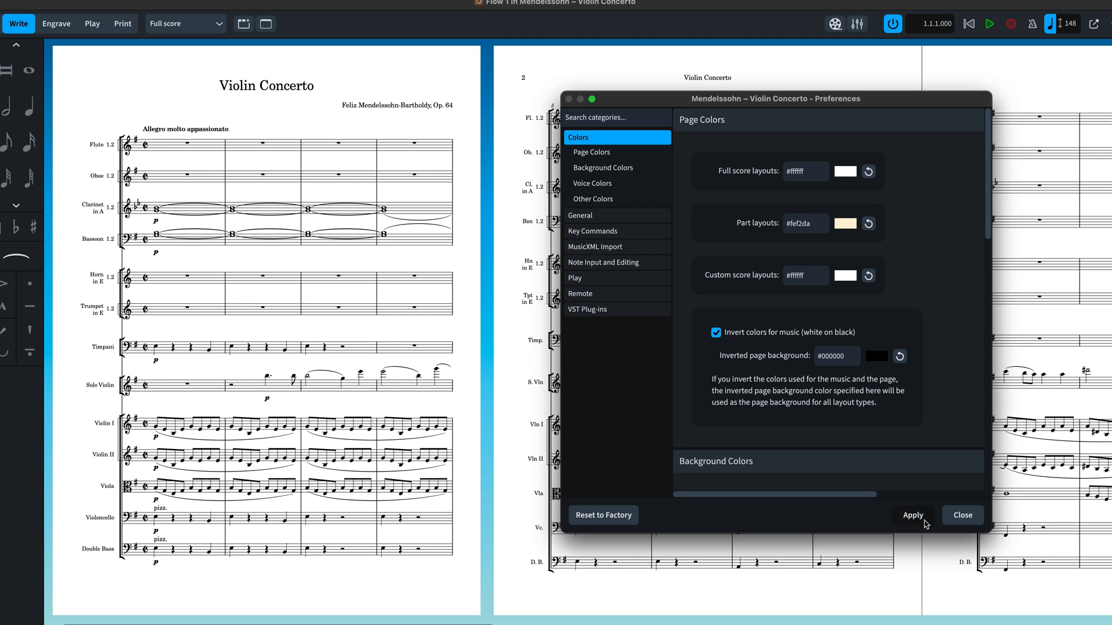
click(913, 515)
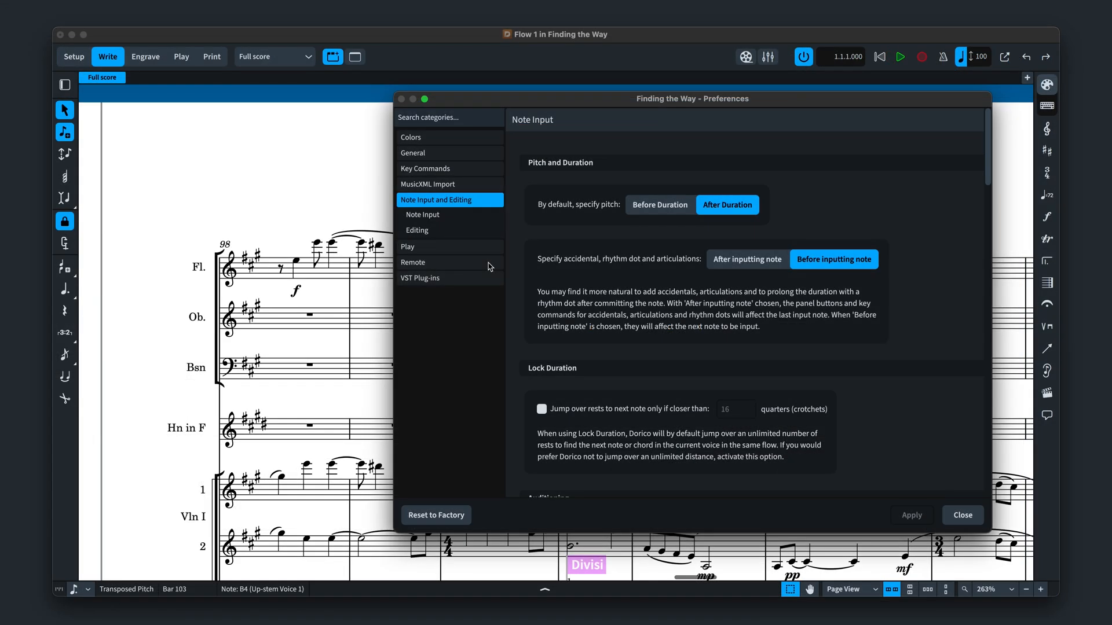
Browse the Note Input page's pitch, lock duration and auditioning settings.
scroll(down, 3)
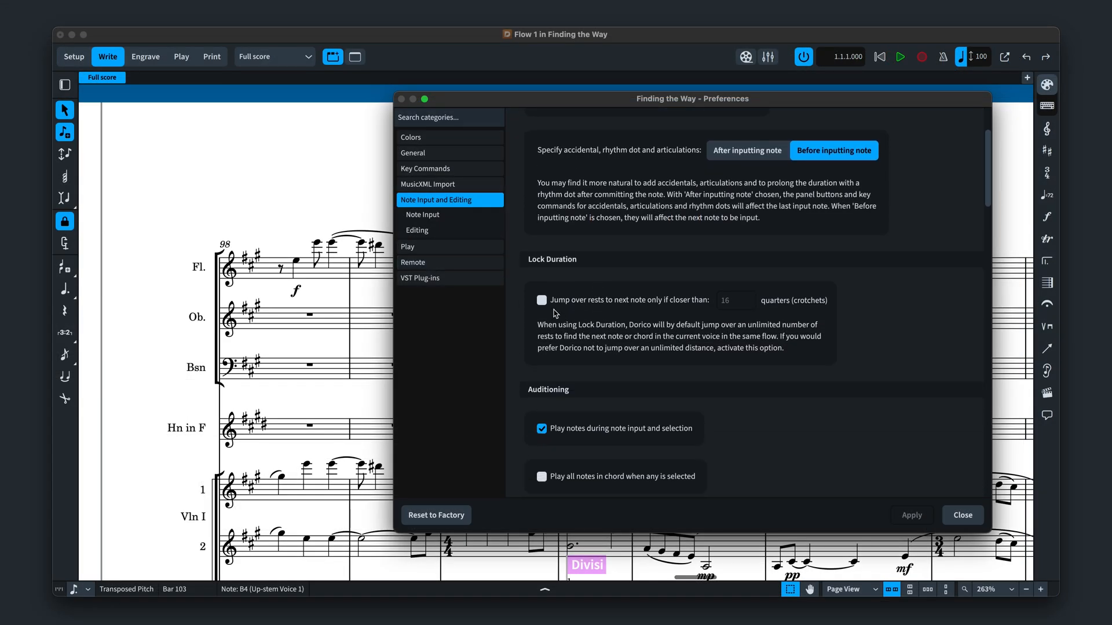
click(542, 299)
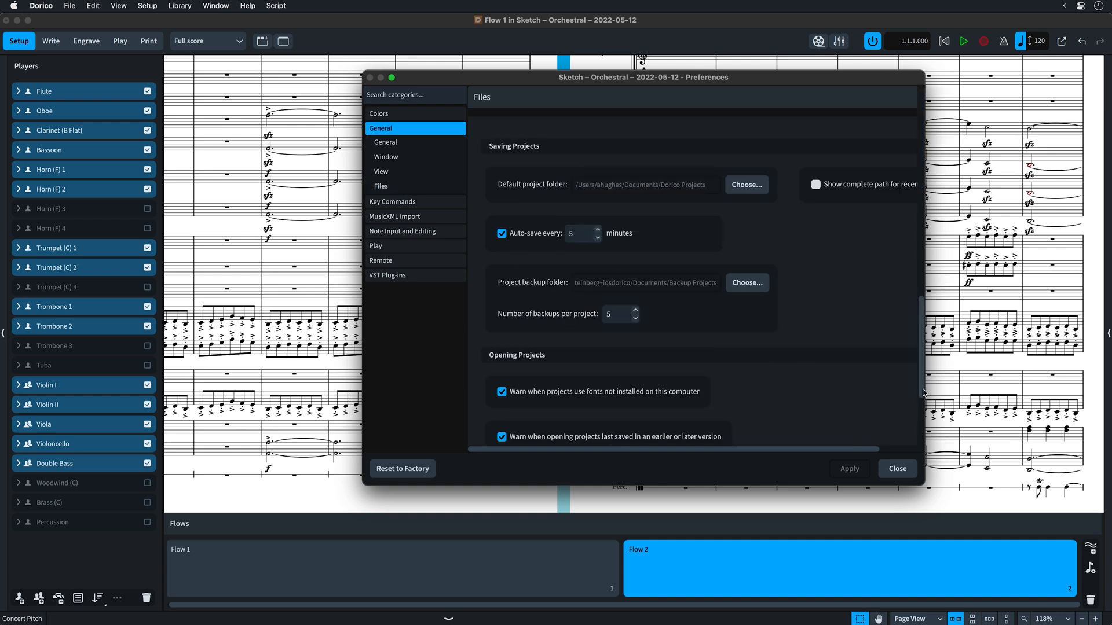
Untick 'Omit empty flows and layouts when exporting flows' under Exporting Files and close the preferences.
scroll(down, 3)
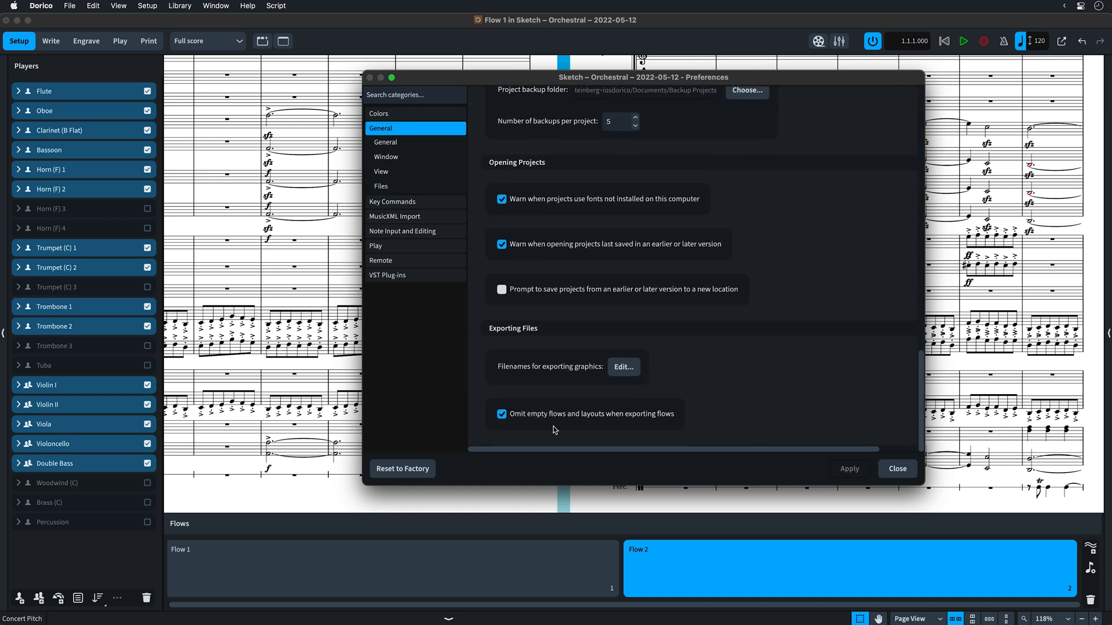
click(502, 413)
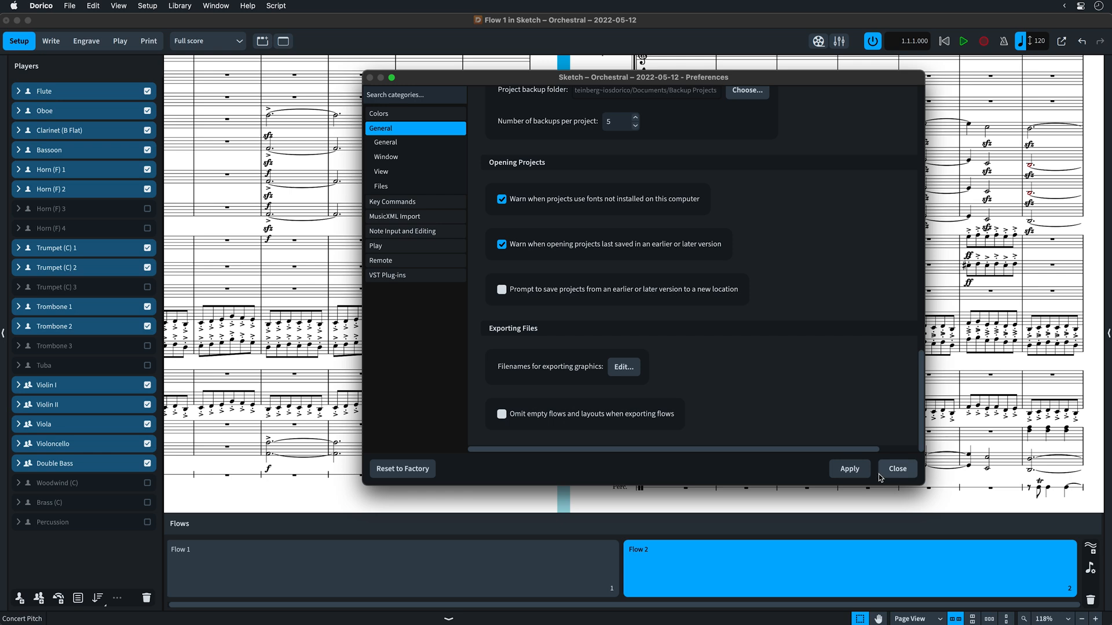
click(896, 468)
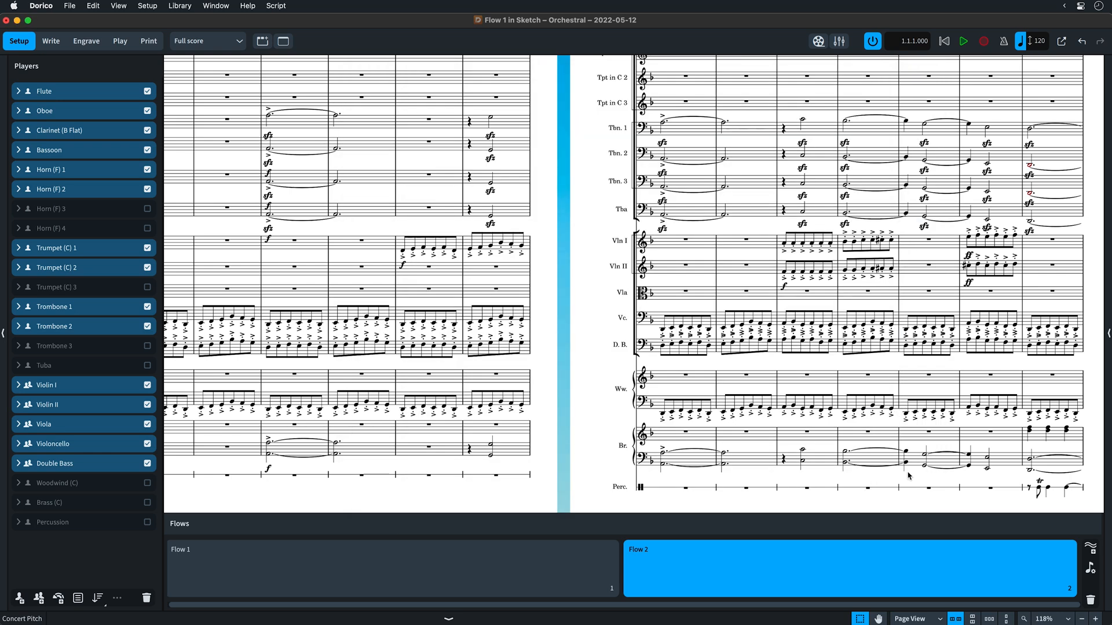
mouse_move(116, 68)
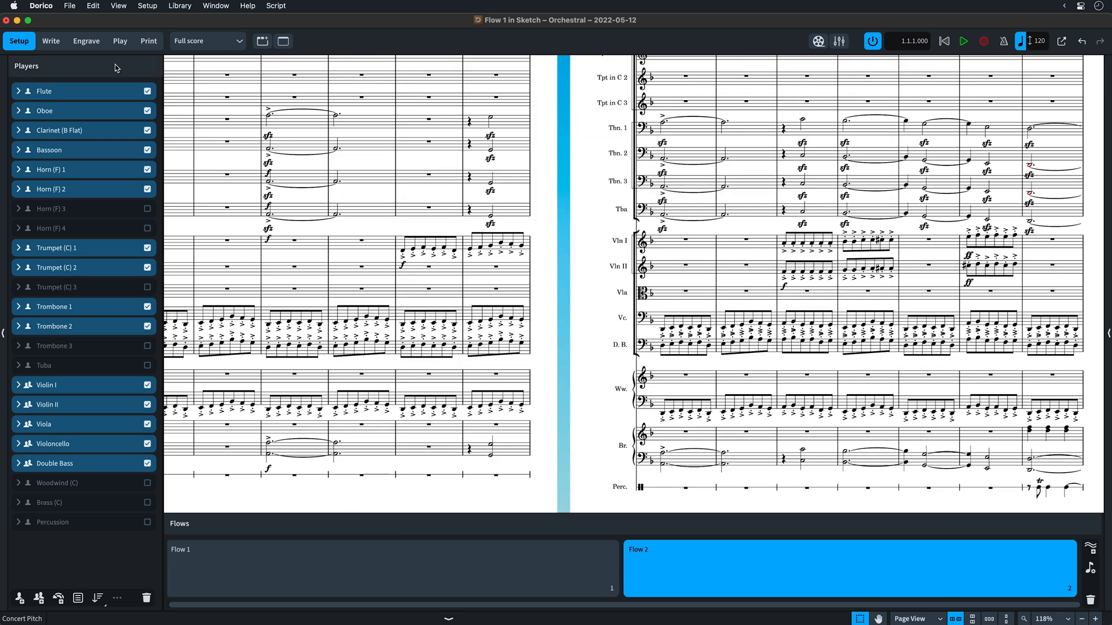
Export flows with Flow 1 unticked so only Flow 2 is exported.
click(69, 6)
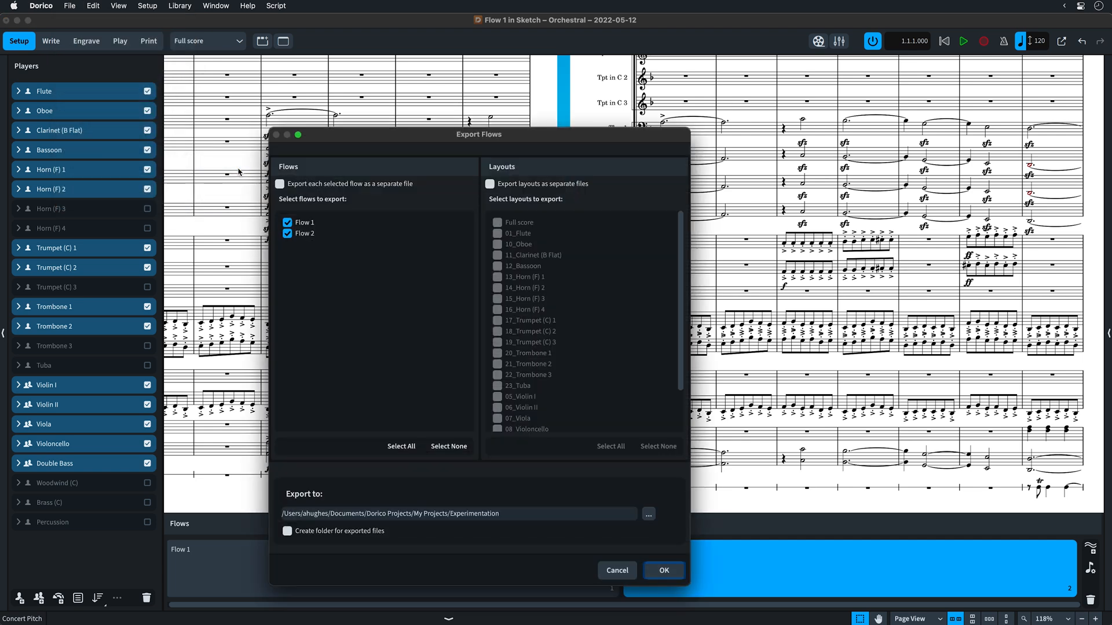
click(287, 222)
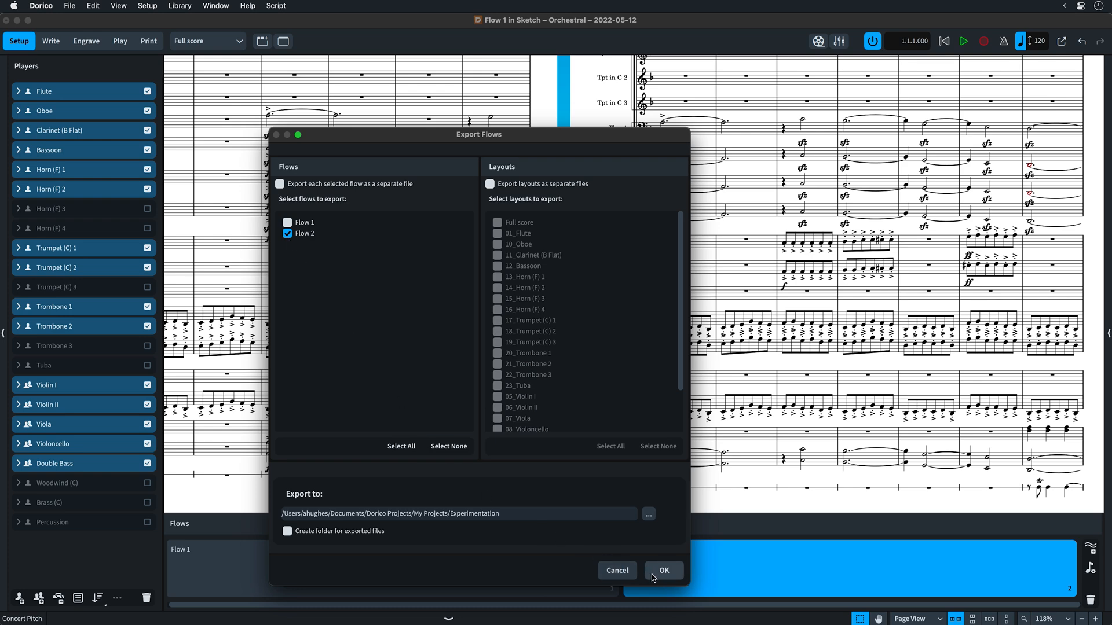
click(664, 570)
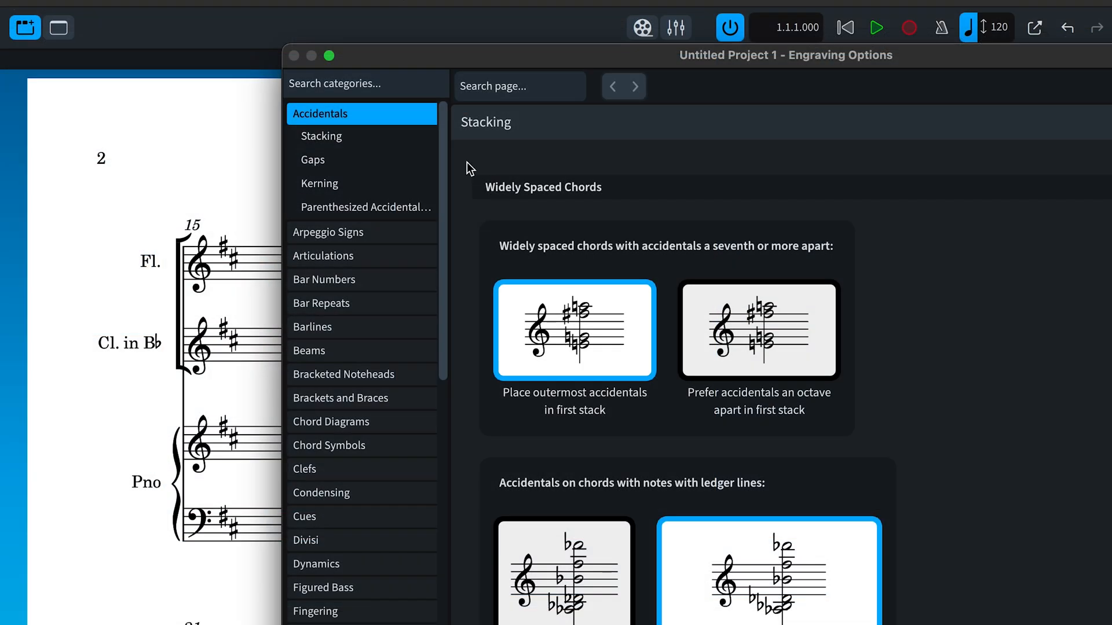
mouse_move(386, 238)
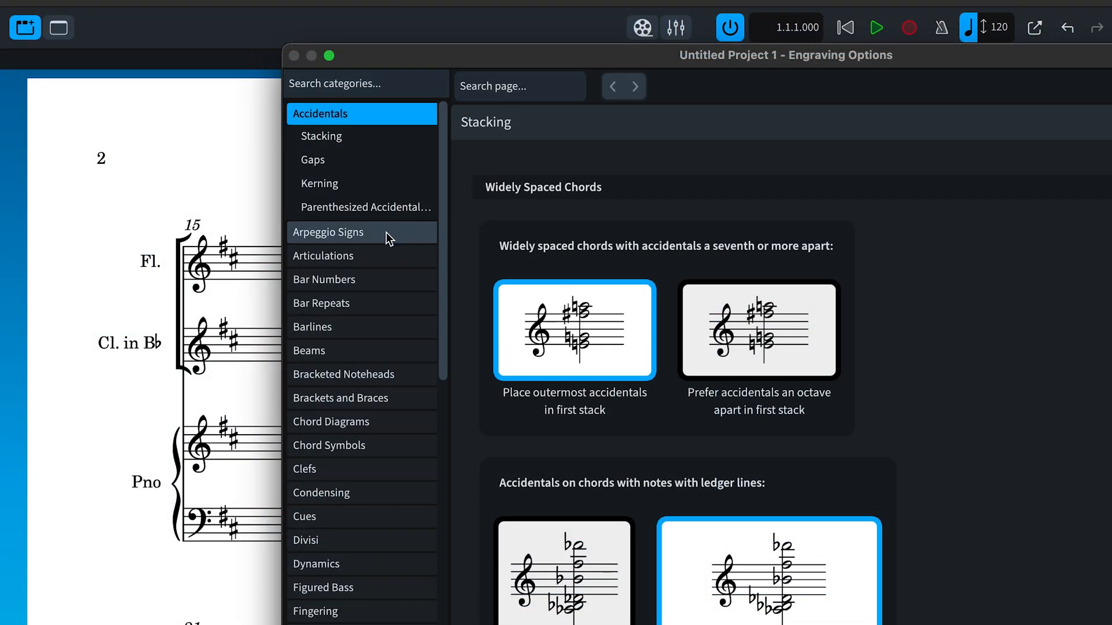
Search the categories for 'staff labels' and set abbreviated names to 'Always add period'.
click(327, 232)
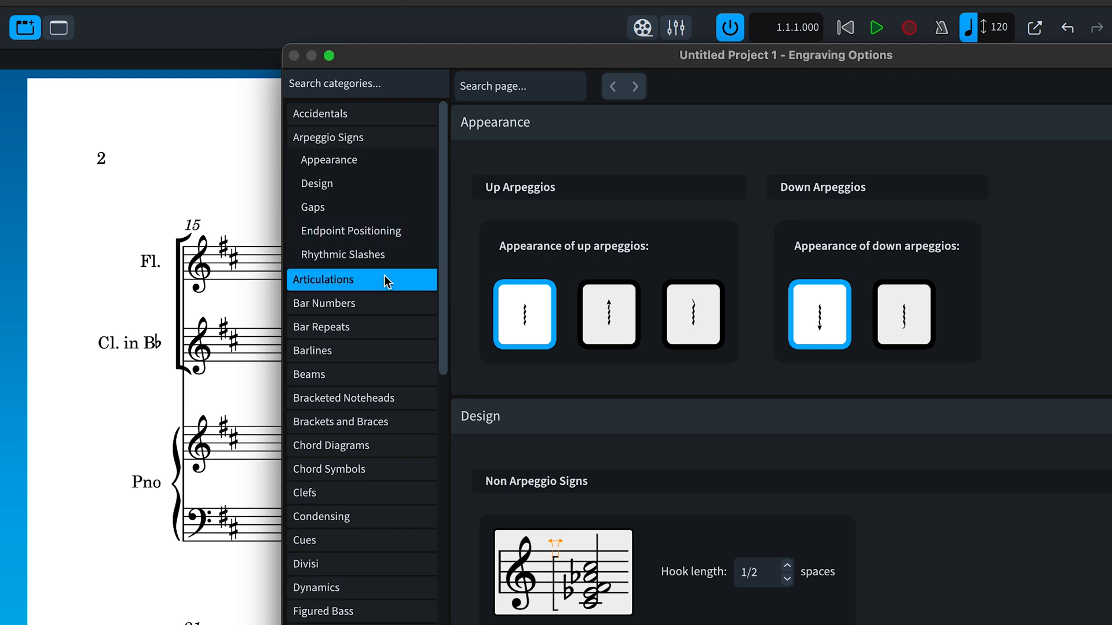
click(323, 279)
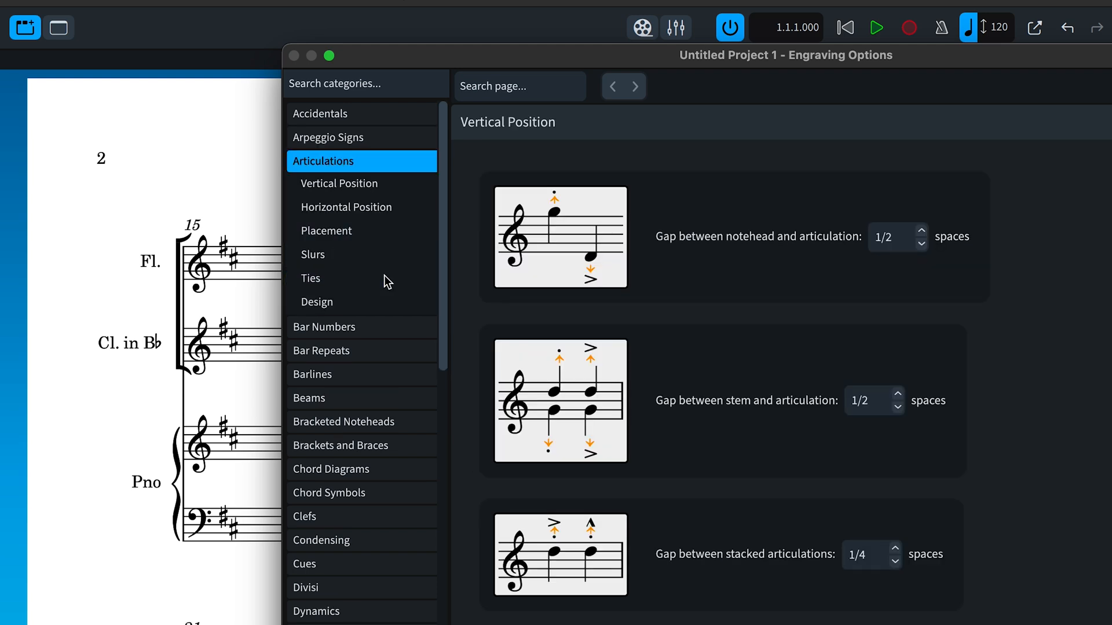
mouse_move(405, 327)
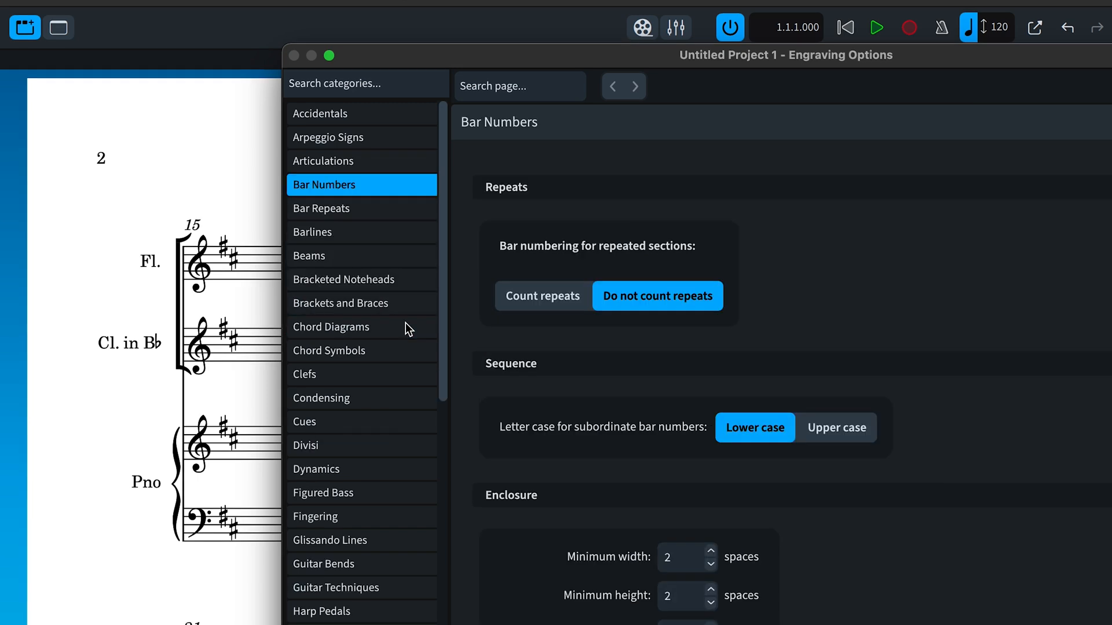
click(396, 83)
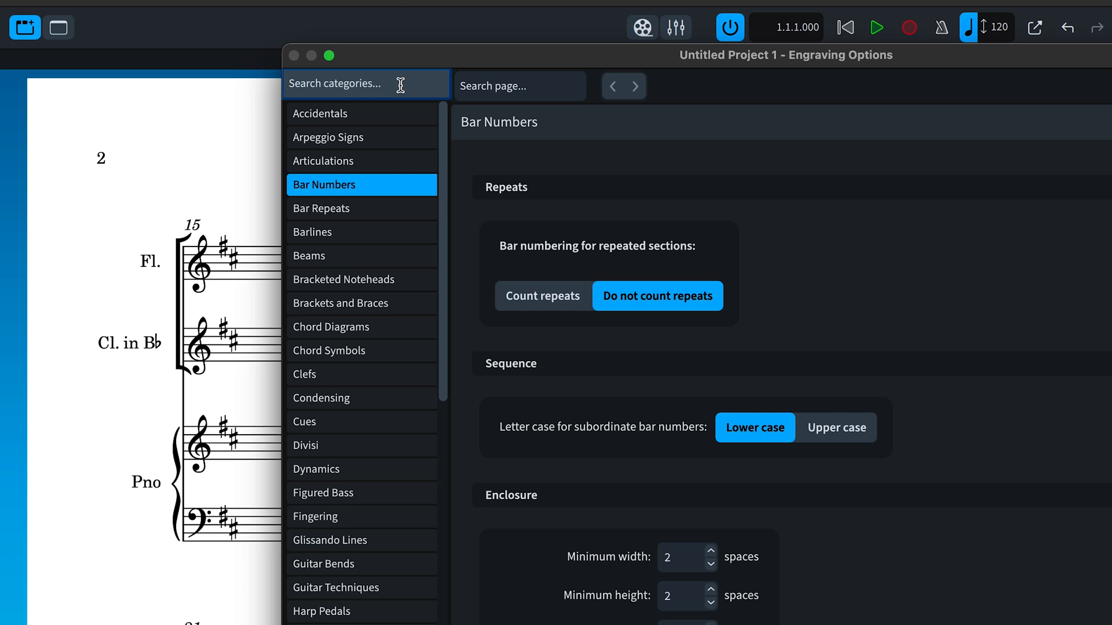
text(staff labels)
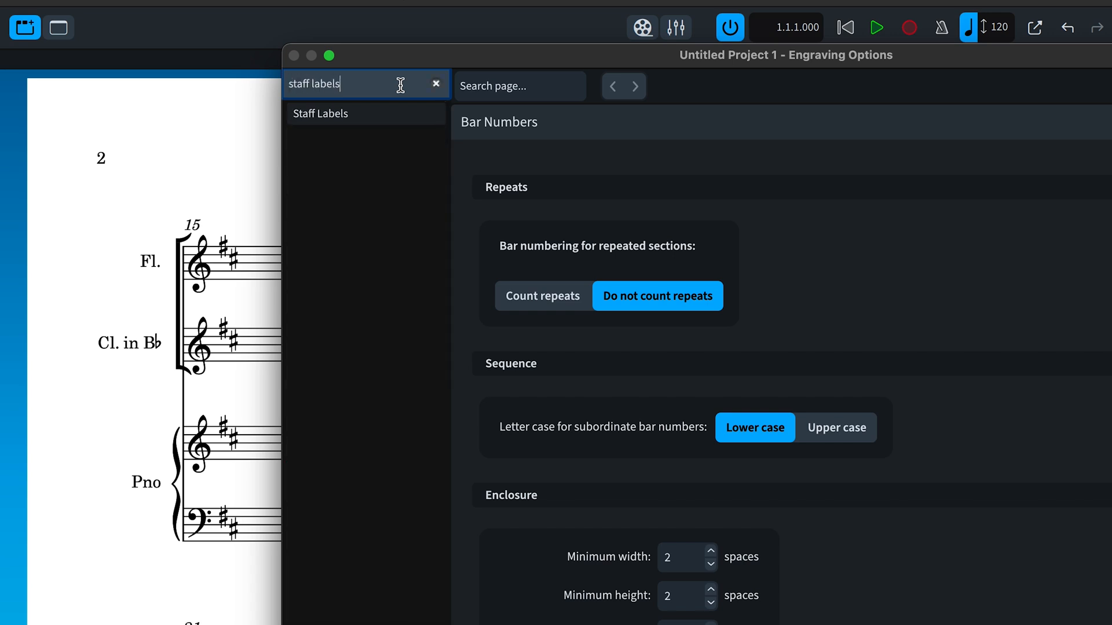
click(319, 113)
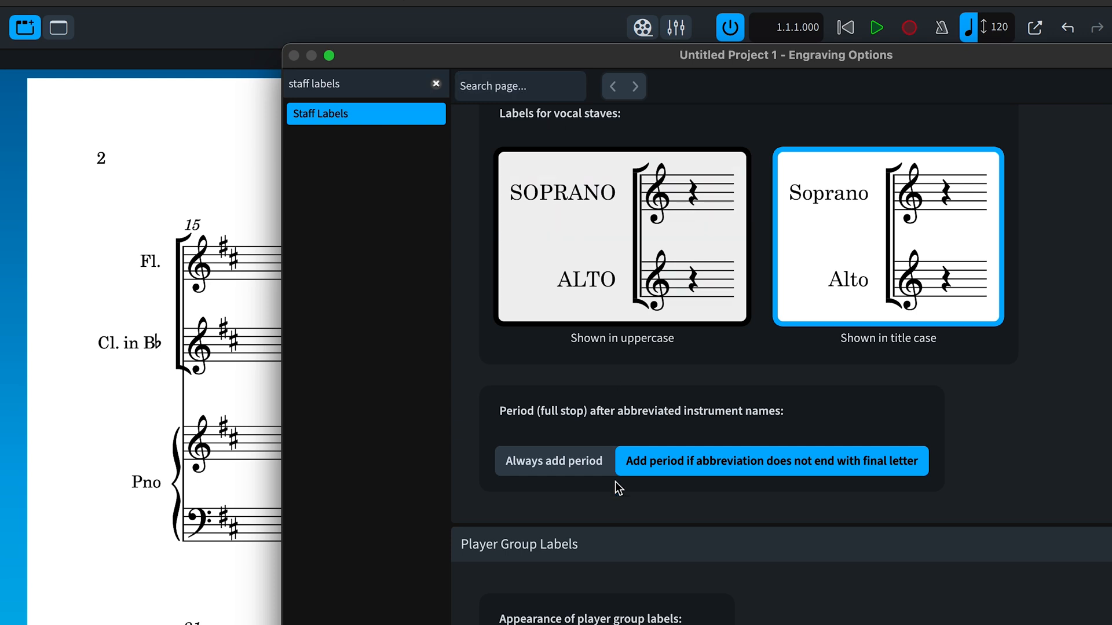
mouse_move(563, 477)
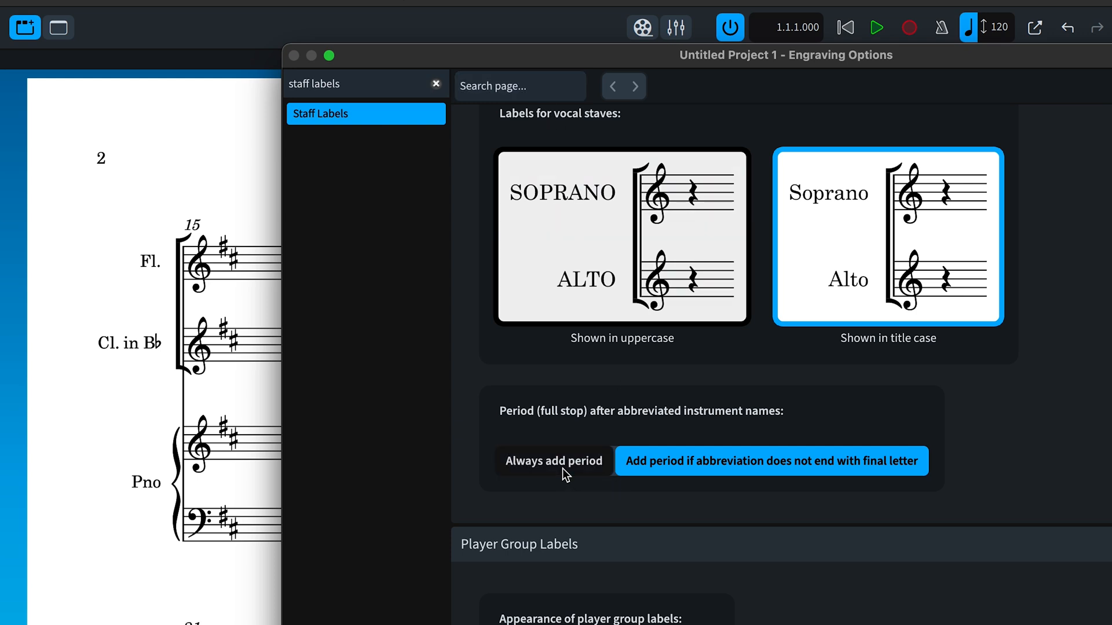
click(553, 461)
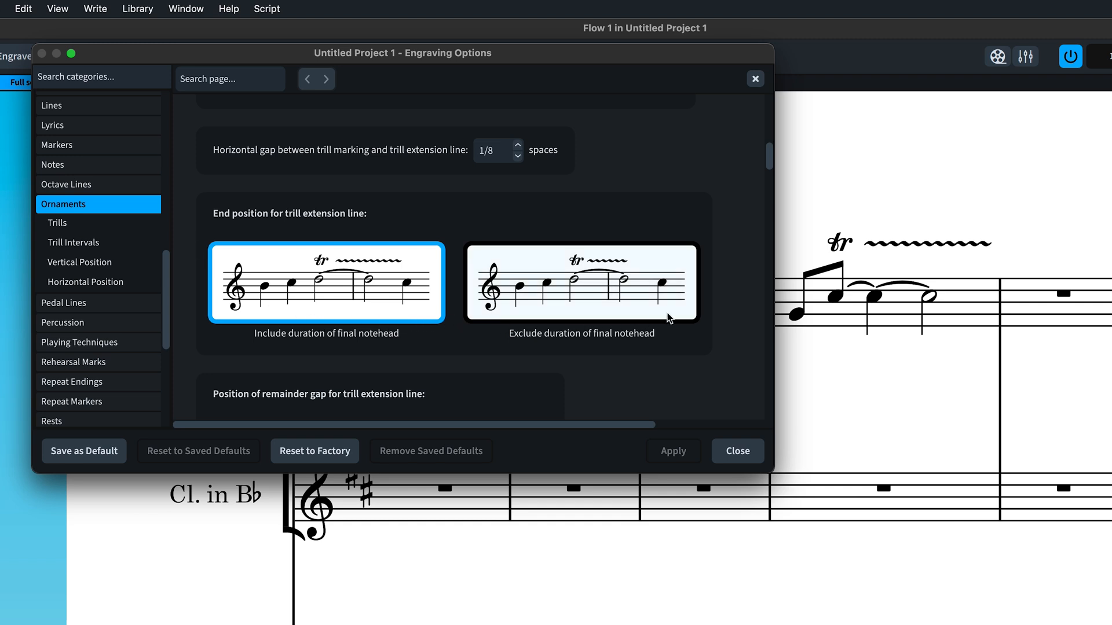
Set trill lines to 'Exclude duration of final notehead' and apply it, then apply the articulation changes.
click(581, 282)
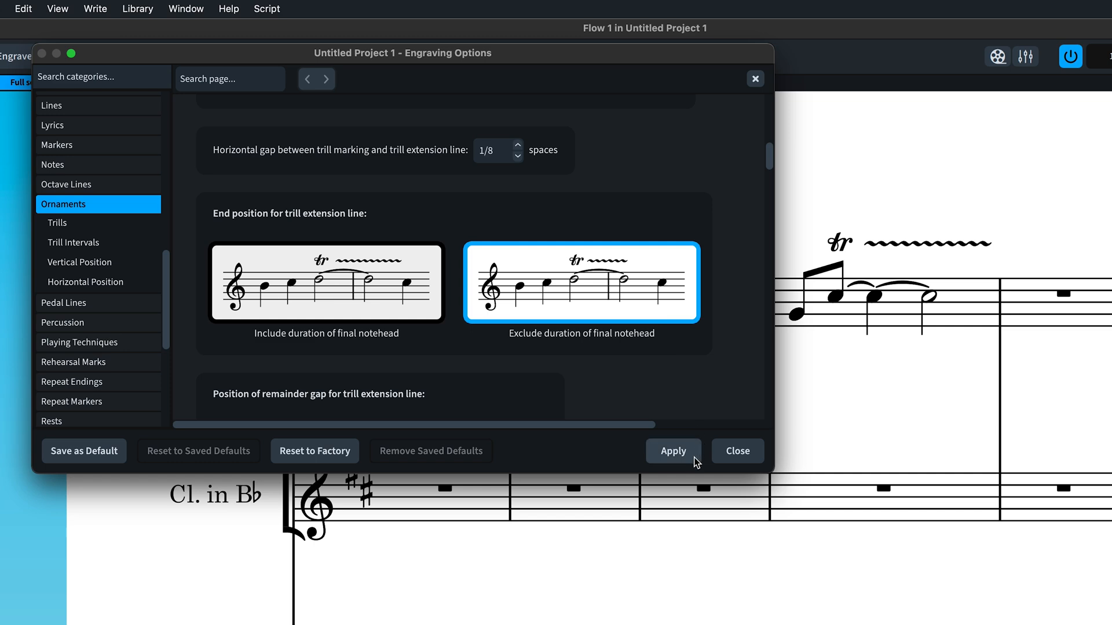
click(673, 450)
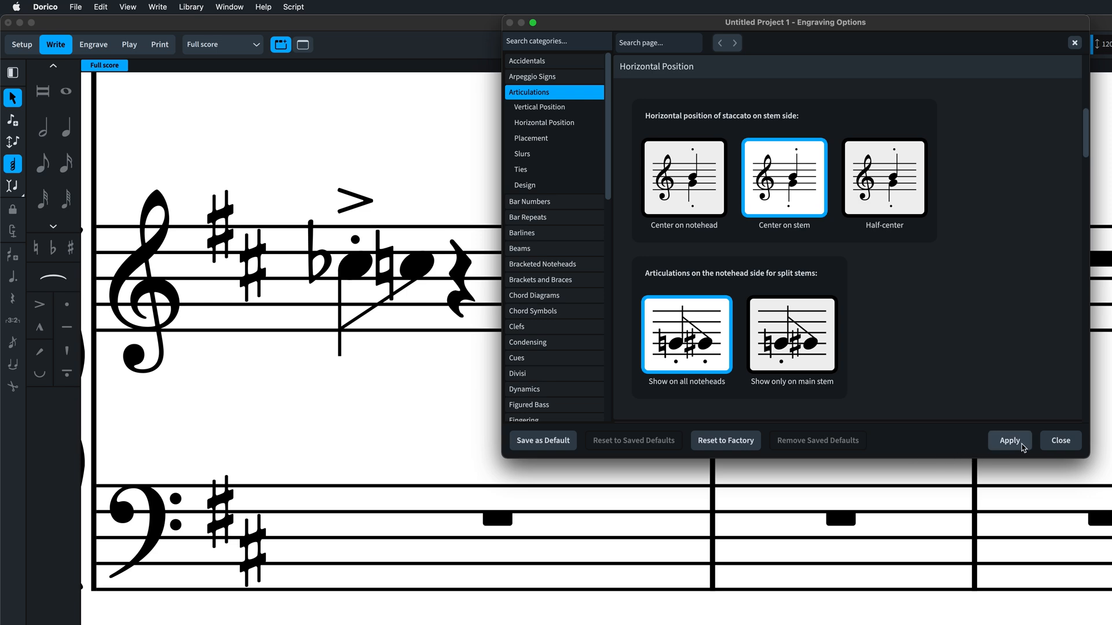
click(1009, 440)
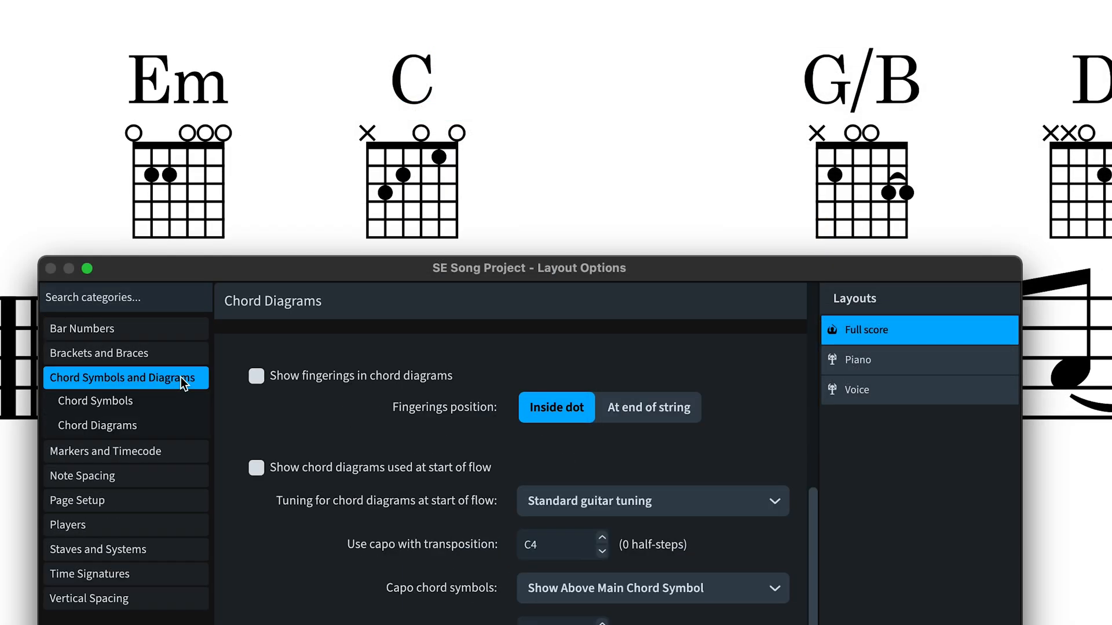
Turn on 'Show fingerings in chord diagrams' and choose a style for the Chord Diagram Fingering font.
click(256, 375)
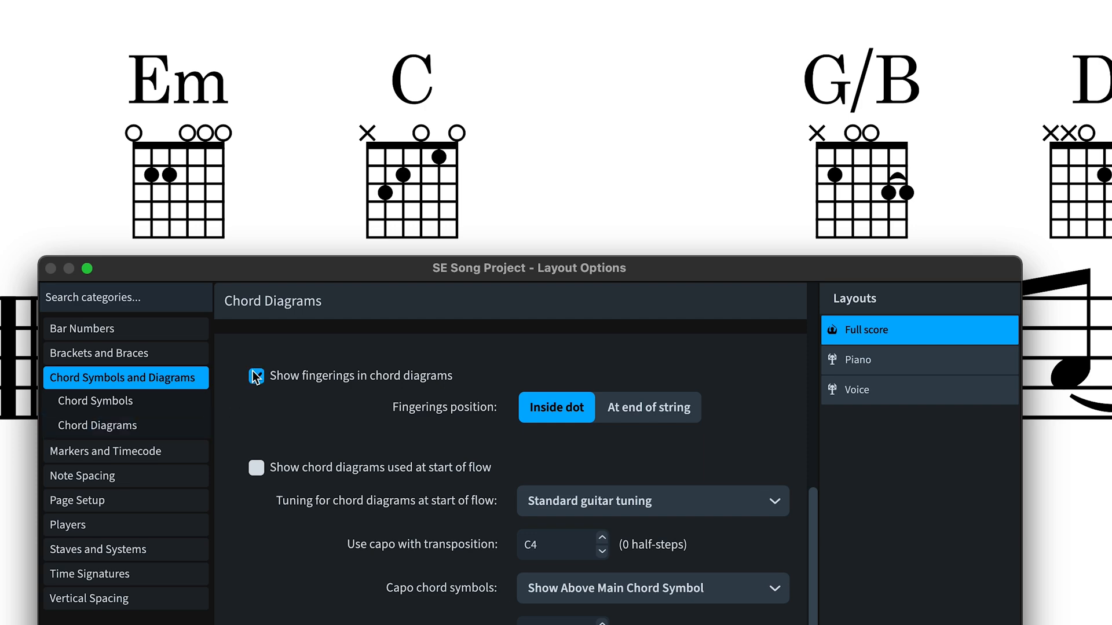
click(256, 376)
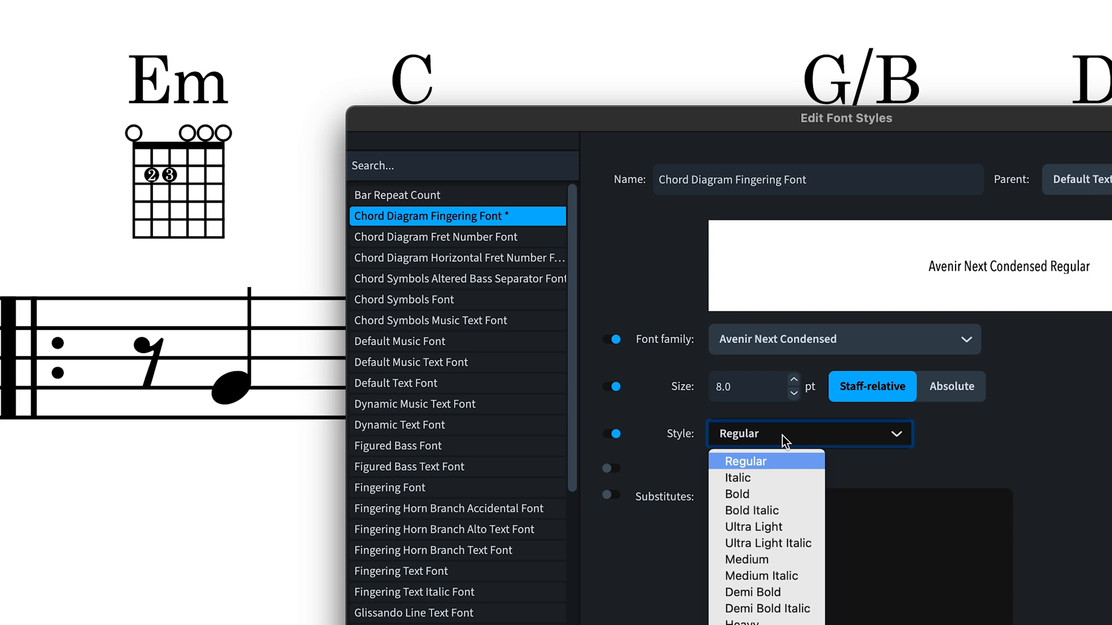
click(744, 593)
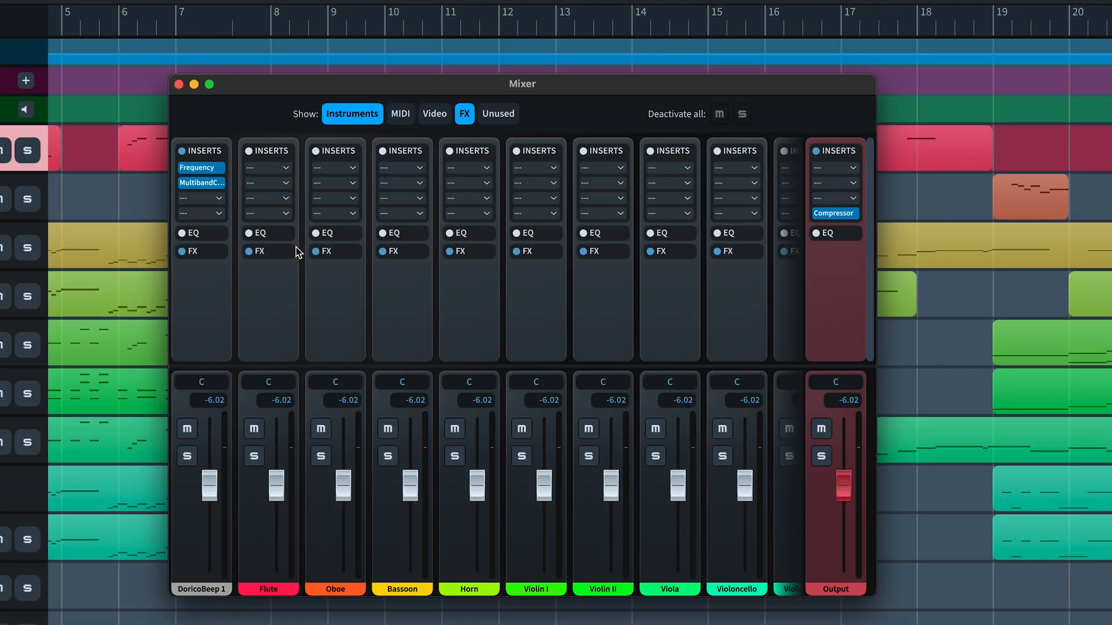
mouse_move(273, 230)
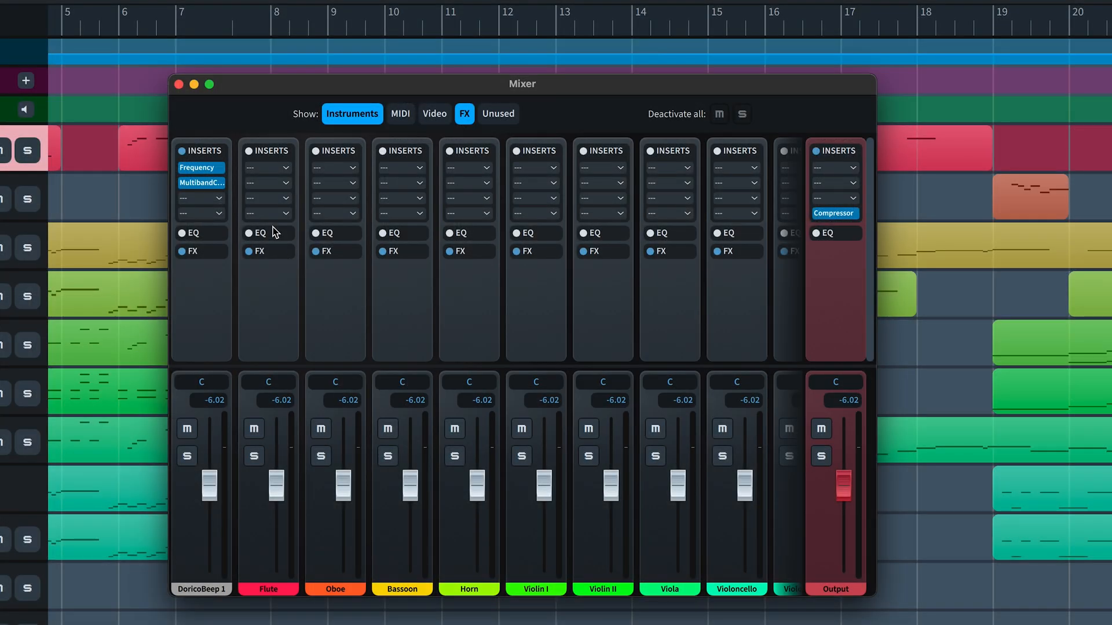
Add a MultibandCompressor insert on the output after the Frequency equaliser.
click(199, 167)
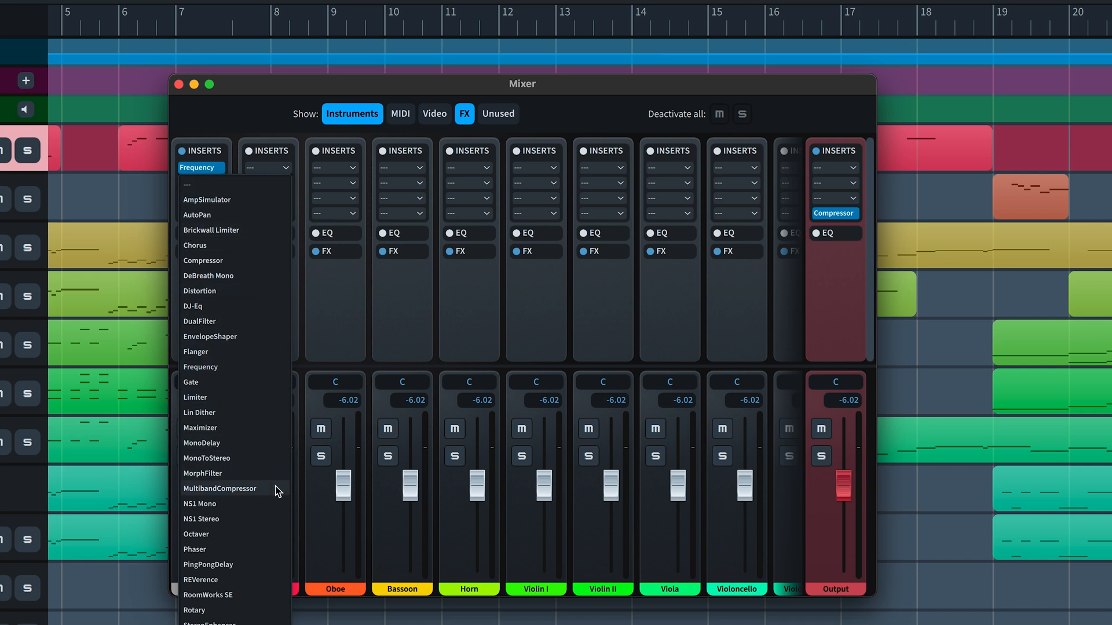
click(220, 488)
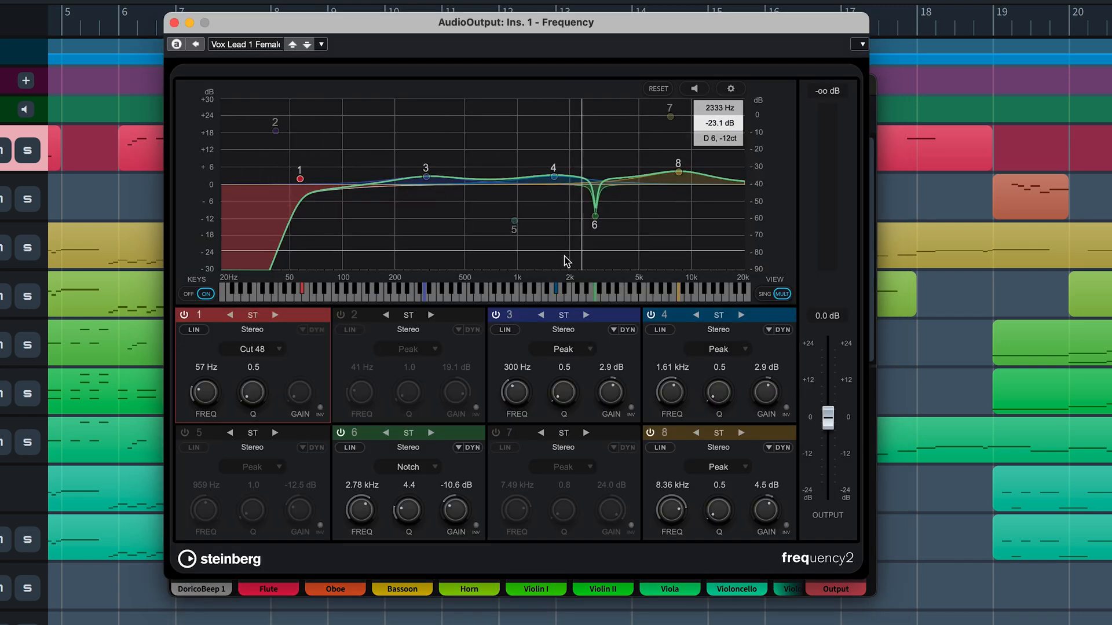
mouse_move(280, 357)
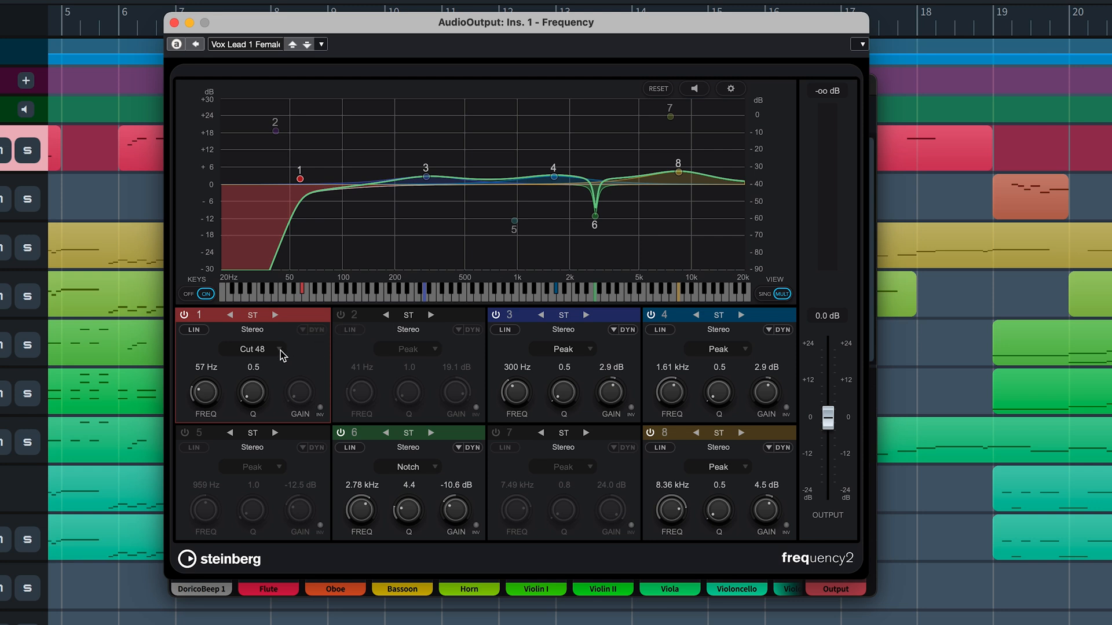
Adjust band 1's low-cut filter and raise band 2's compression ratio and level.
click(252, 349)
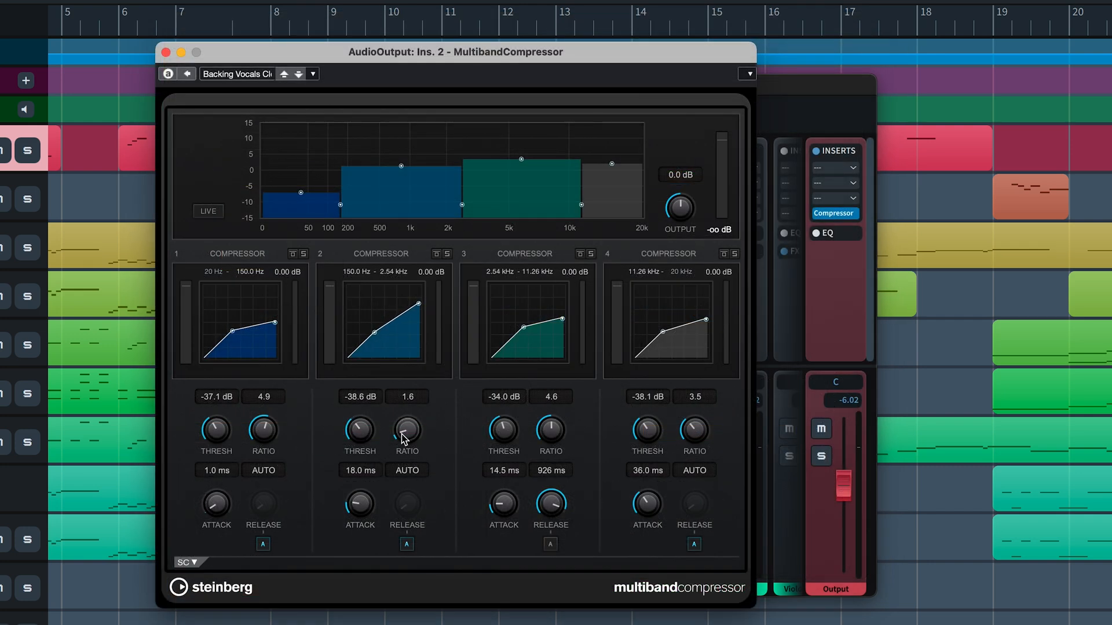
drag(406, 428, 407, 421)
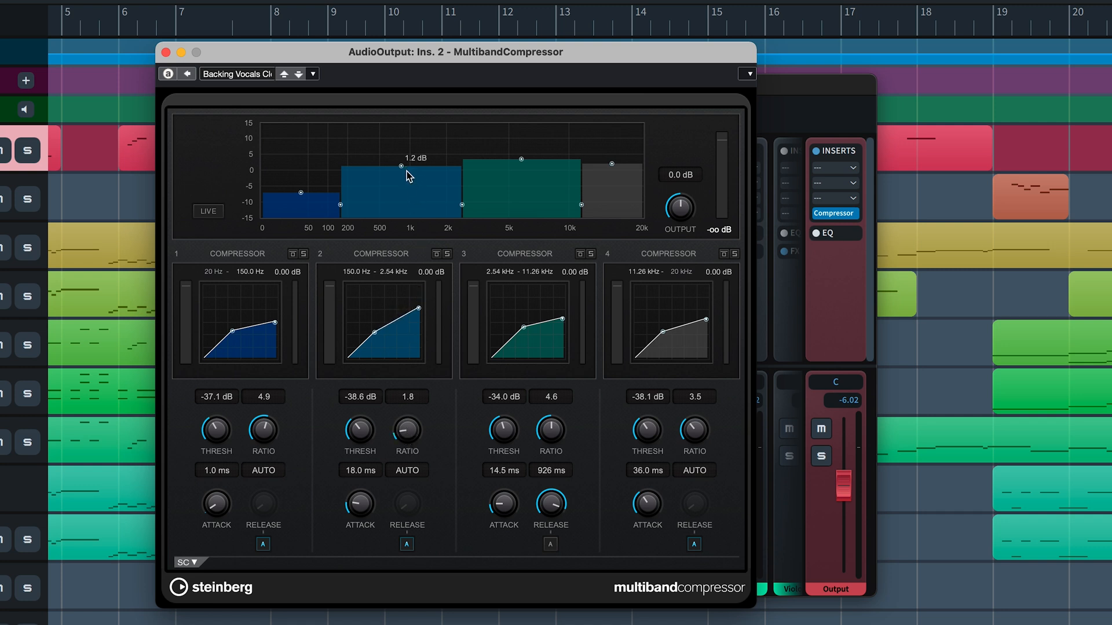
drag(397, 165, 397, 171)
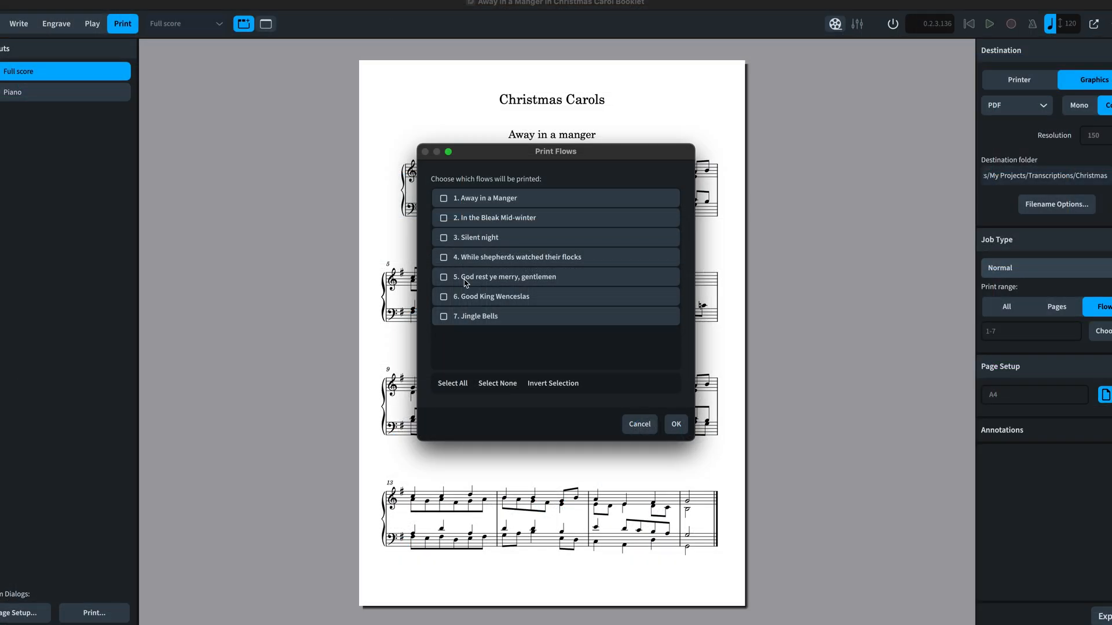
Choose which Christmas Carols flows are included when printing.
click(443, 237)
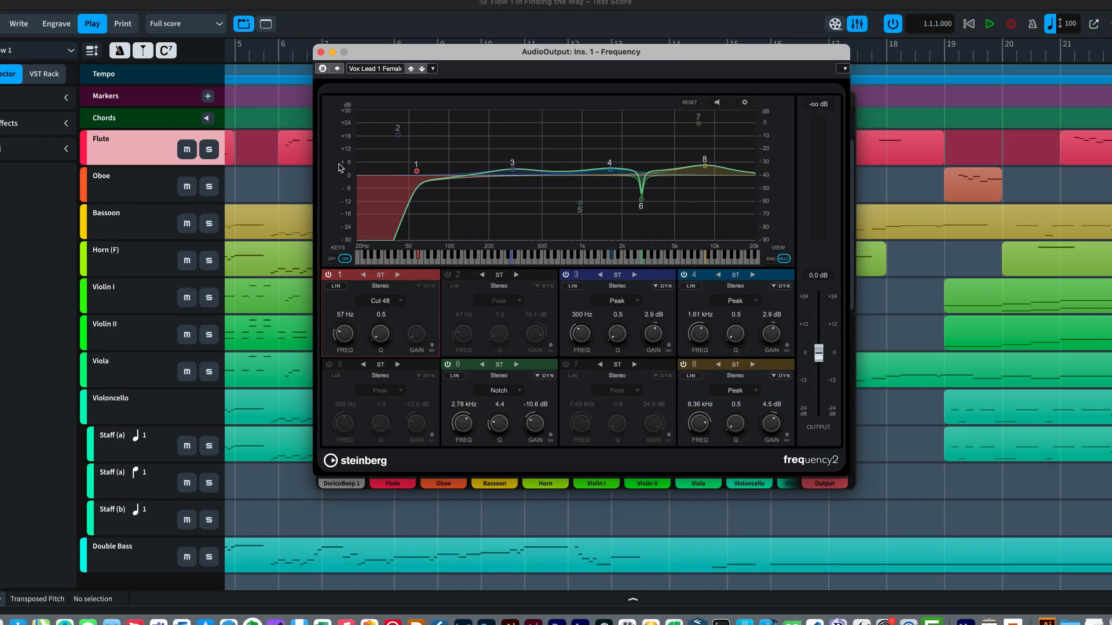
mouse_move(712, 210)
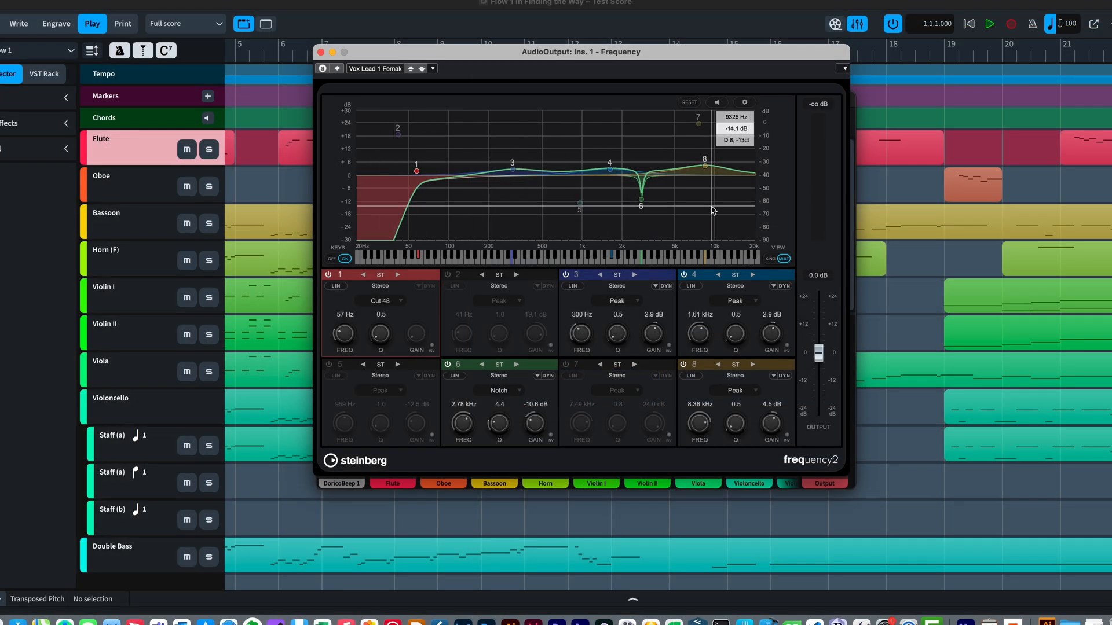
mouse_move(401, 305)
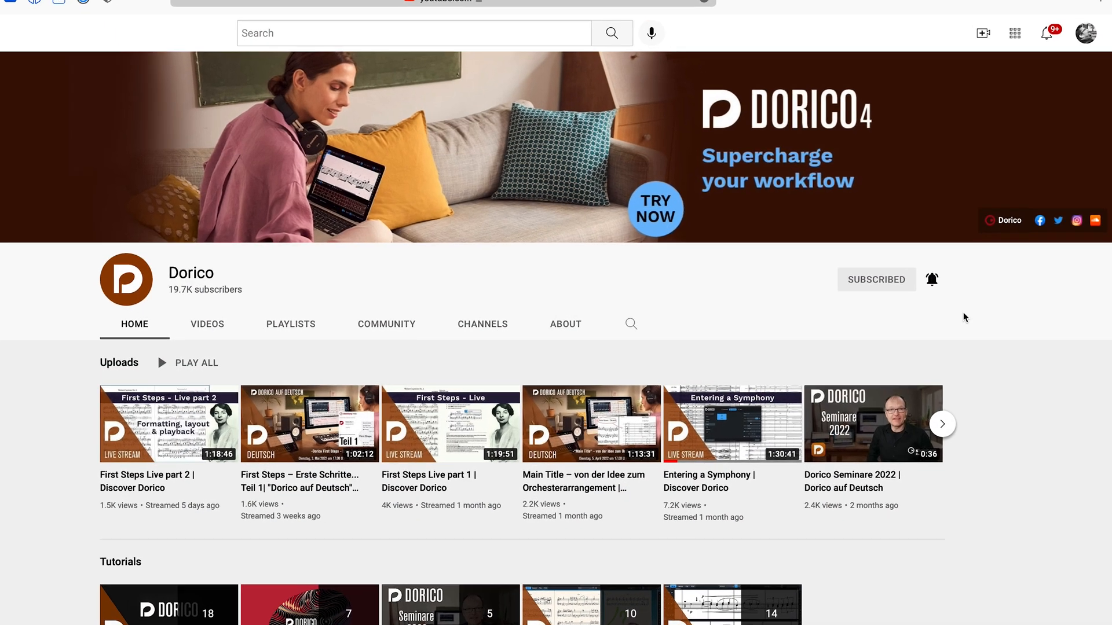
Like a video from the Dorico YouTube channel, raising its like count to 204.
click(931, 279)
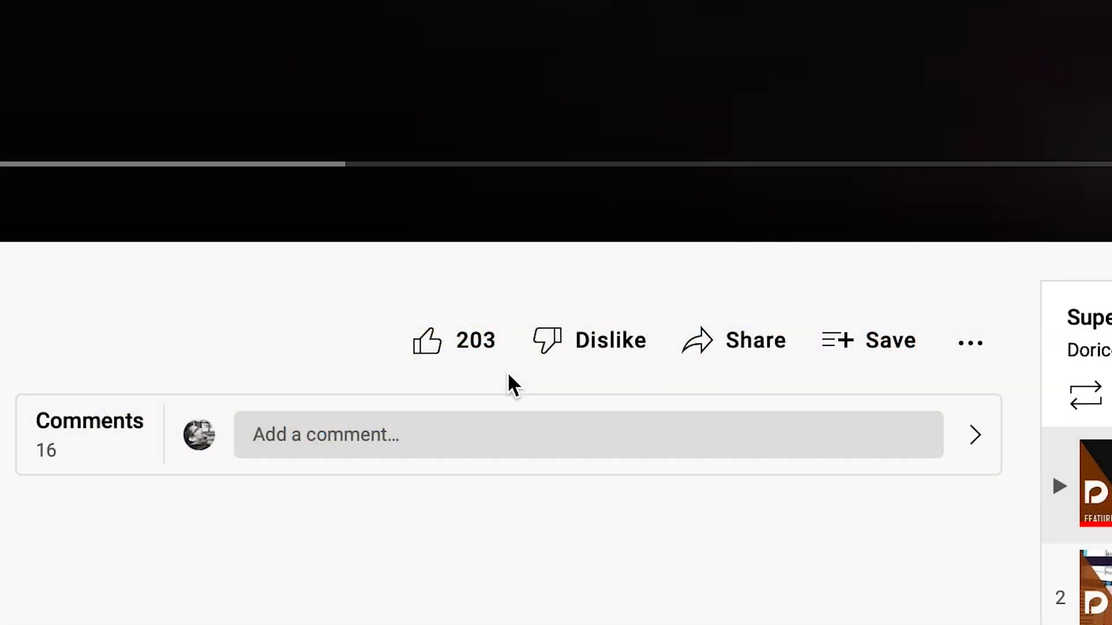
click(427, 342)
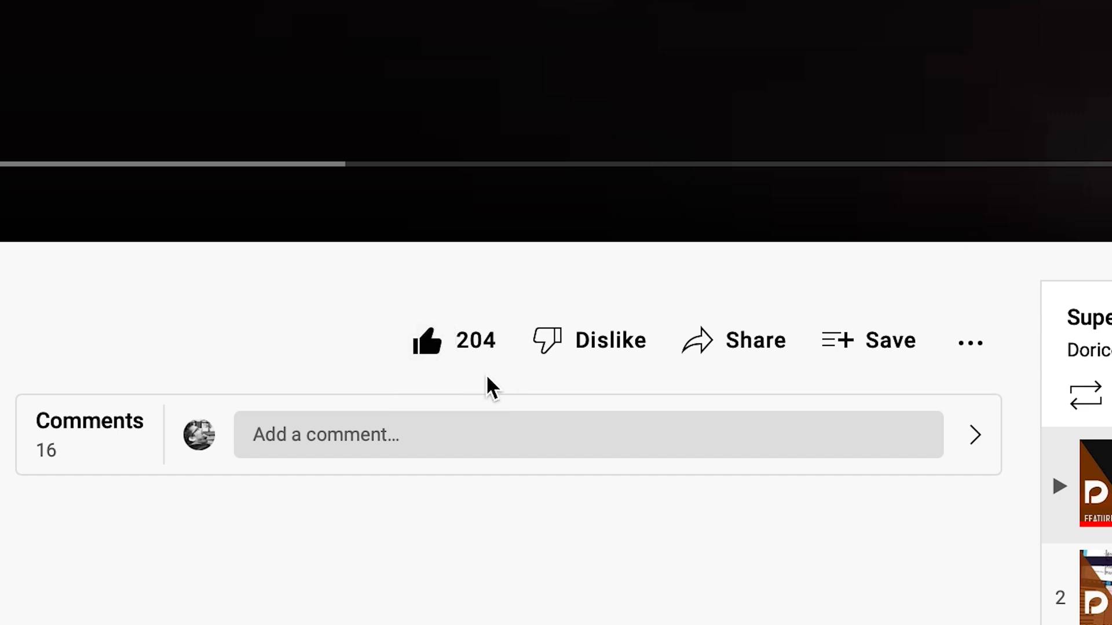